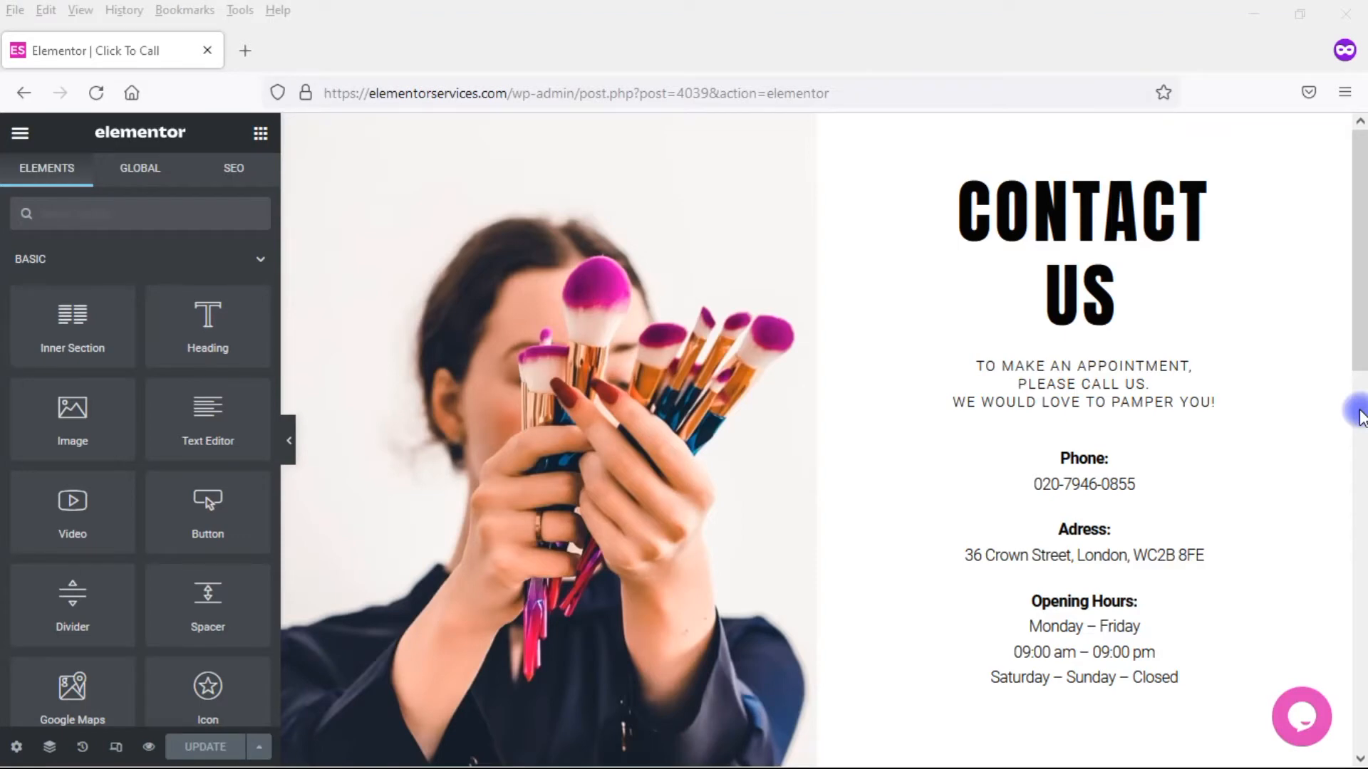
Scroll the canvas down to the All Inquiries section and its CONTACT US button
{"action": "scroll", "scroll_direction": "down", "scroll_amount": 3}
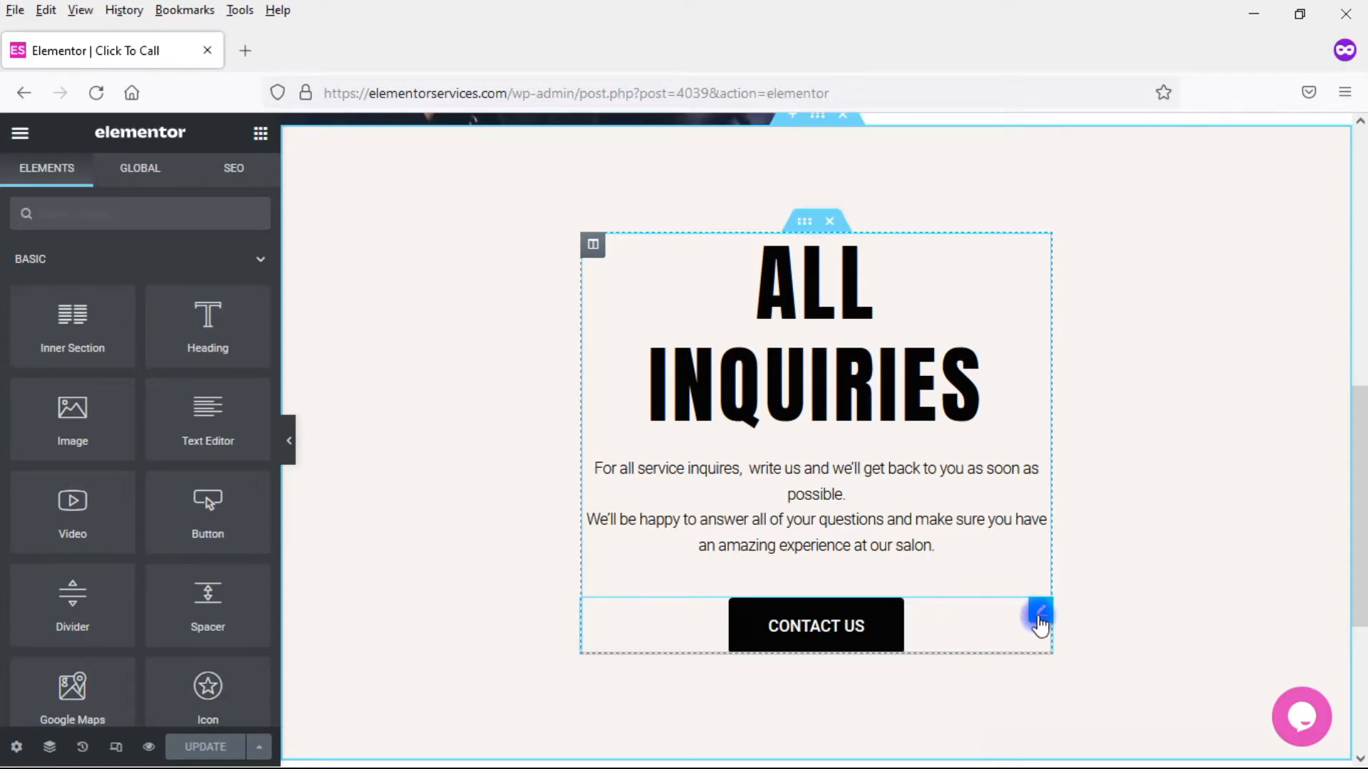
Change the All Inquiries button's Text from CONTACT US to WRITE US
{"action": "left_click", "coordinate": [1039, 612]}
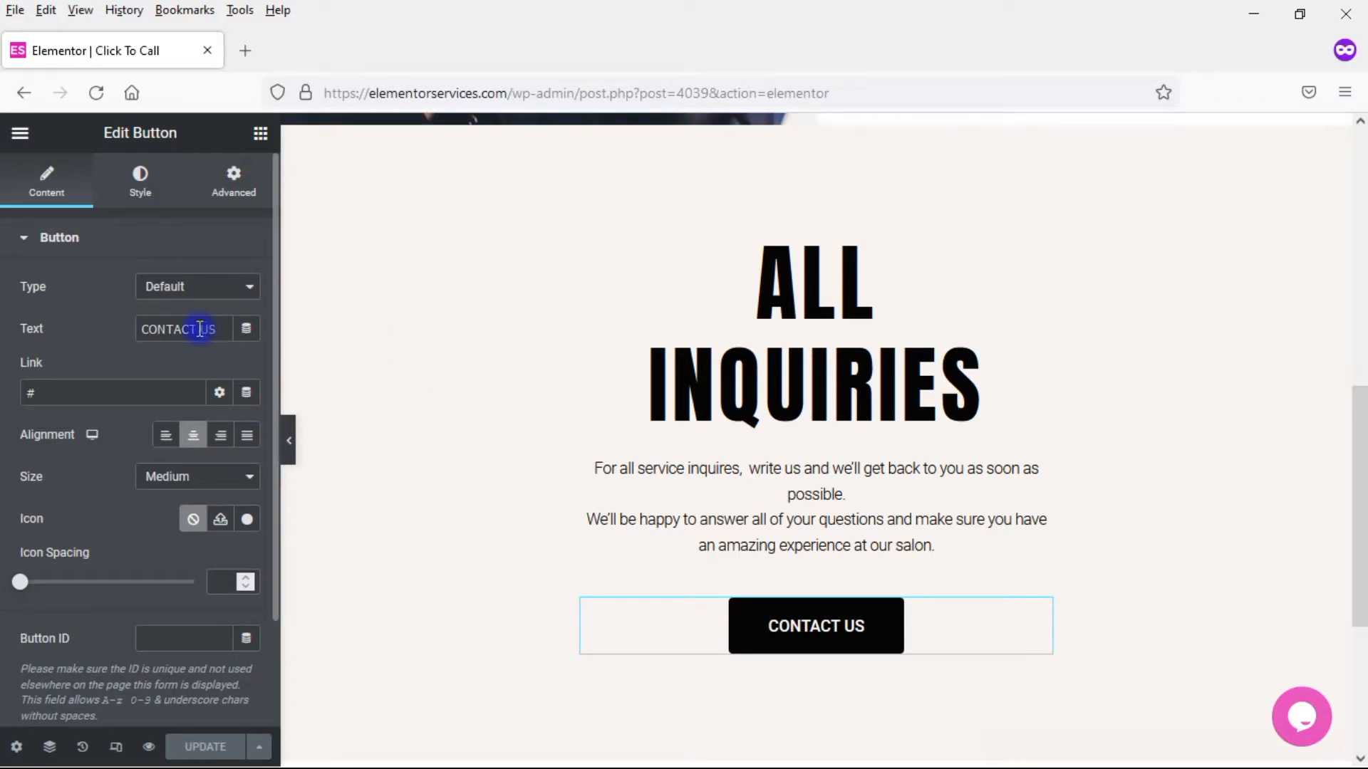
{"action": "type", "text": "Write US"}
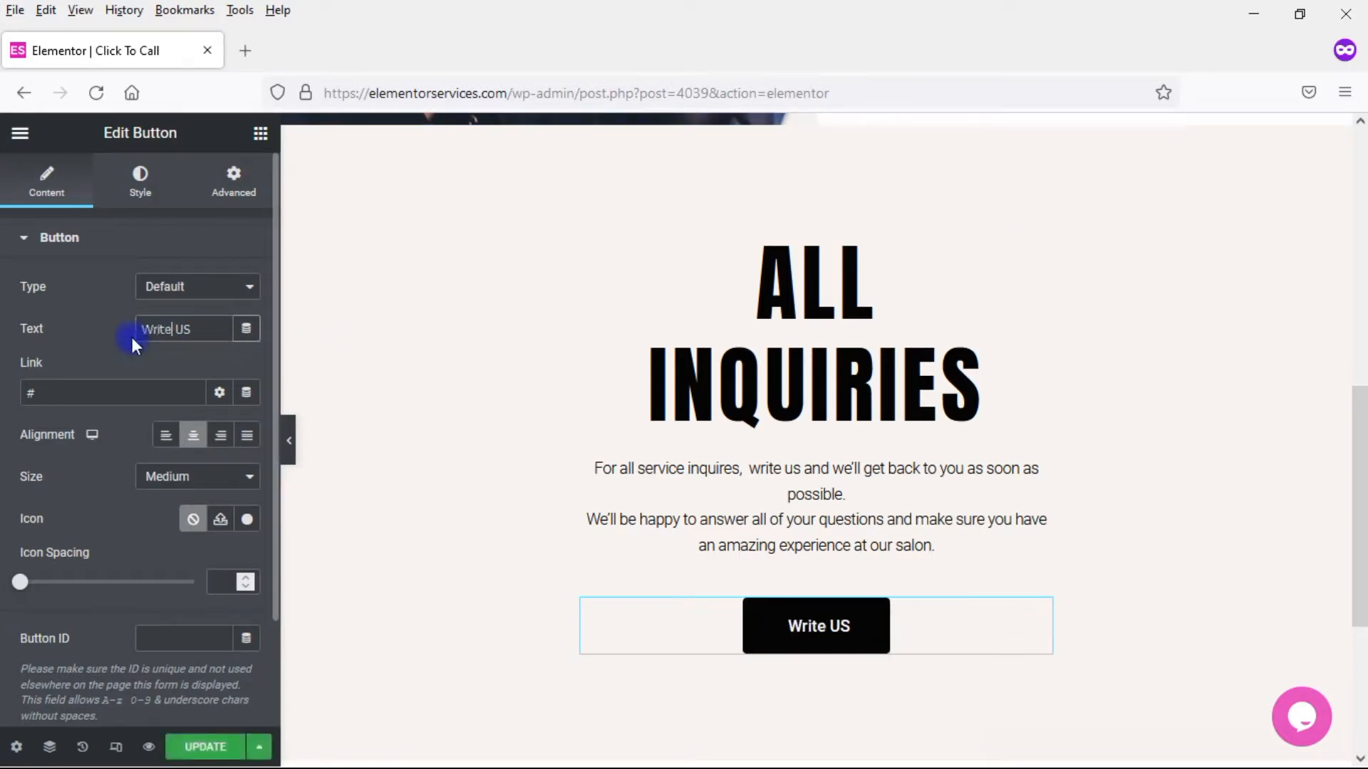
{"action": "key", "text": "Backspace"}
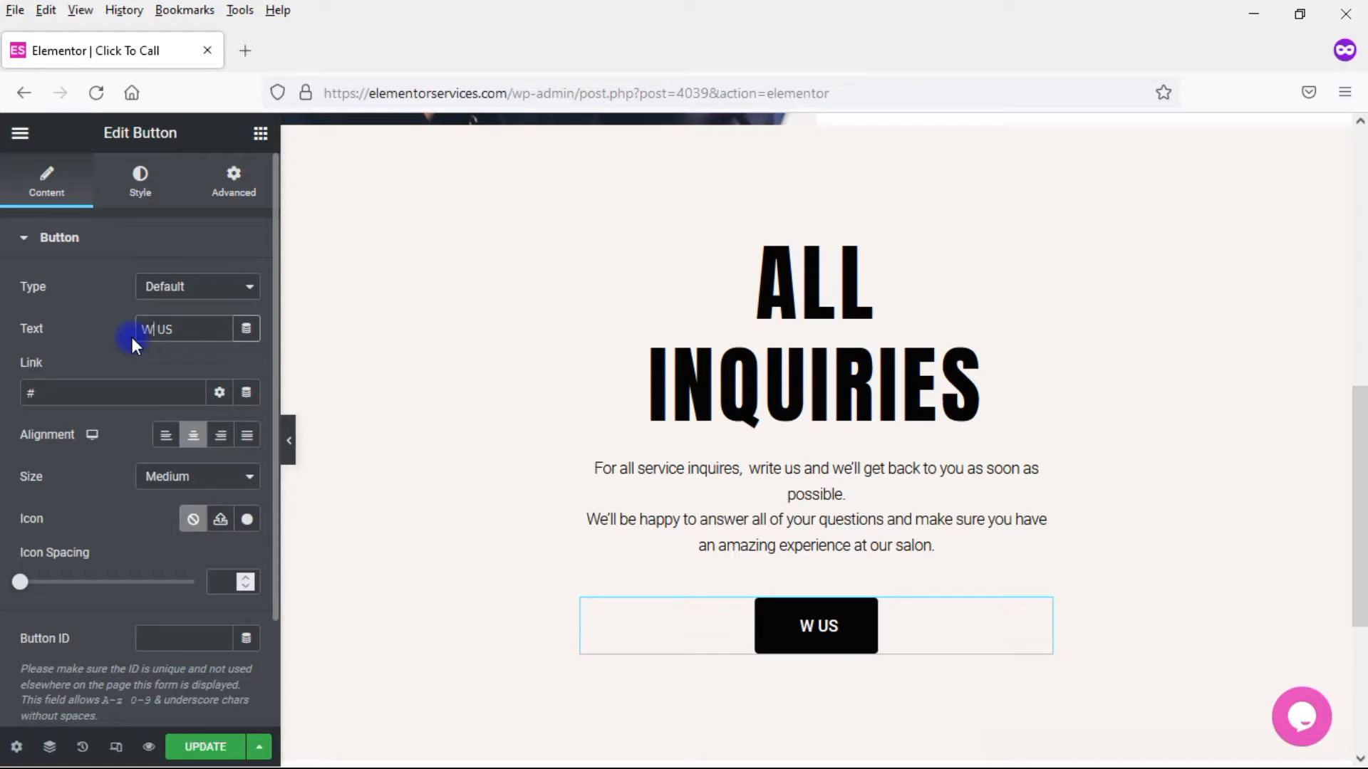
{"action": "type", "text": "WRITE US"}
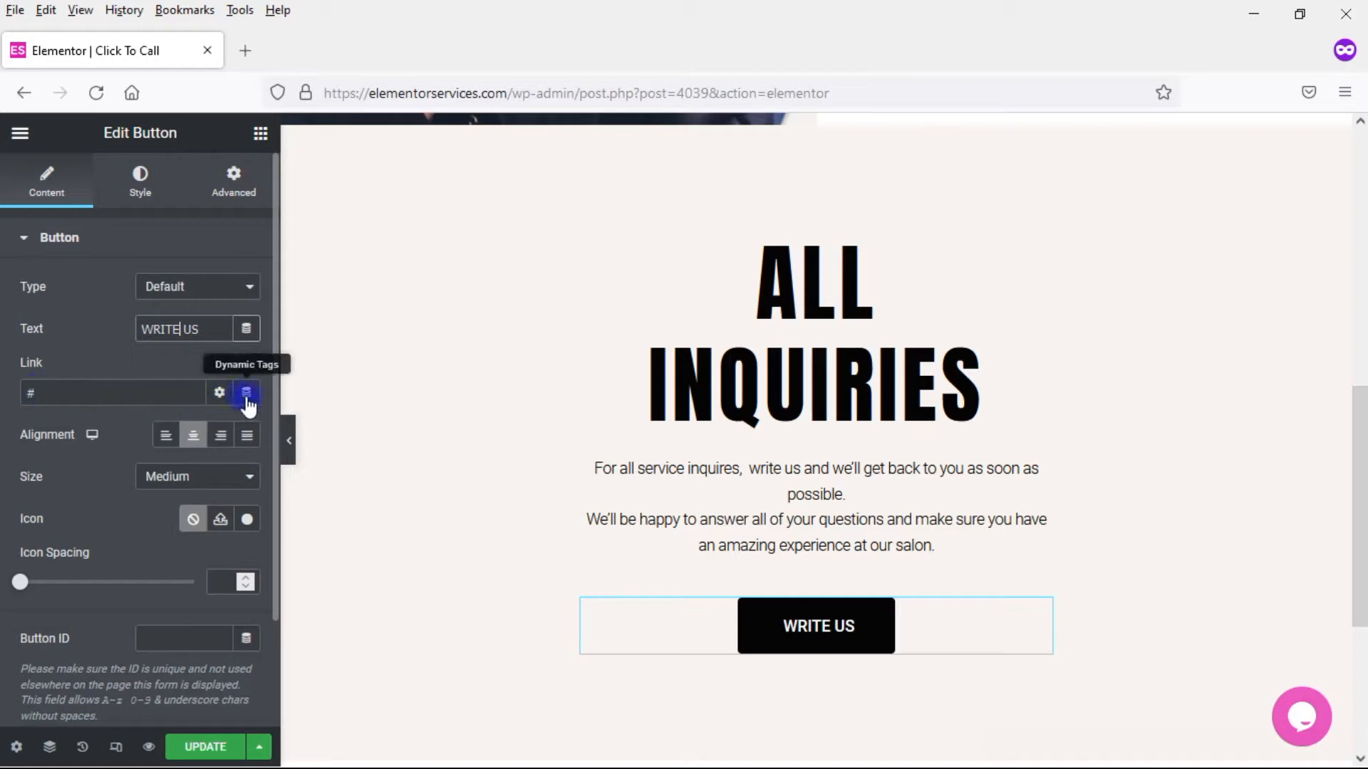
Link the WRITE US button via the Contact URL dynamic tag and show the tag's settings
{"action": "left_click", "coordinate": [247, 394]}
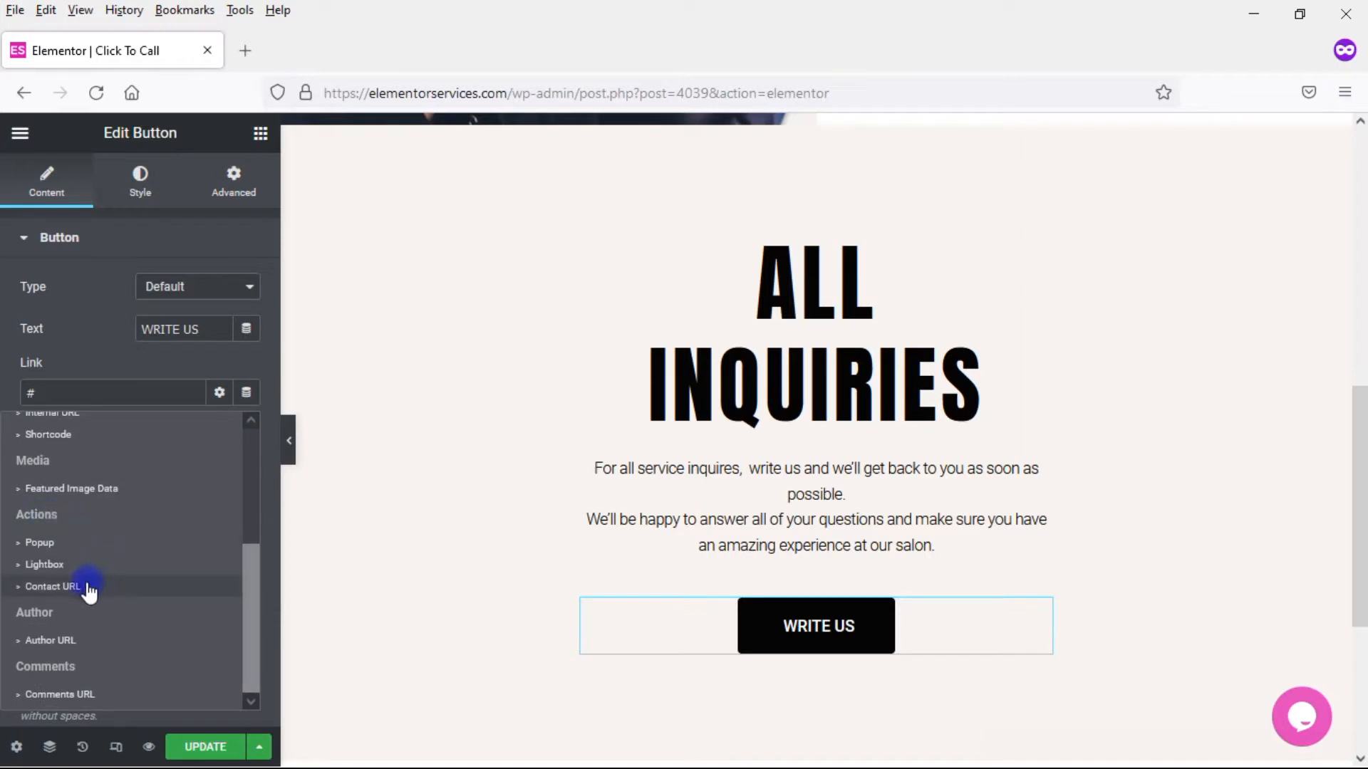
{"action": "left_click", "coordinate": [53, 586]}
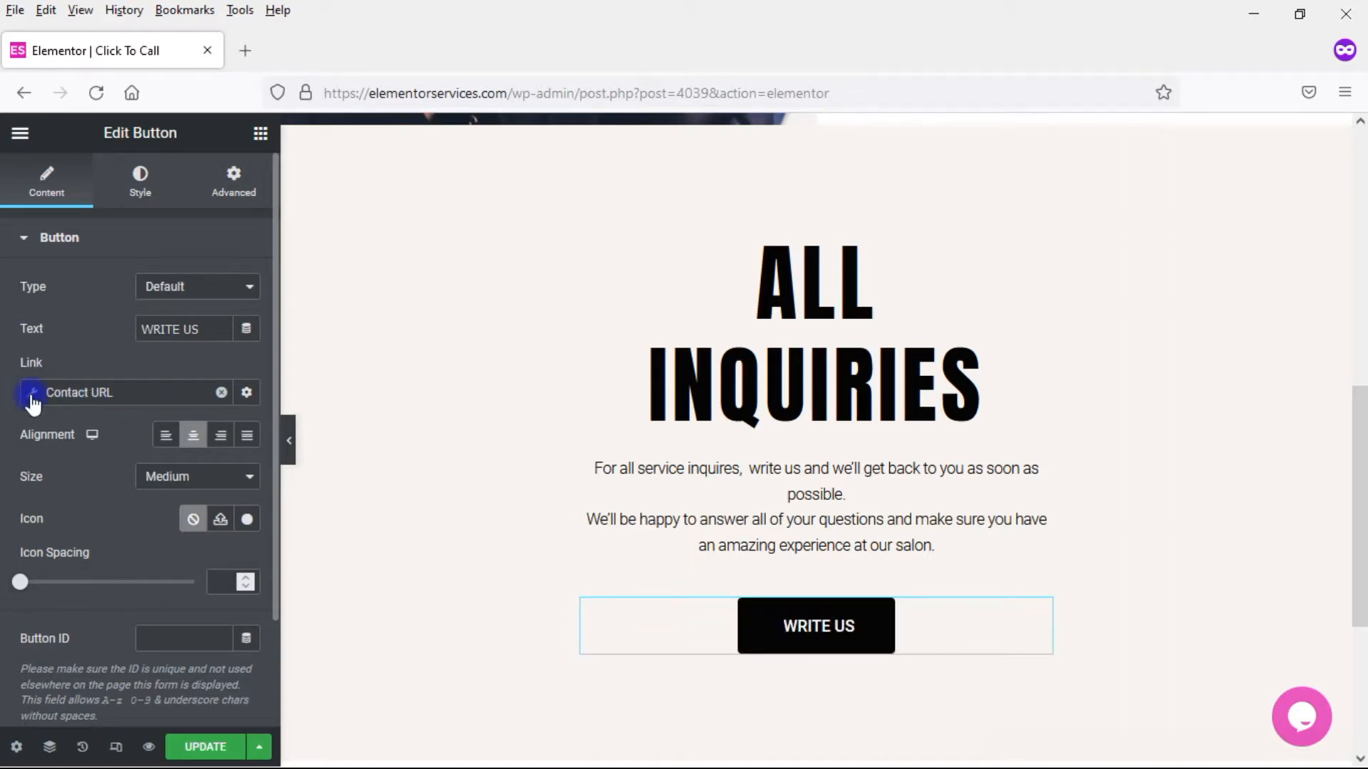
{"action": "left_click", "coordinate": [247, 393]}
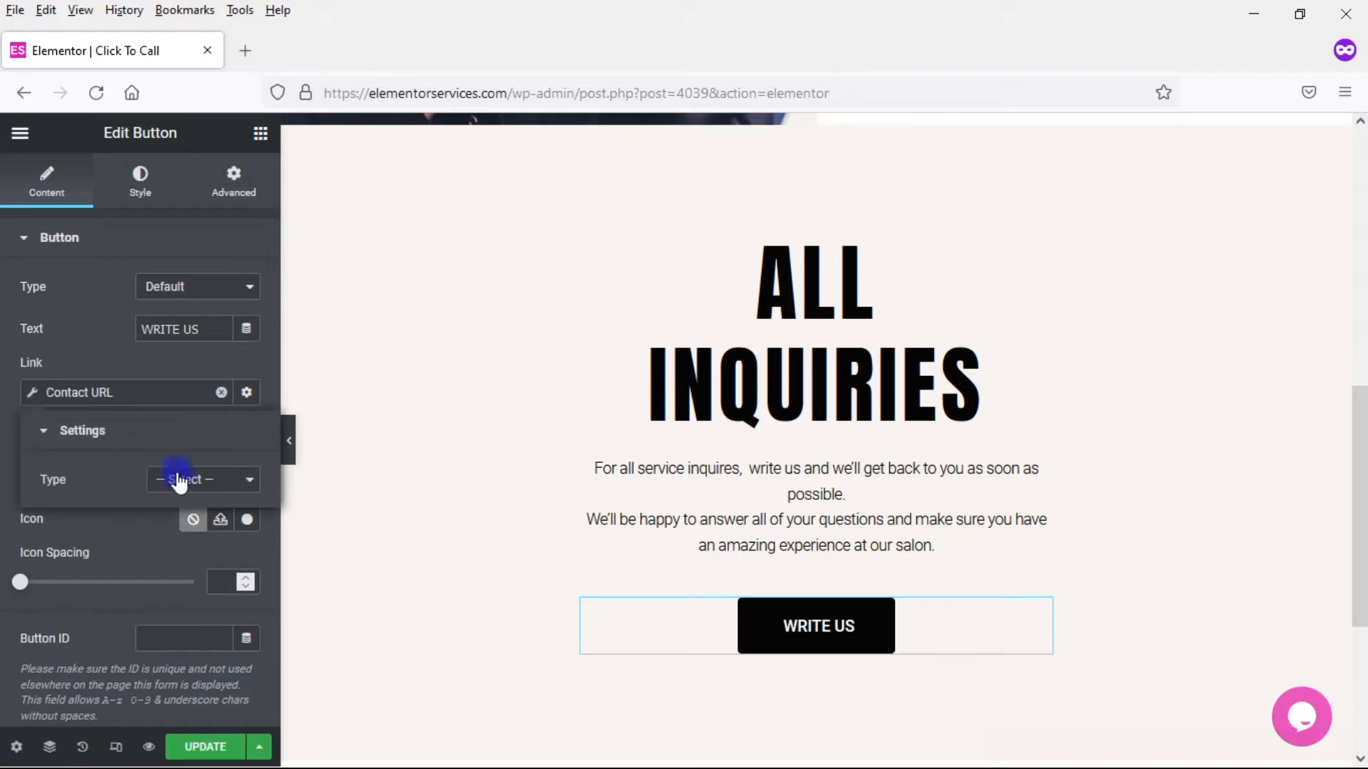
Set the Contact URL Type to Email and enter the recipient email address
{"action": "left_click", "coordinate": [202, 481]}
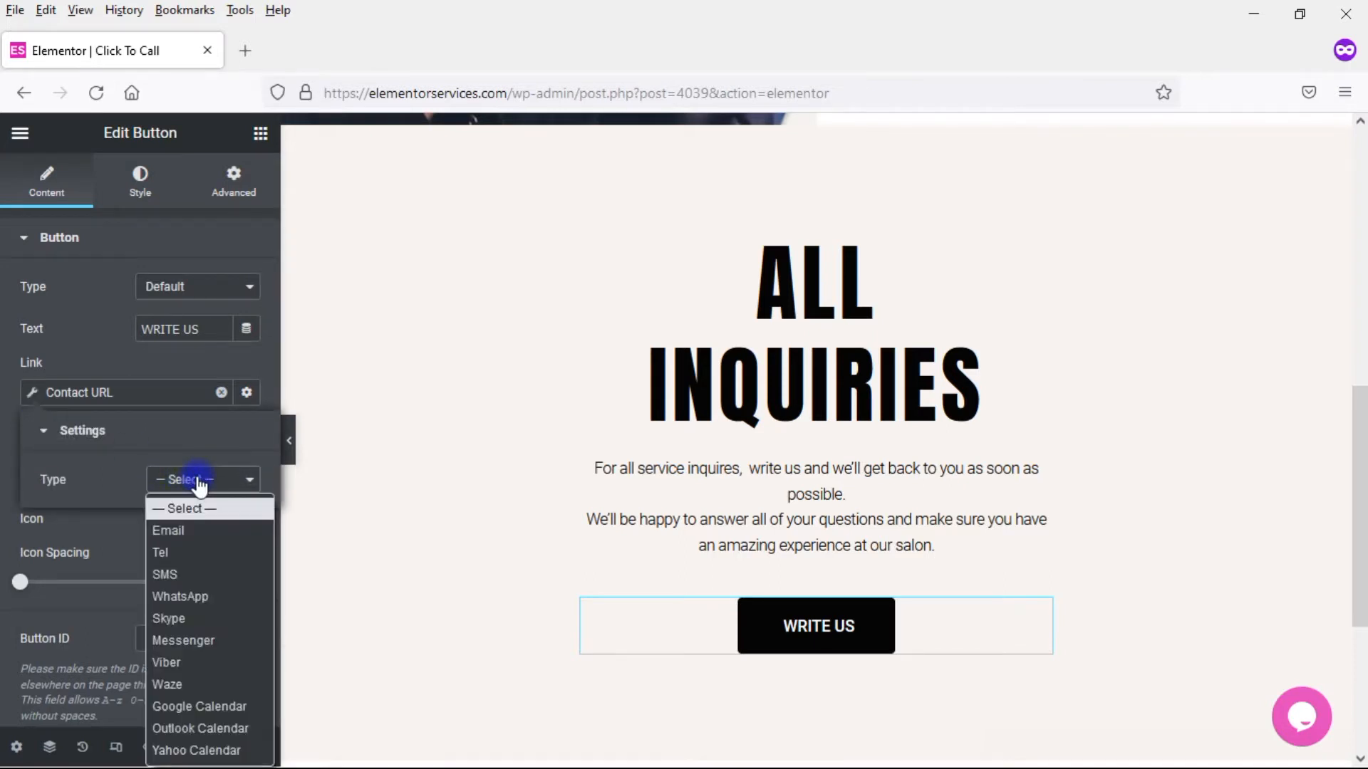
{"action": "left_click", "coordinate": [168, 530]}
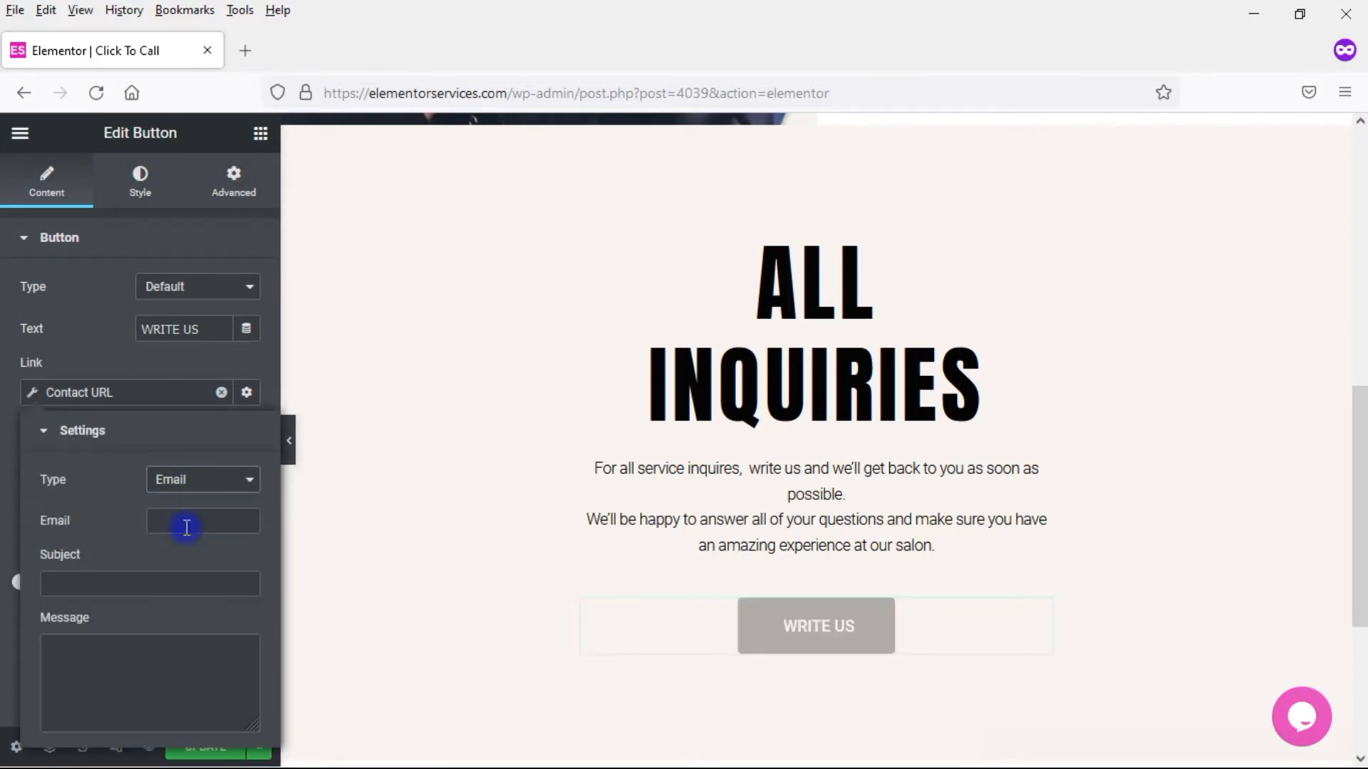
{"action": "mouse_move", "coordinate": [218, 516]}
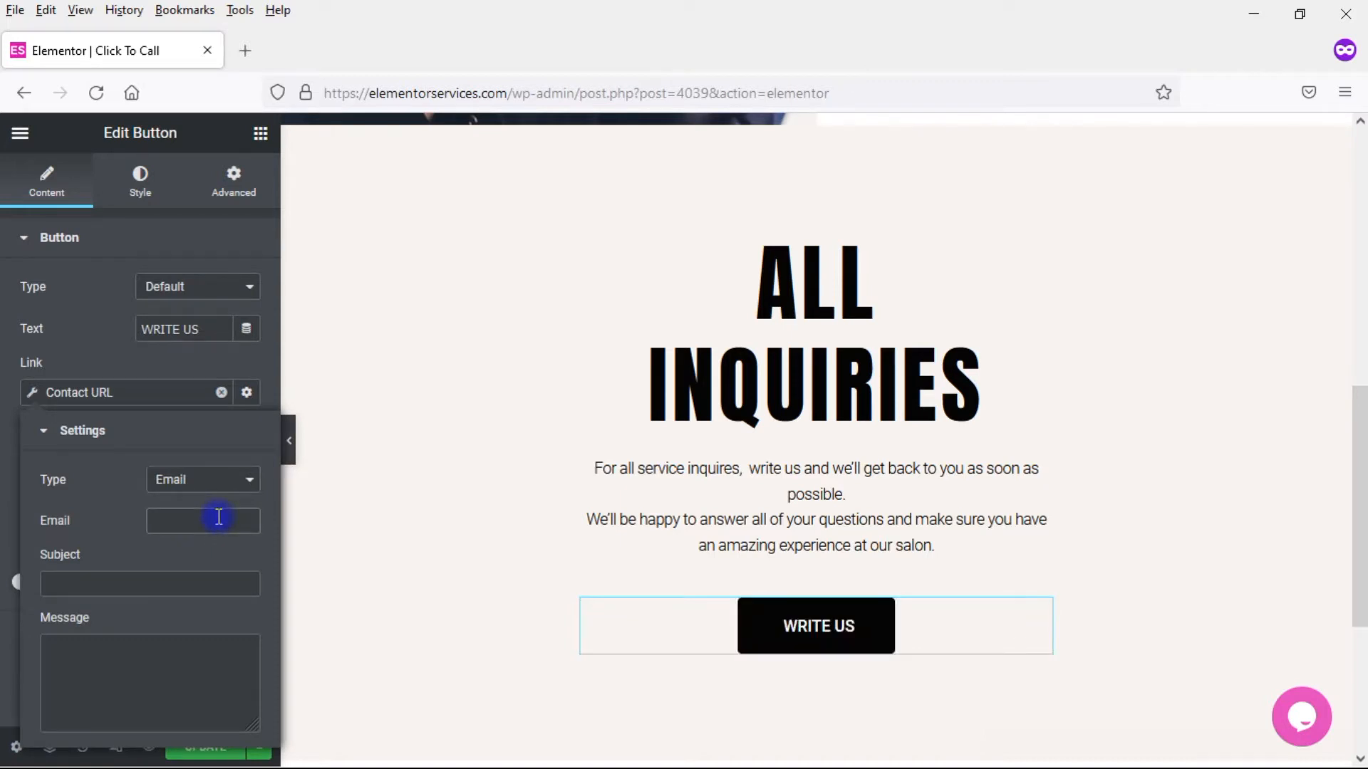
{"action": "left_click", "coordinate": [203, 520]}
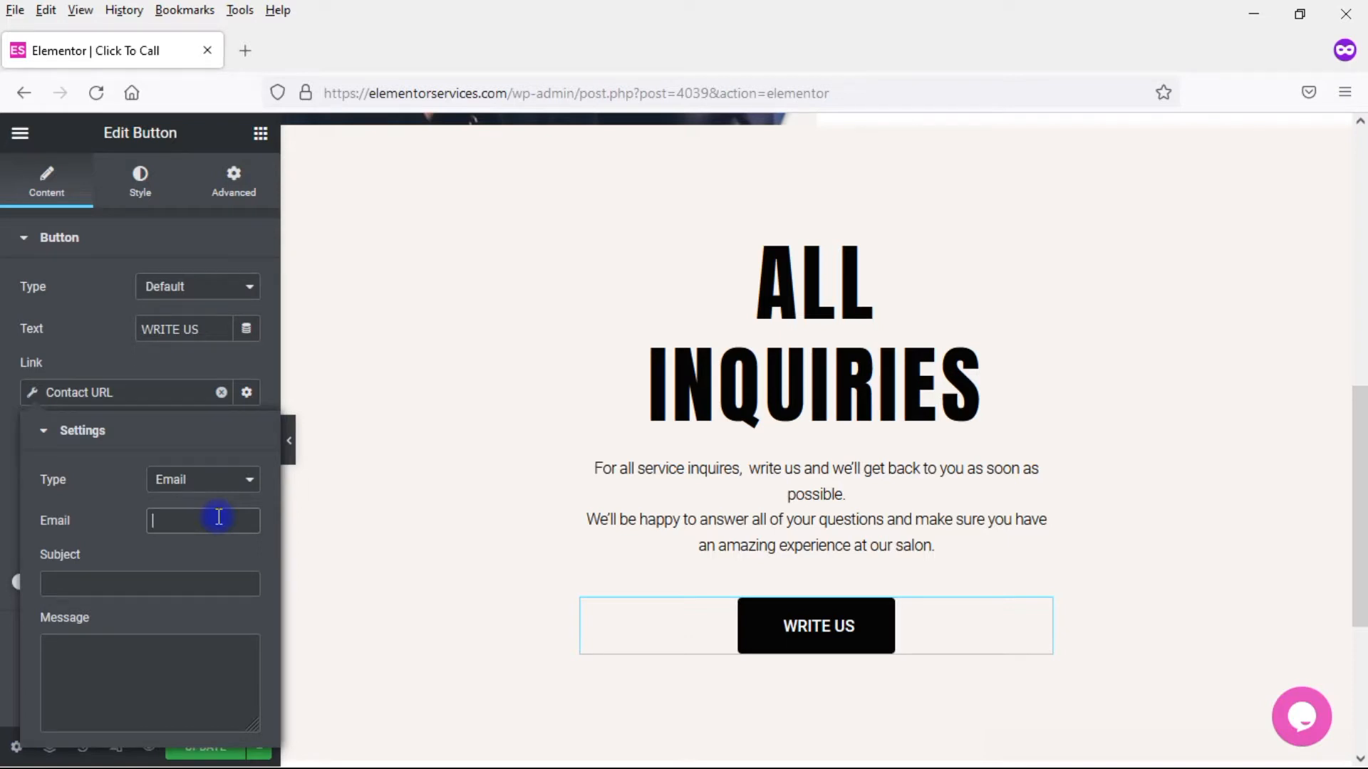
{"action": "type", "text": "ed"}
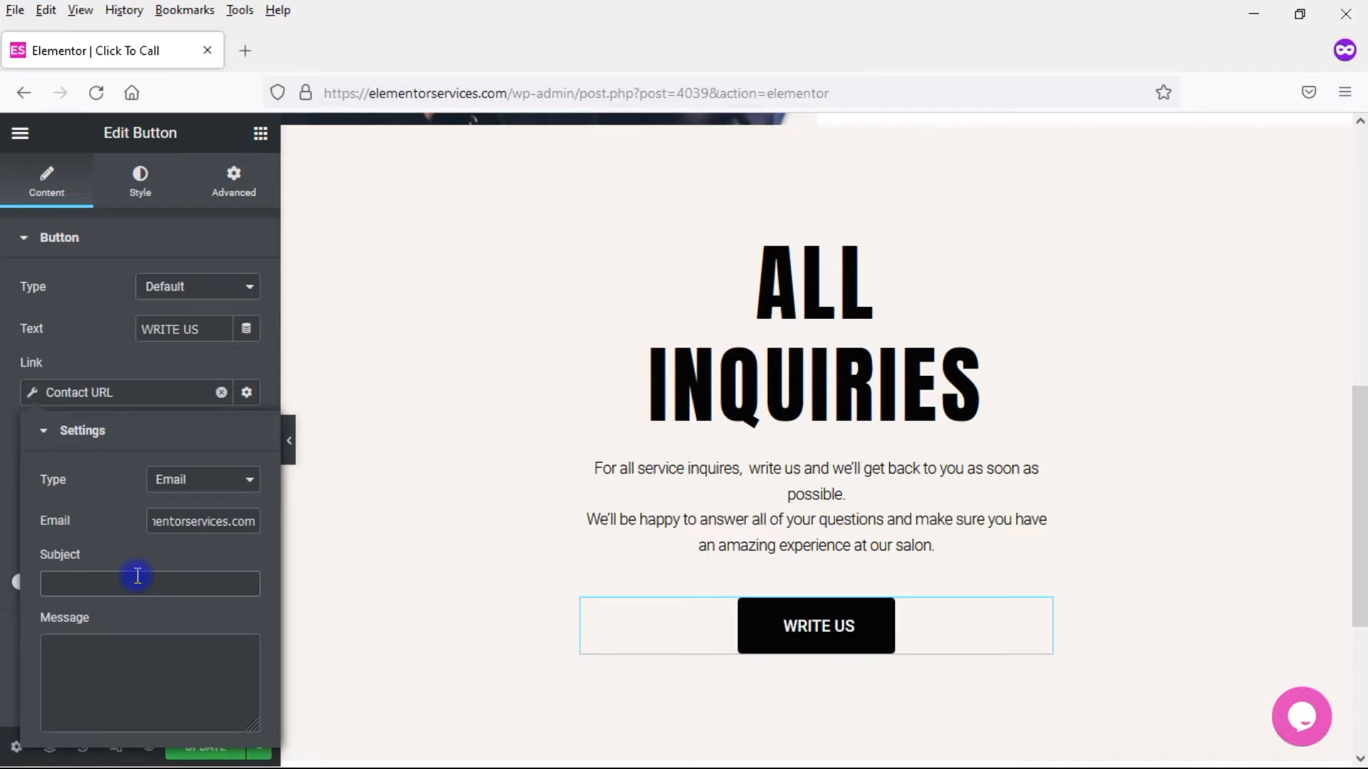
{"action": "left_click", "coordinate": [150, 585]}
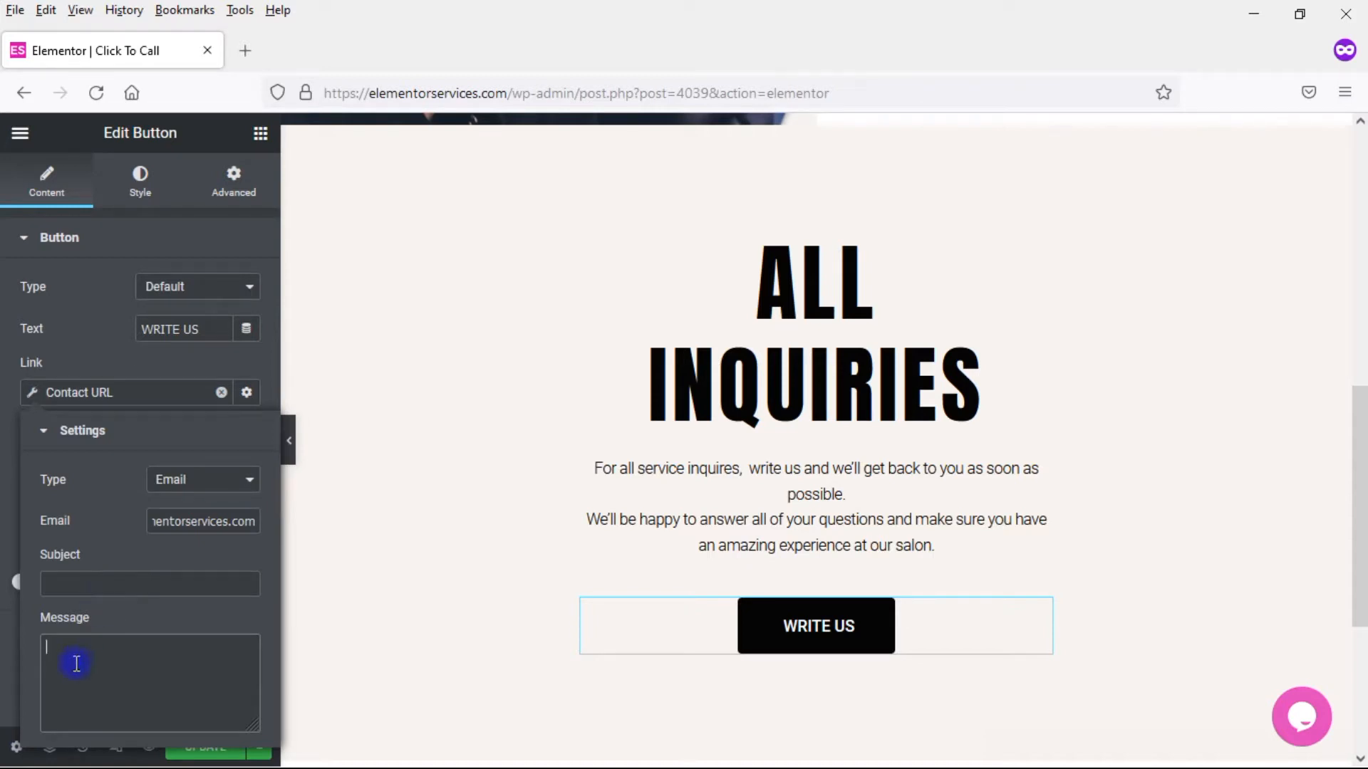
{"action": "mouse_move", "coordinate": [332, 660]}
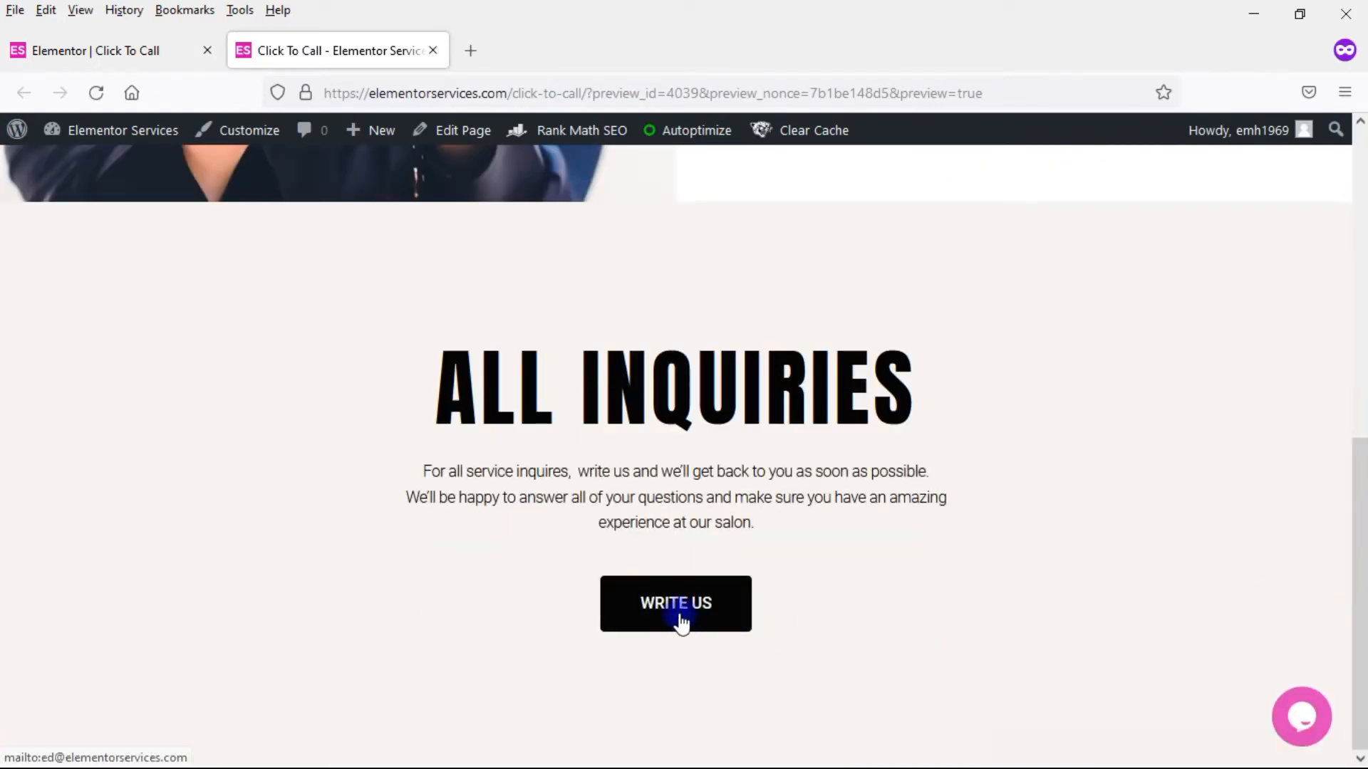
Test the WRITE US button's mailto link in the live preview
{"action": "left_click", "coordinate": [675, 603]}
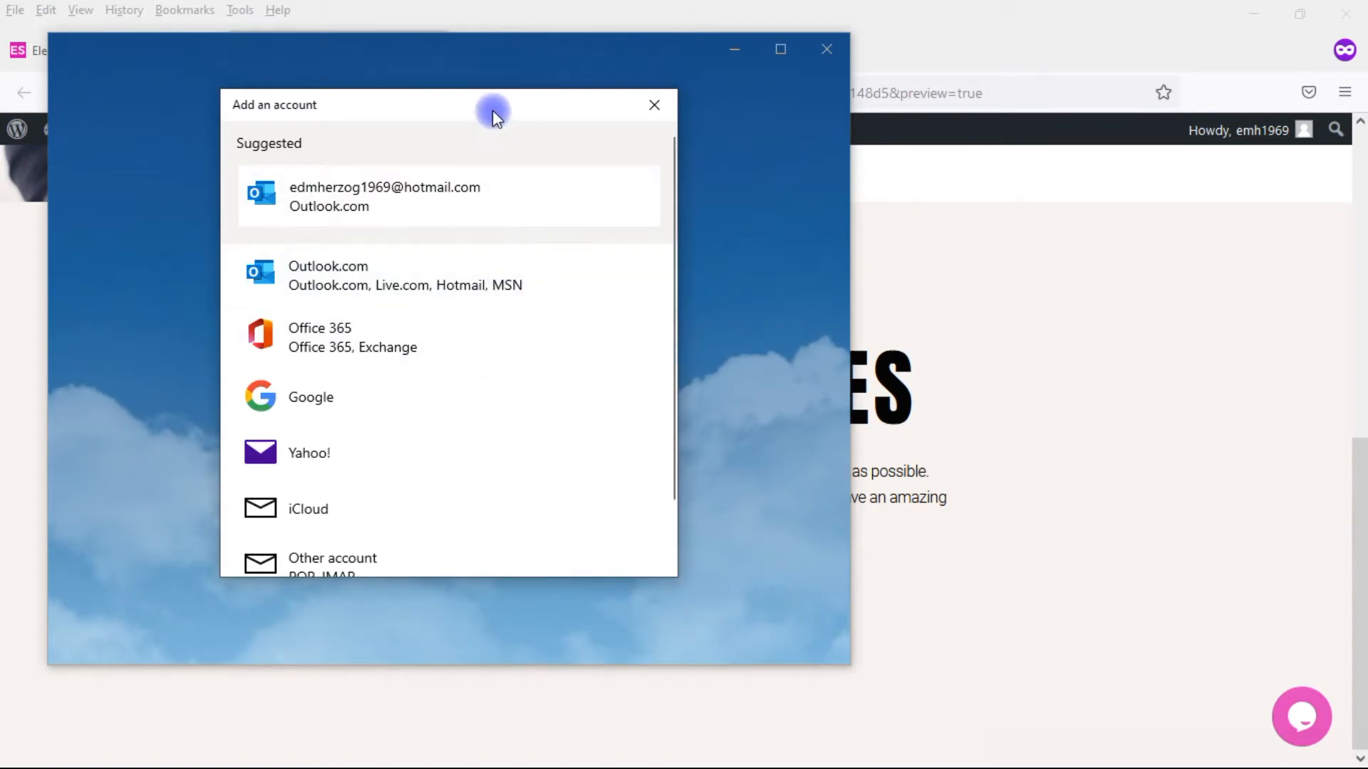
{"action": "mouse_move", "coordinate": [362, 235]}
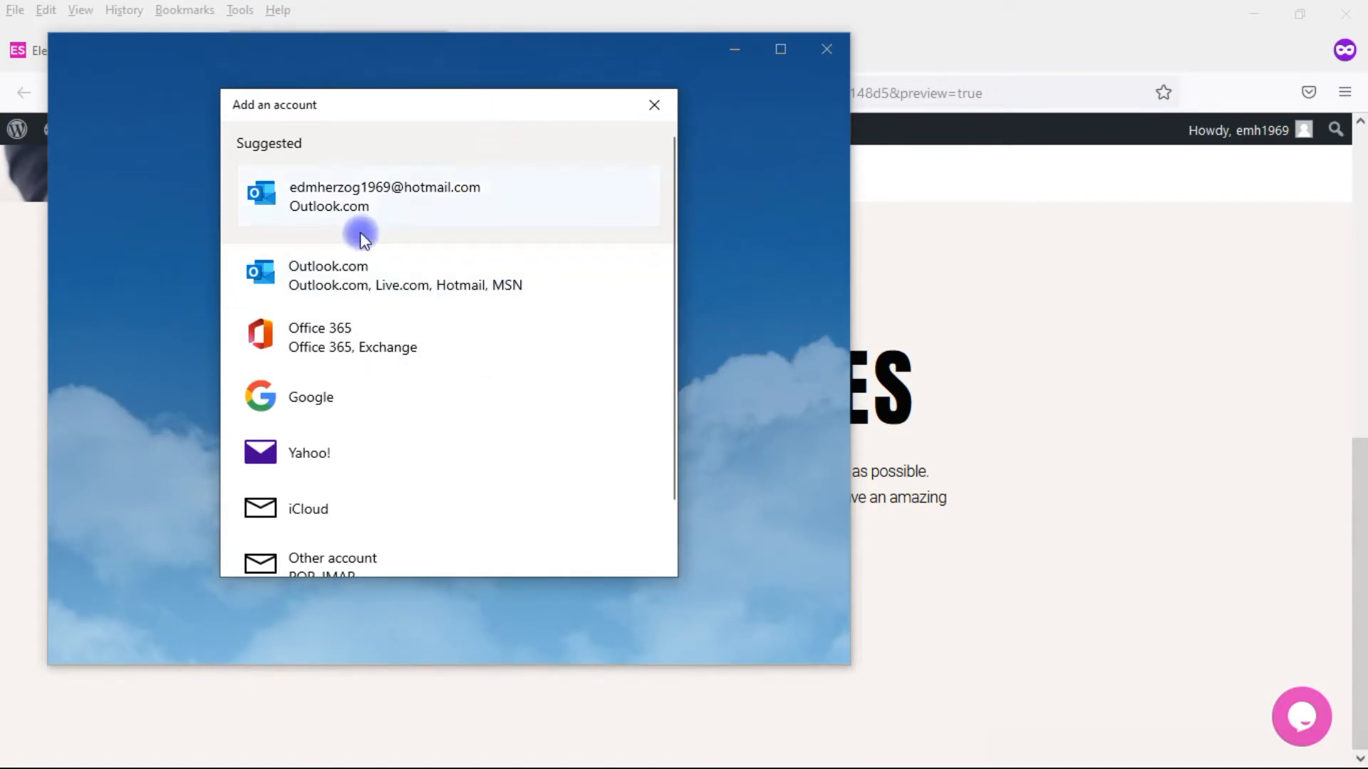
{"action": "mouse_move", "coordinate": [475, 144]}
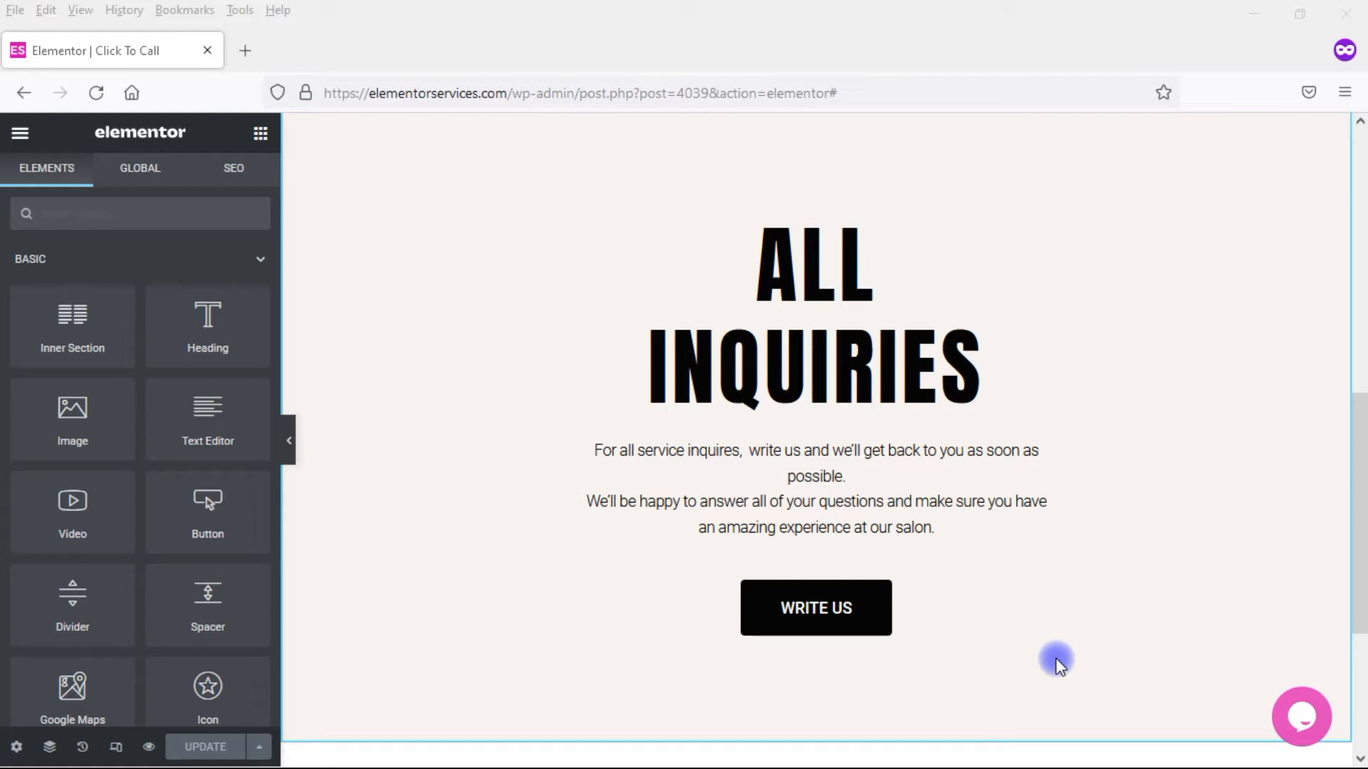
{"action": "mouse_move", "coordinate": [592, 740]}
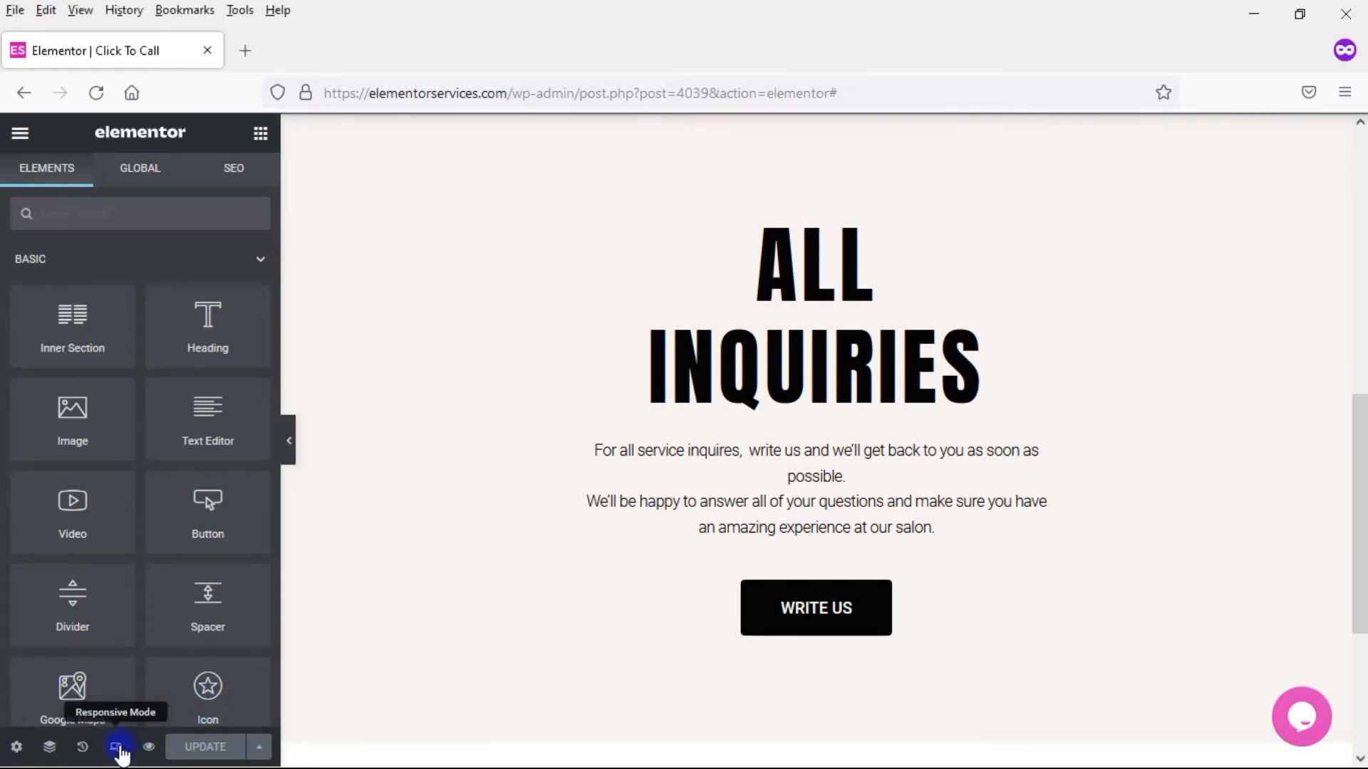
Switch the editor to Mobile responsive mode and scroll to the All Inquiries section
{"action": "left_click", "coordinate": [116, 746]}
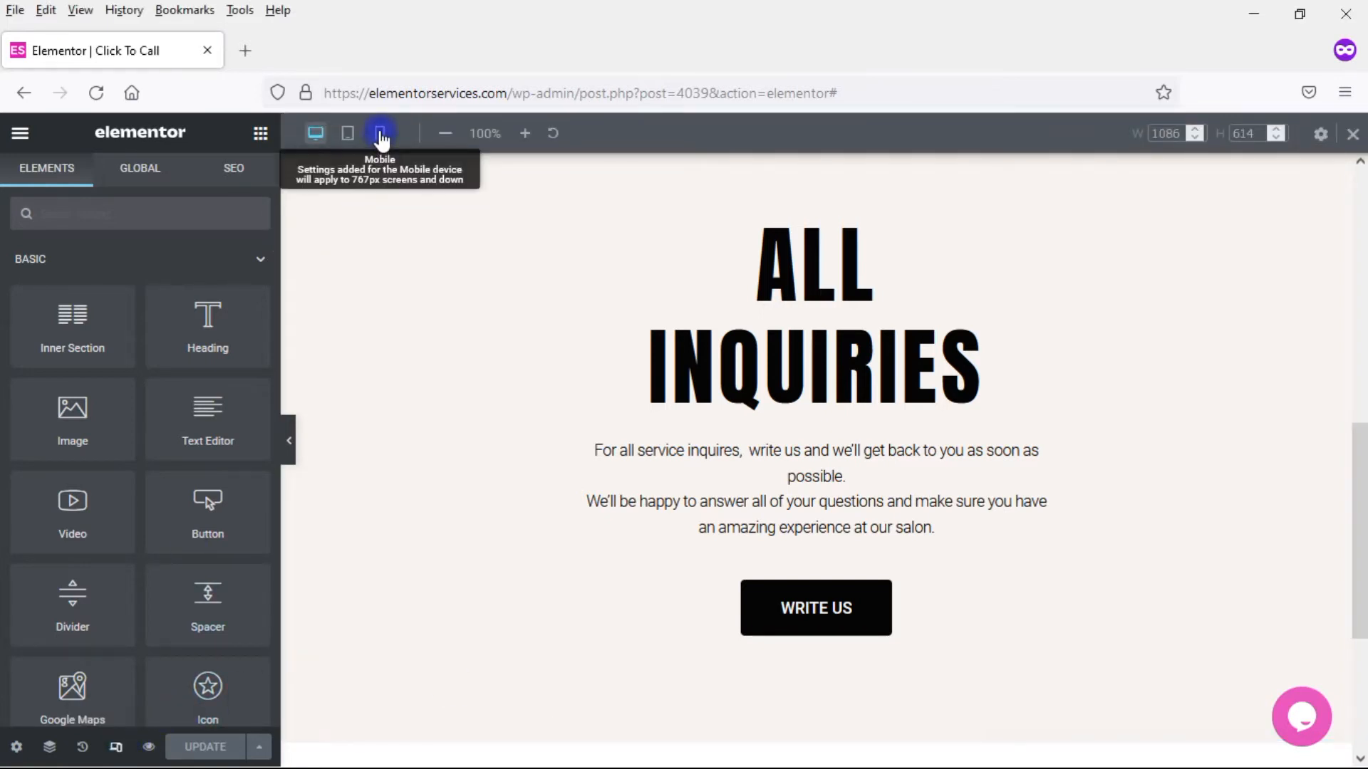
{"action": "left_click", "coordinate": [379, 133]}
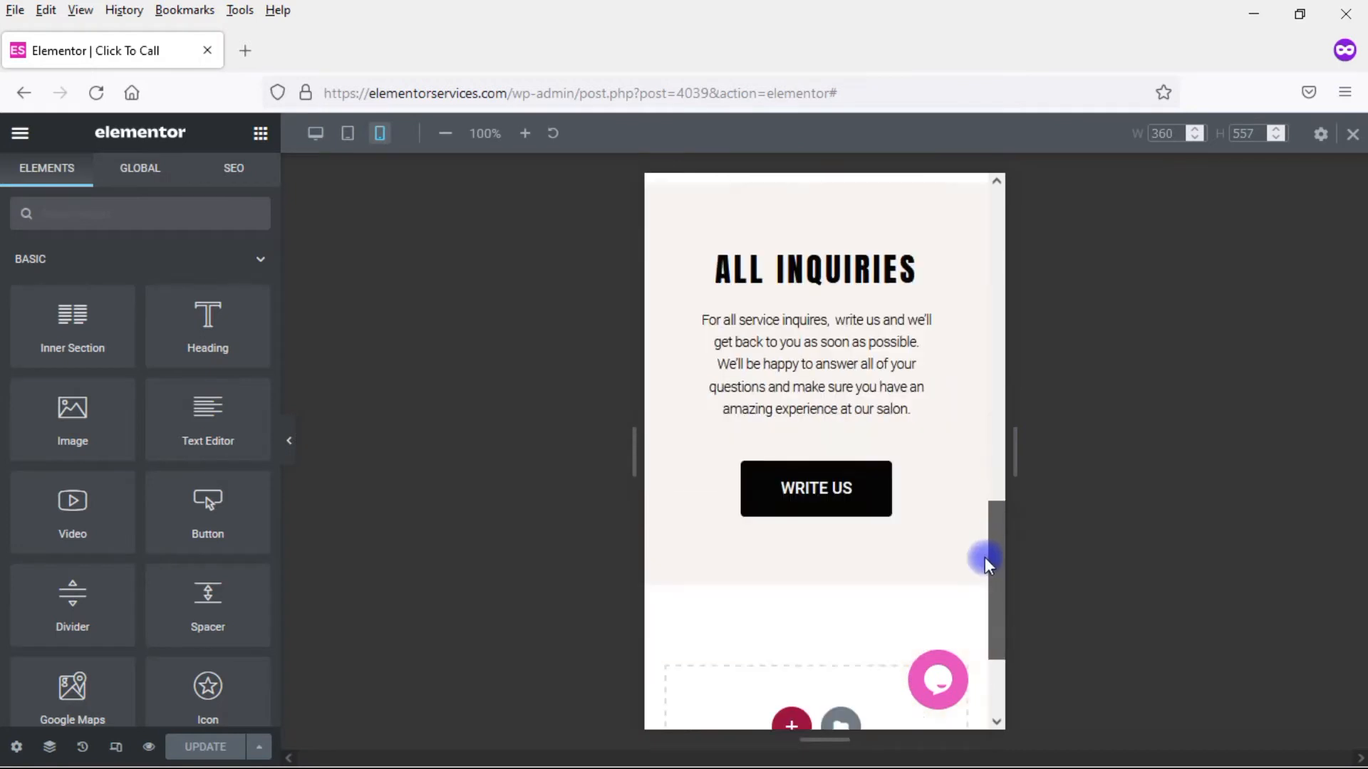
{"action": "scroll", "scroll_direction": "down", "scroll_amount": 3}
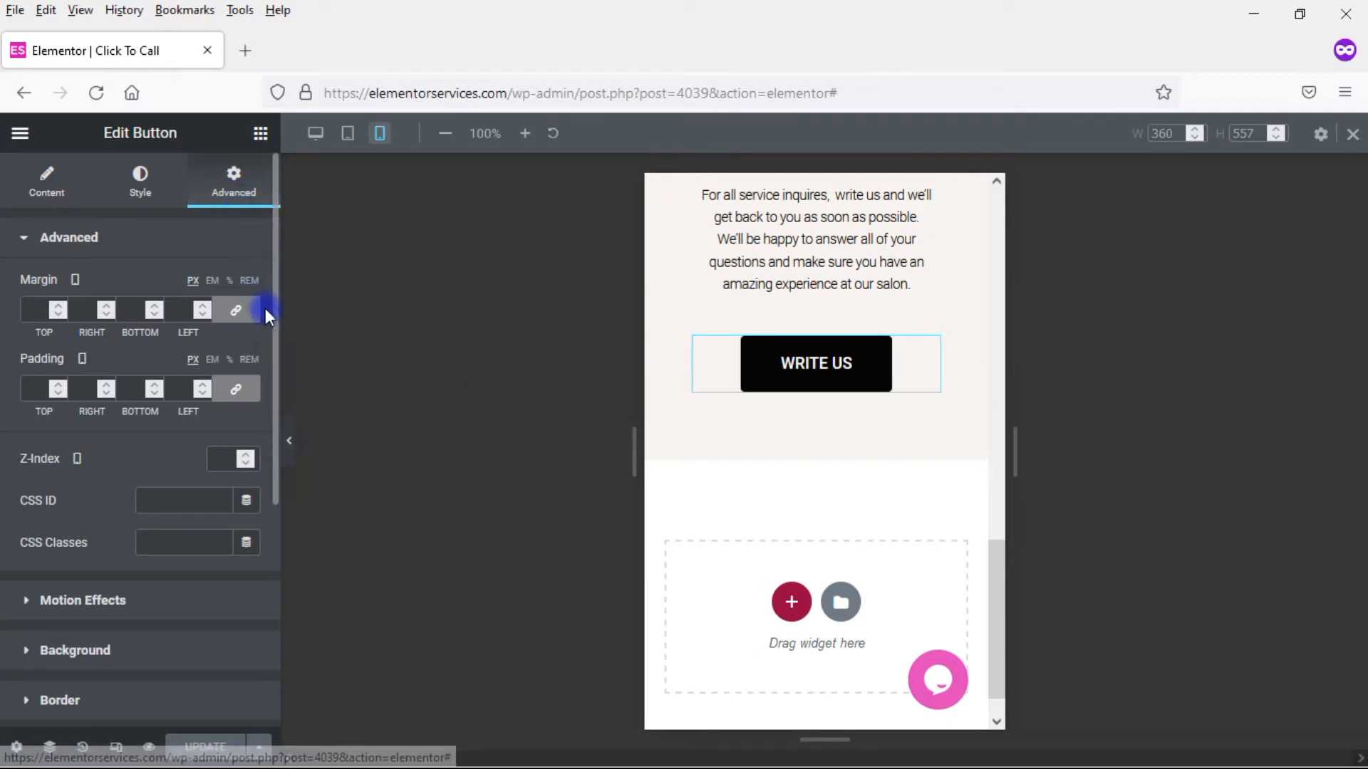
Turn Hide On Mobile on for the WRITE US button under Advanced > Responsive
{"action": "scroll", "scroll_direction": "down", "scroll_amount": 3}
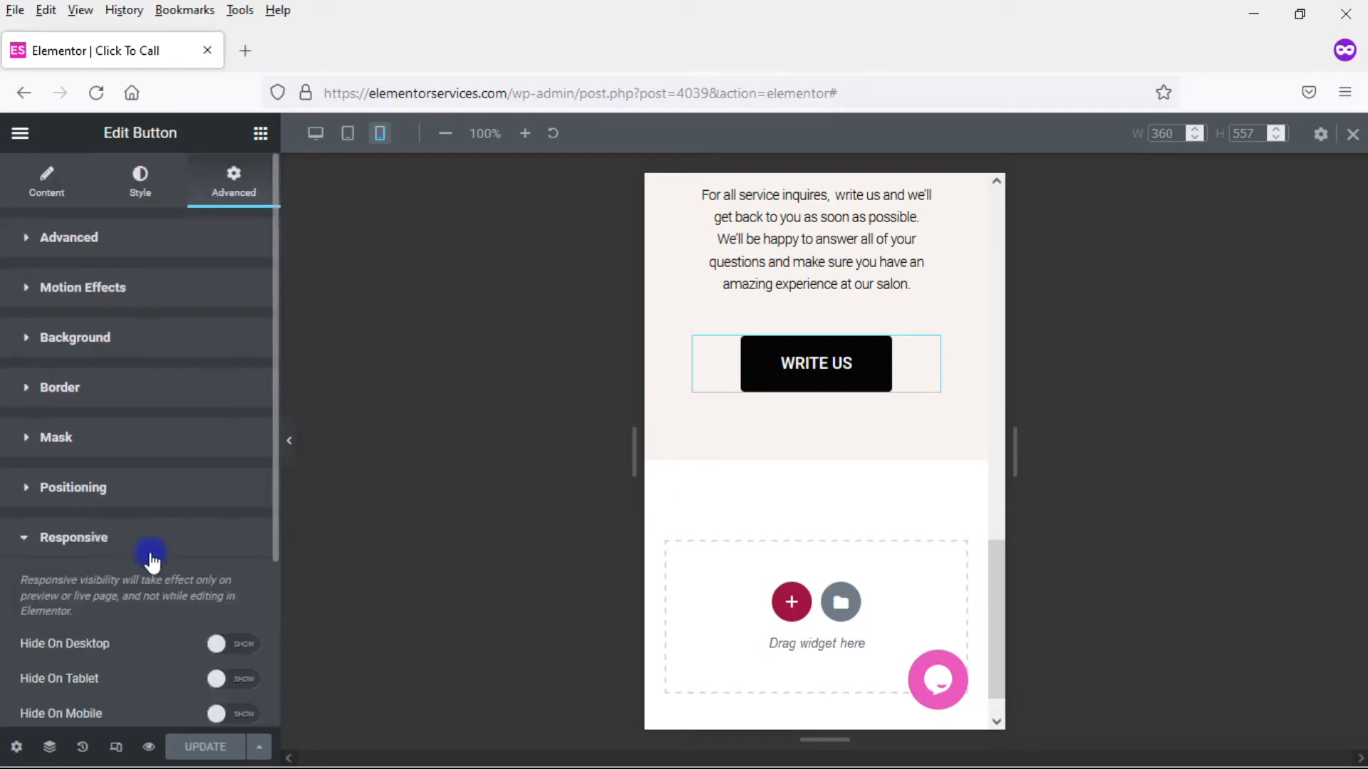
{"action": "left_click", "coordinate": [232, 714]}
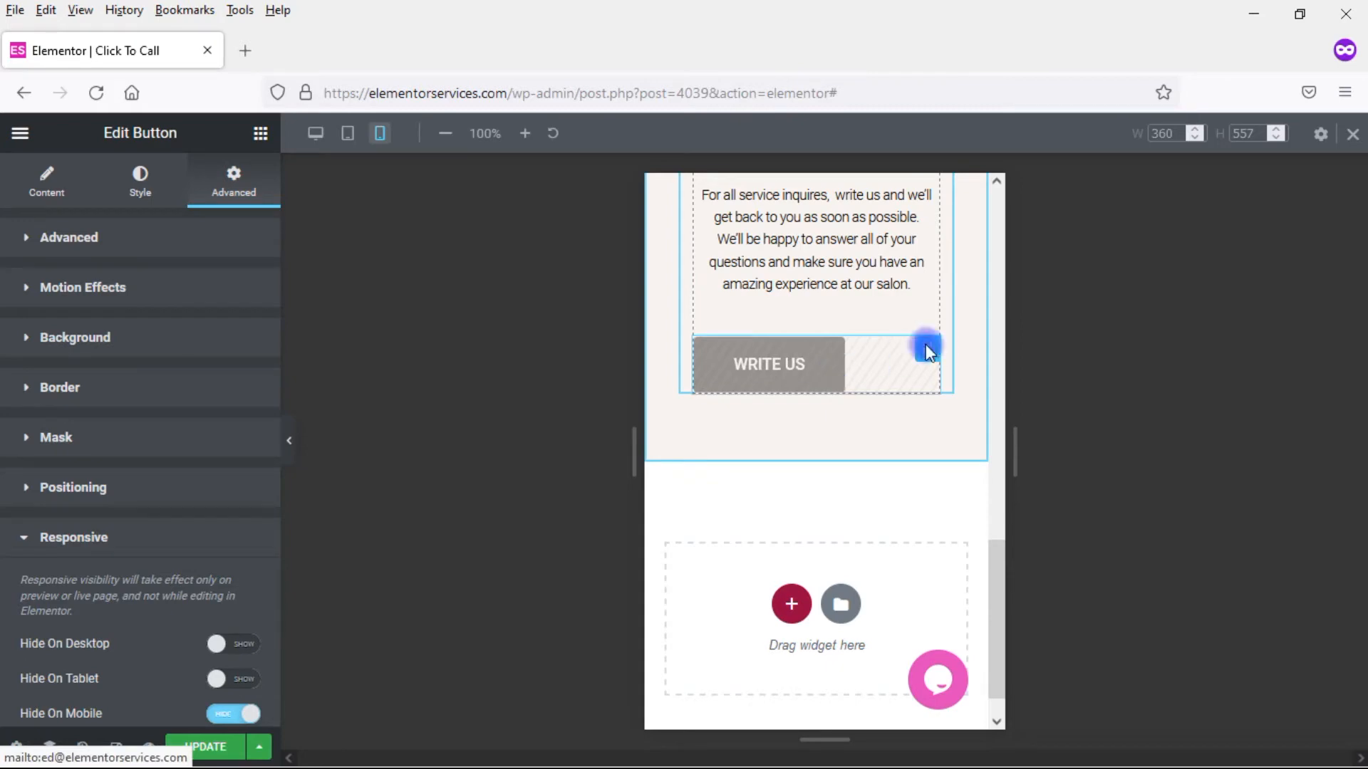
Duplicate the WRITE US button; hide the copy on desktop and tablet, show it on mobile
{"action": "right_click", "coordinate": [928, 348]}
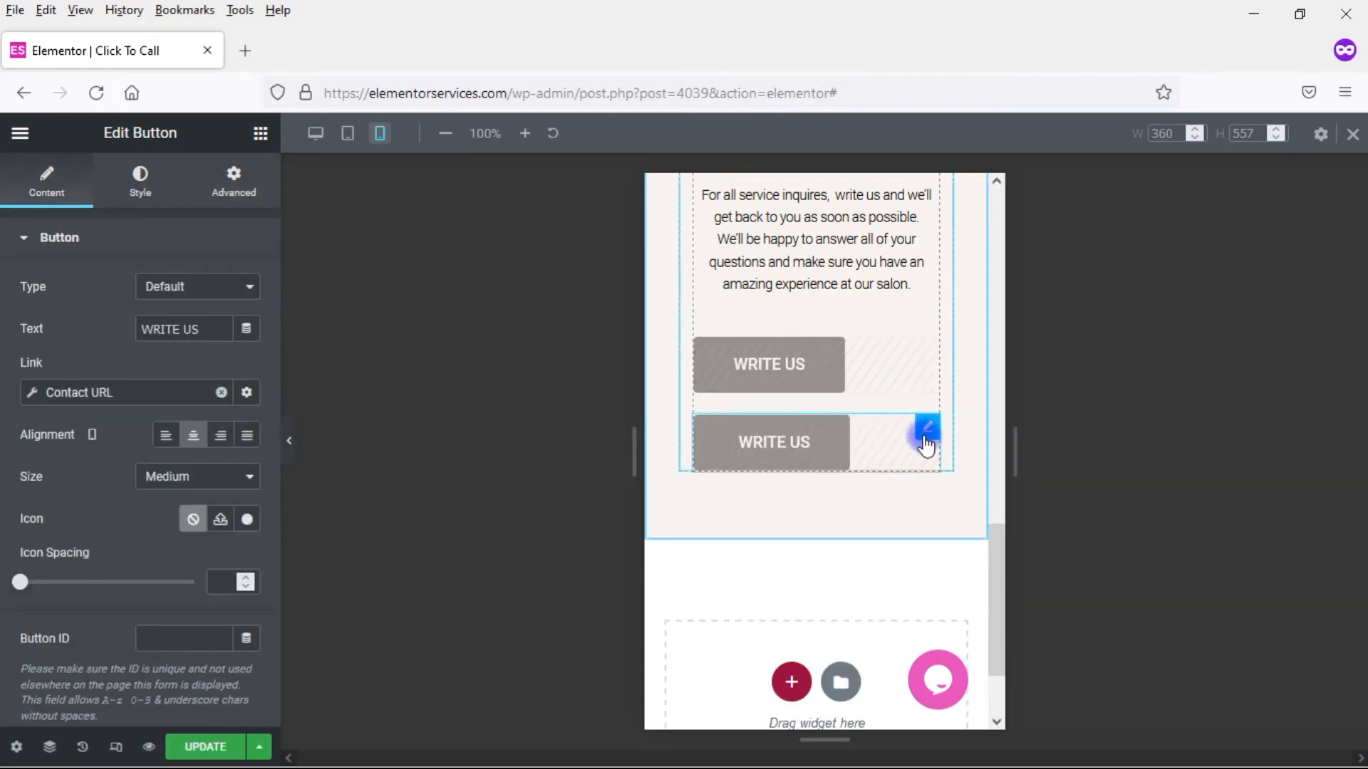
{"action": "left_click", "coordinate": [232, 181]}
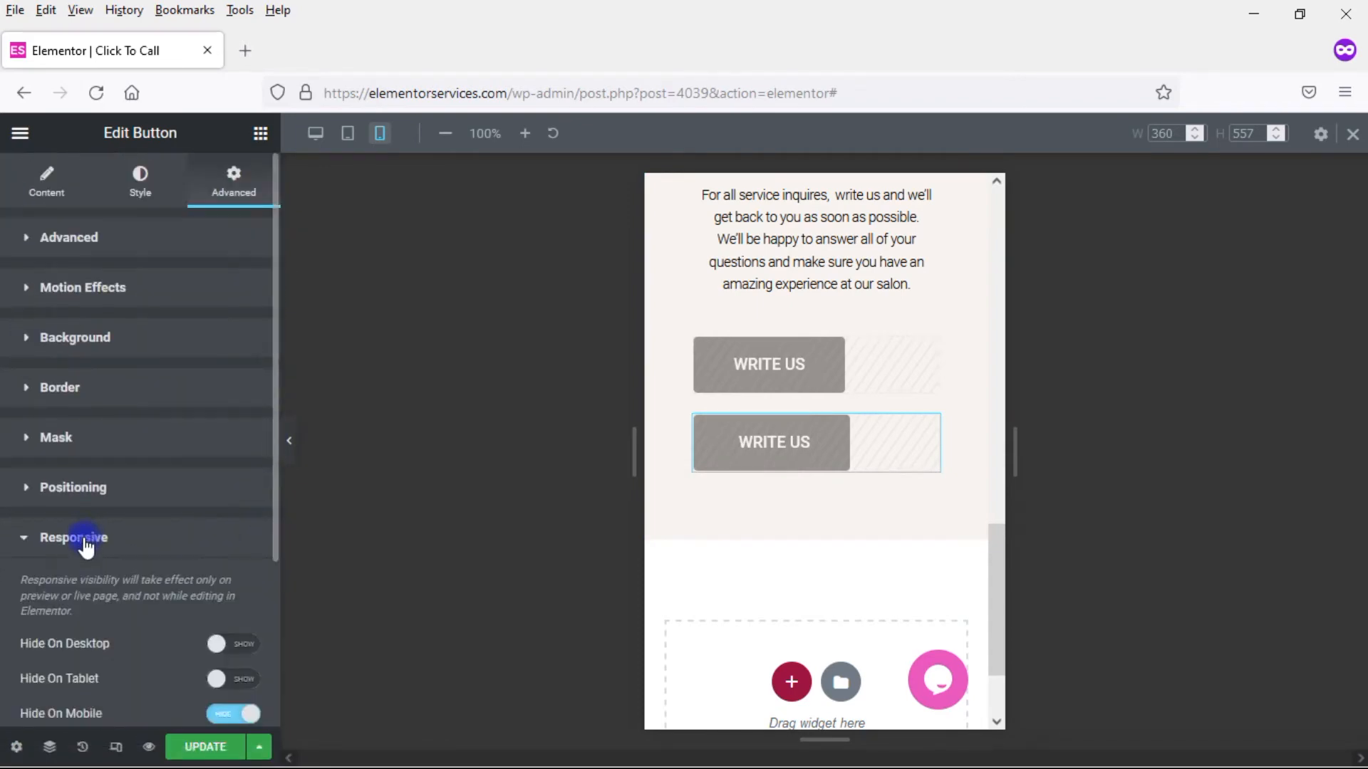
{"action": "left_click", "coordinate": [232, 644]}
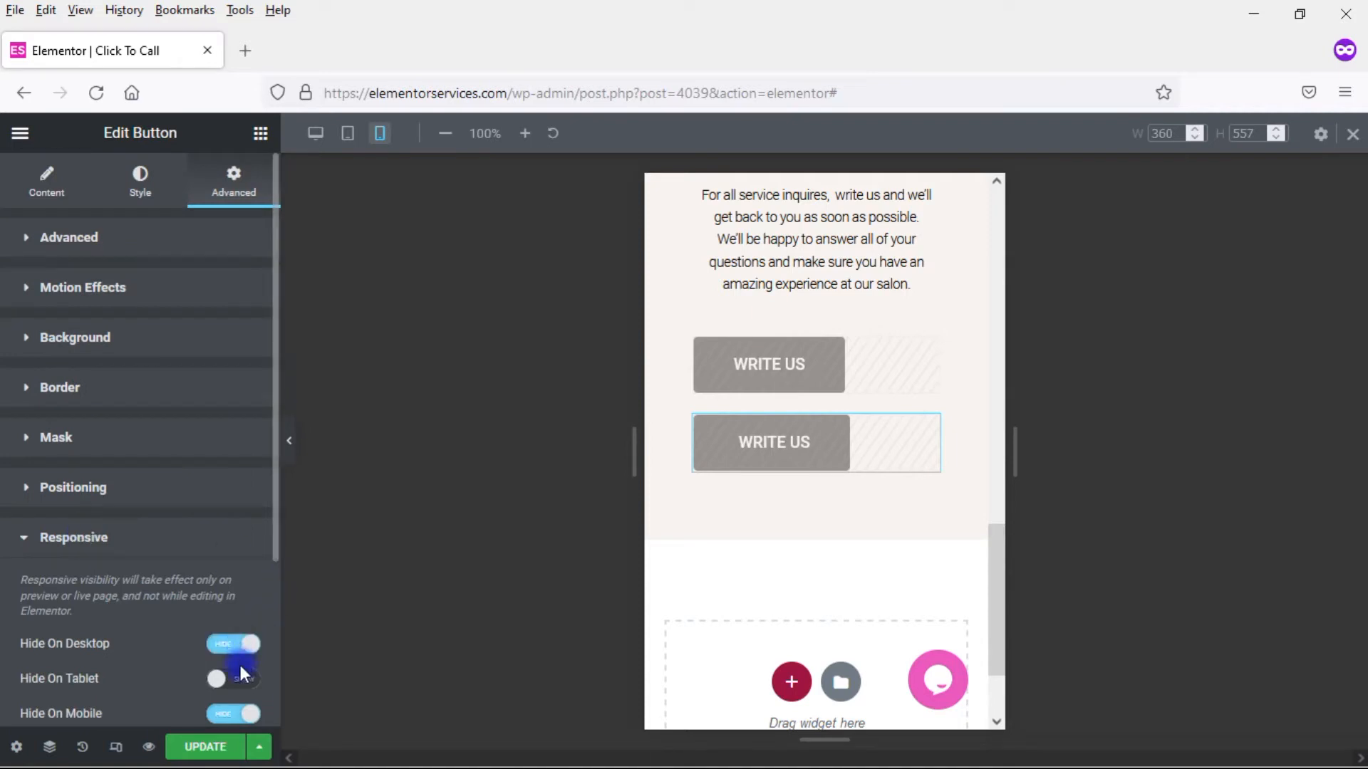
{"action": "left_click", "coordinate": [233, 714]}
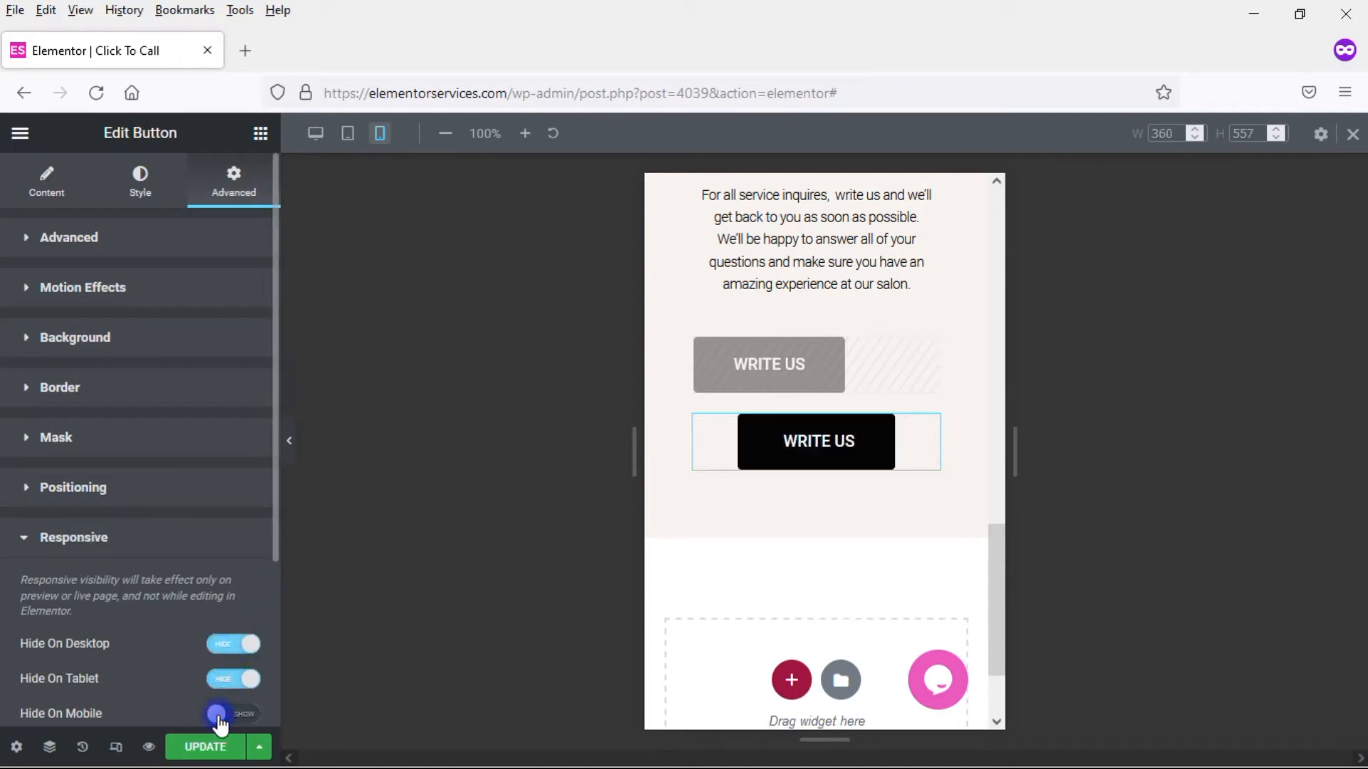
{"action": "left_click", "coordinate": [233, 714]}
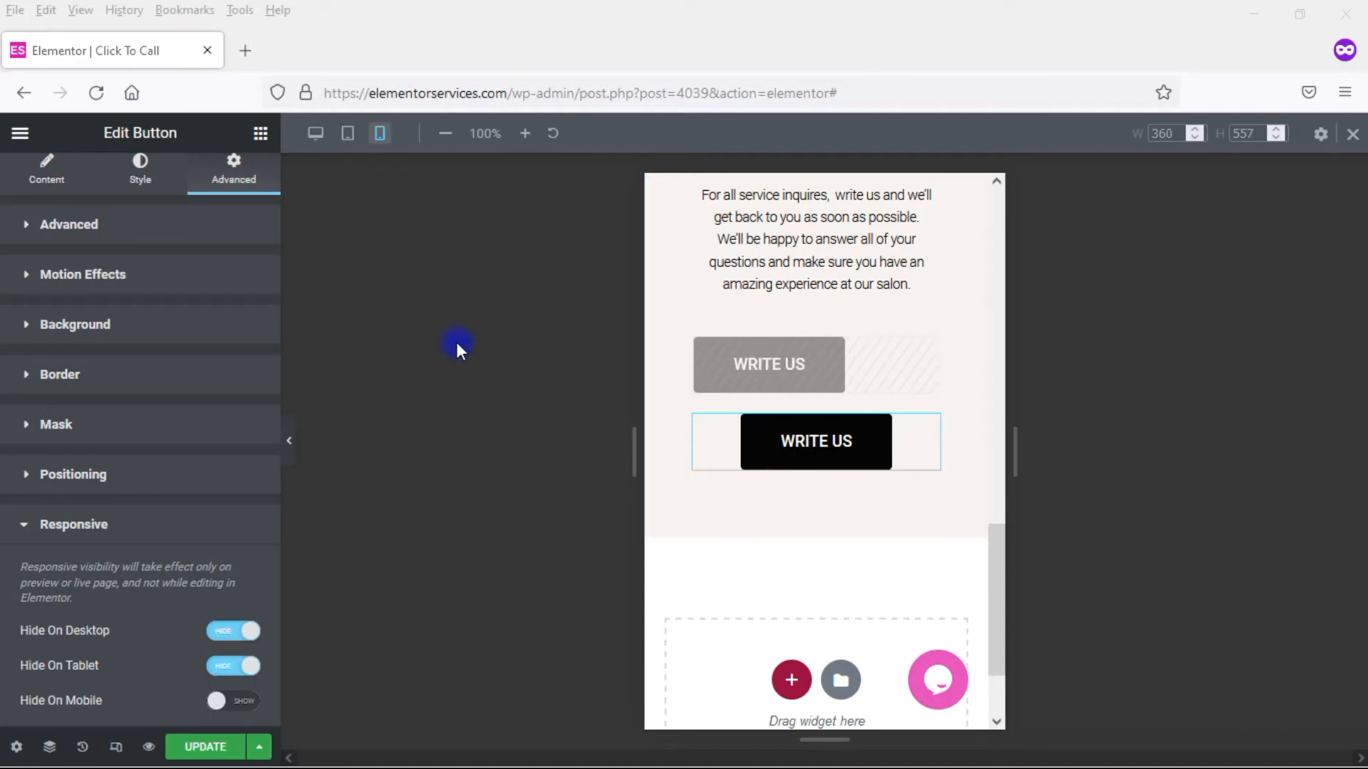
Relabel the mobile-only copy's button text to CALL US
{"action": "left_click", "coordinate": [46, 174]}
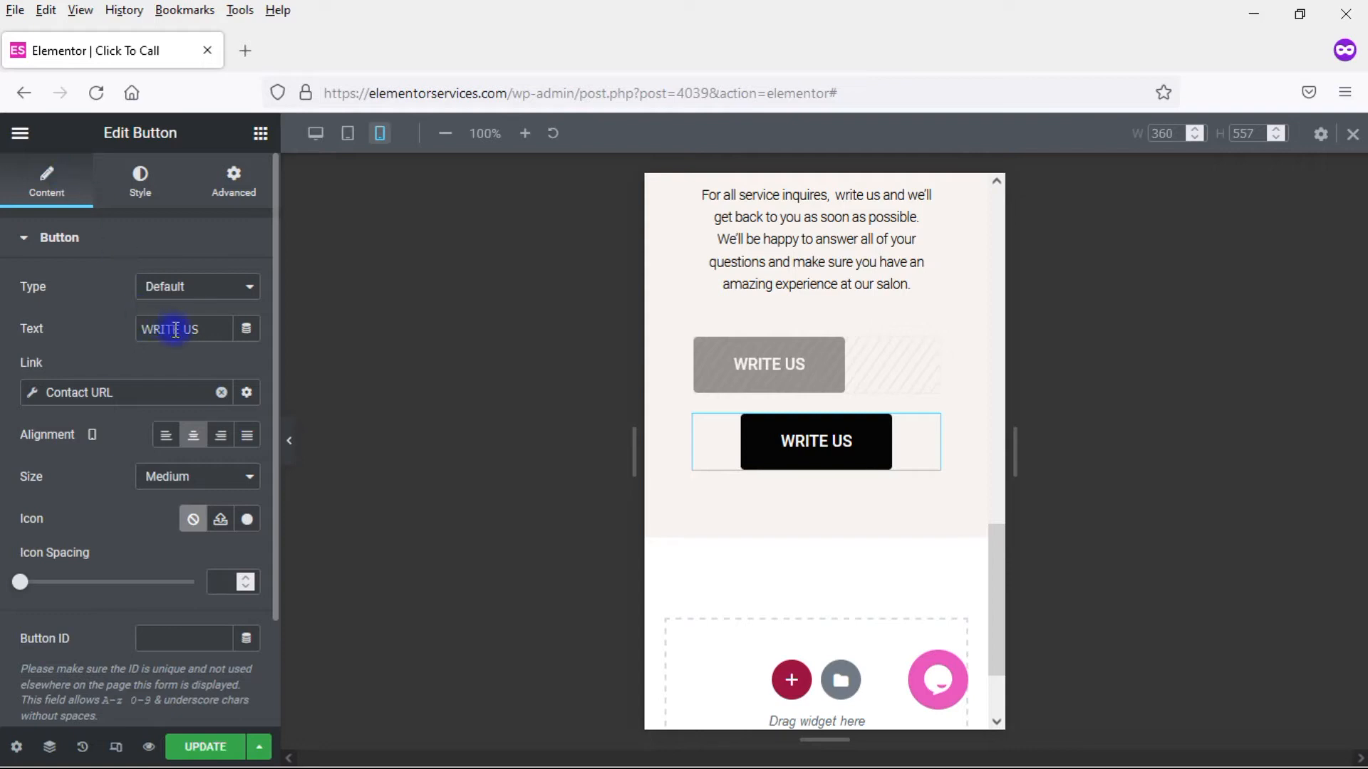
{"action": "type", "text": "CALL US"}
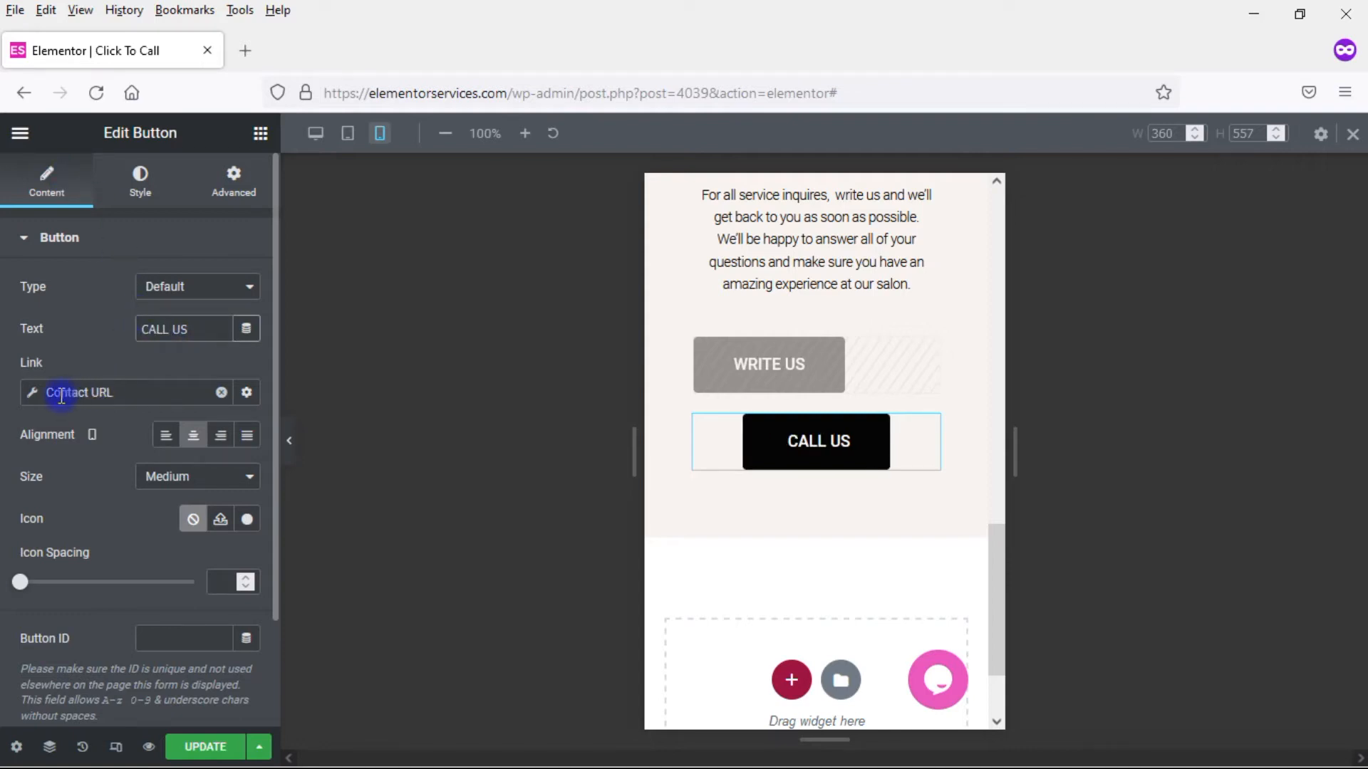
{"action": "mouse_move", "coordinate": [79, 393]}
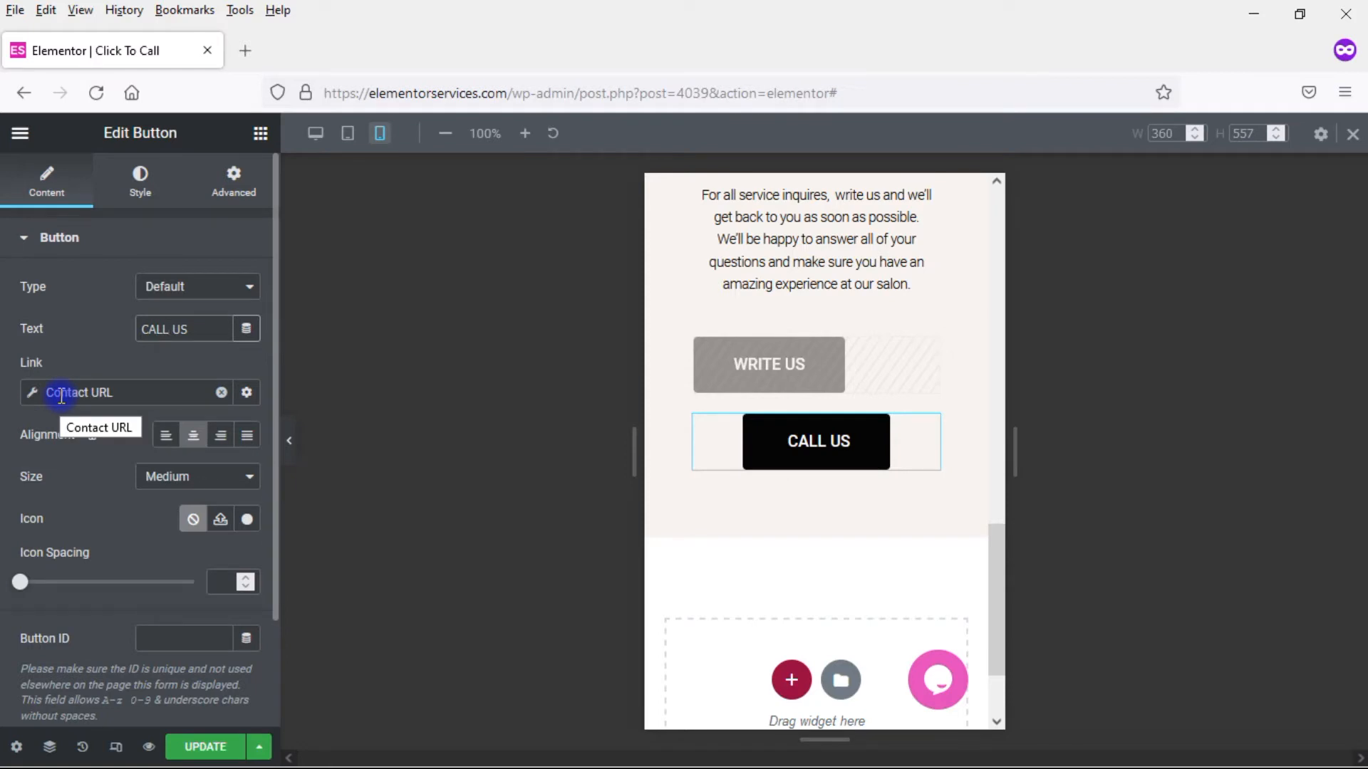
{"action": "left_click", "coordinate": [170, 329]}
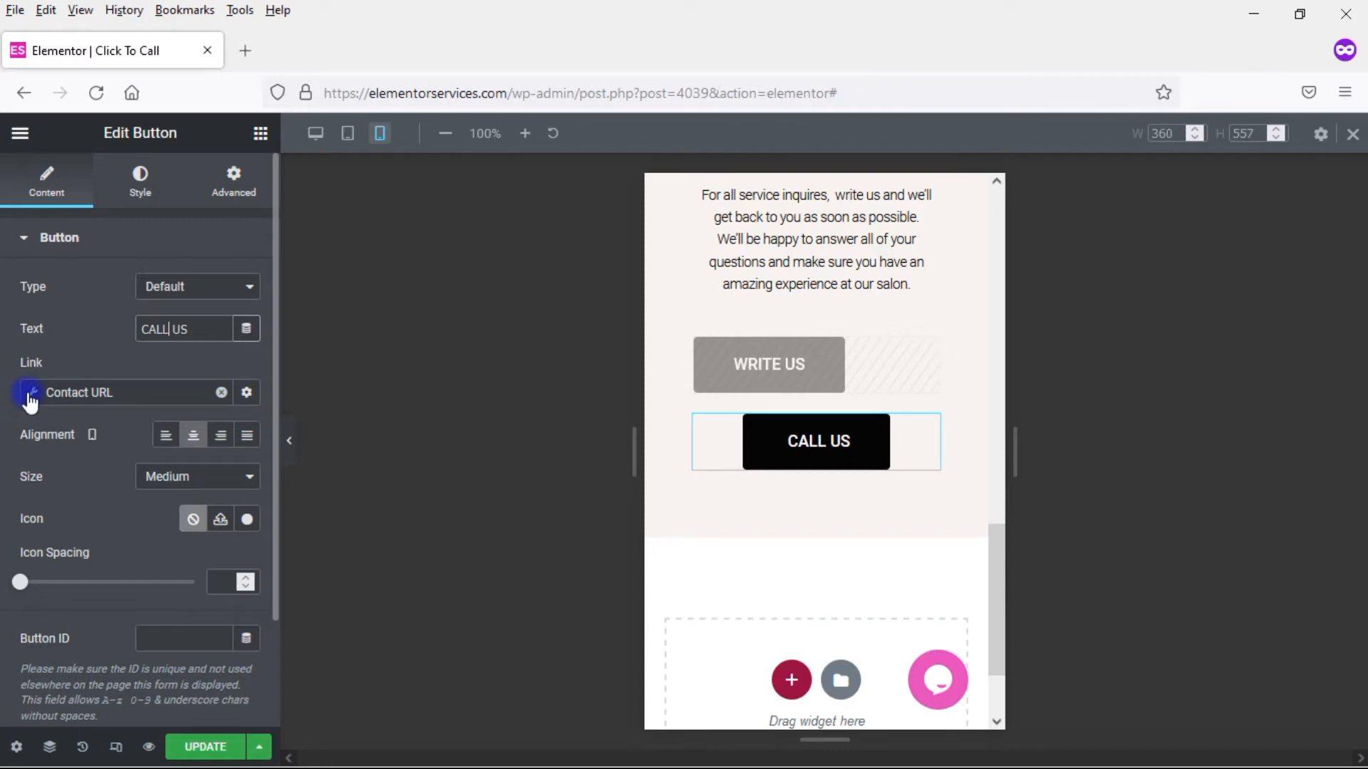
Set the copy's Contact URL Type to Tel and enter the phone number
{"action": "left_click", "coordinate": [246, 394]}
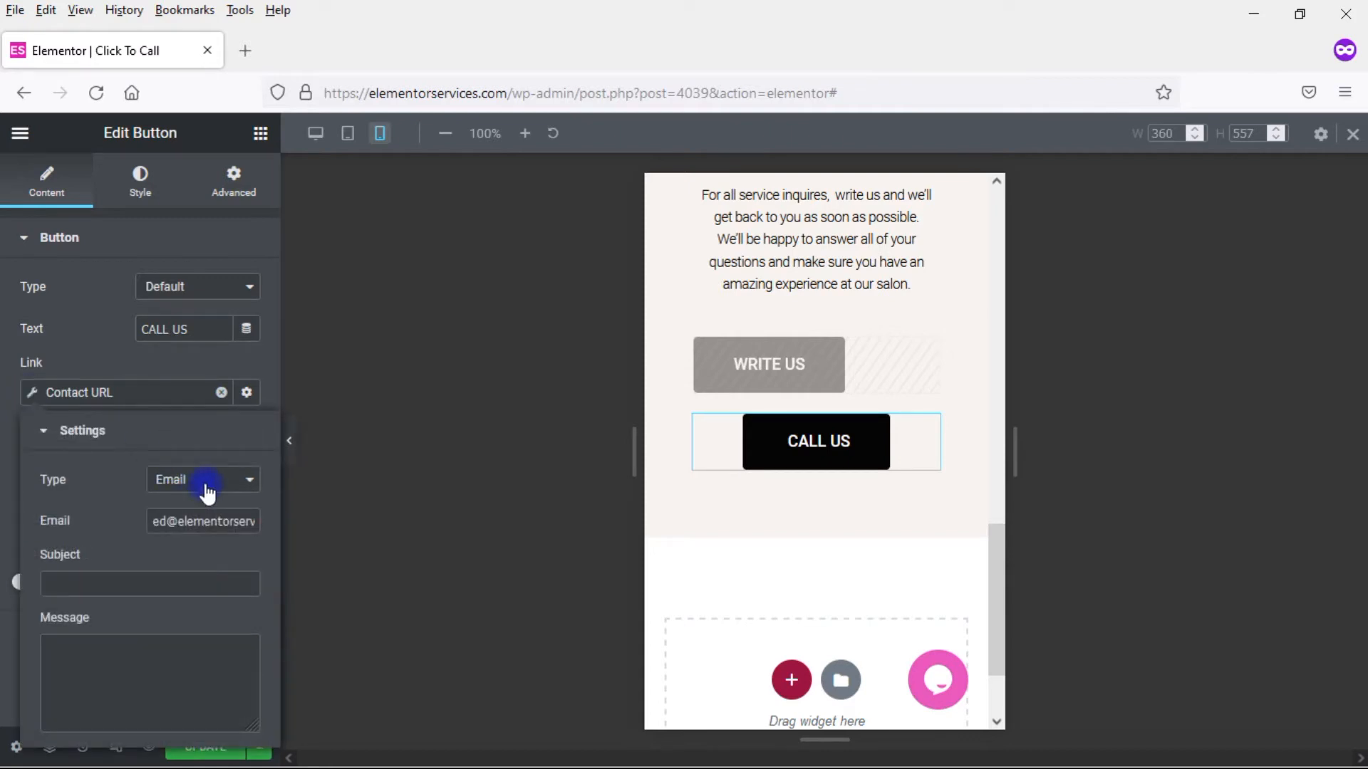
{"action": "left_click", "coordinate": [202, 479]}
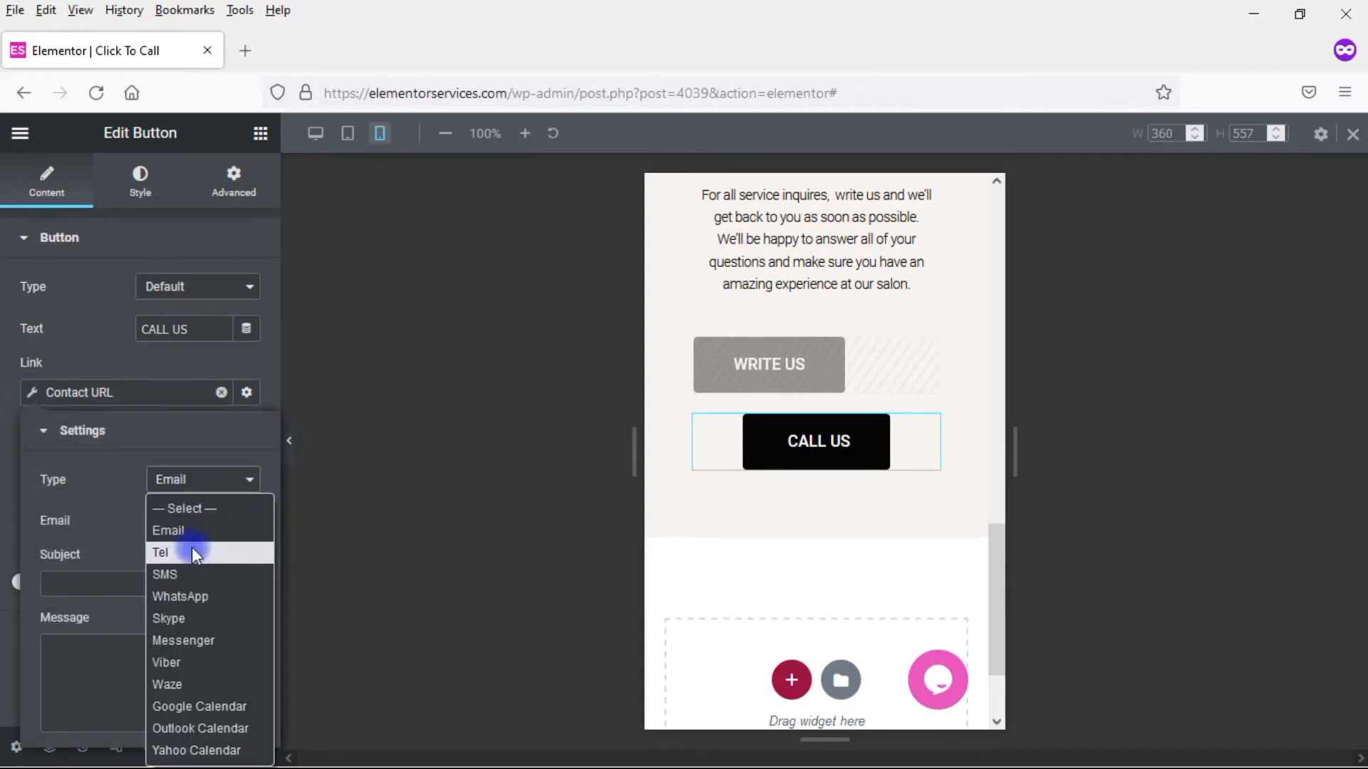
{"action": "left_click", "coordinate": [161, 553]}
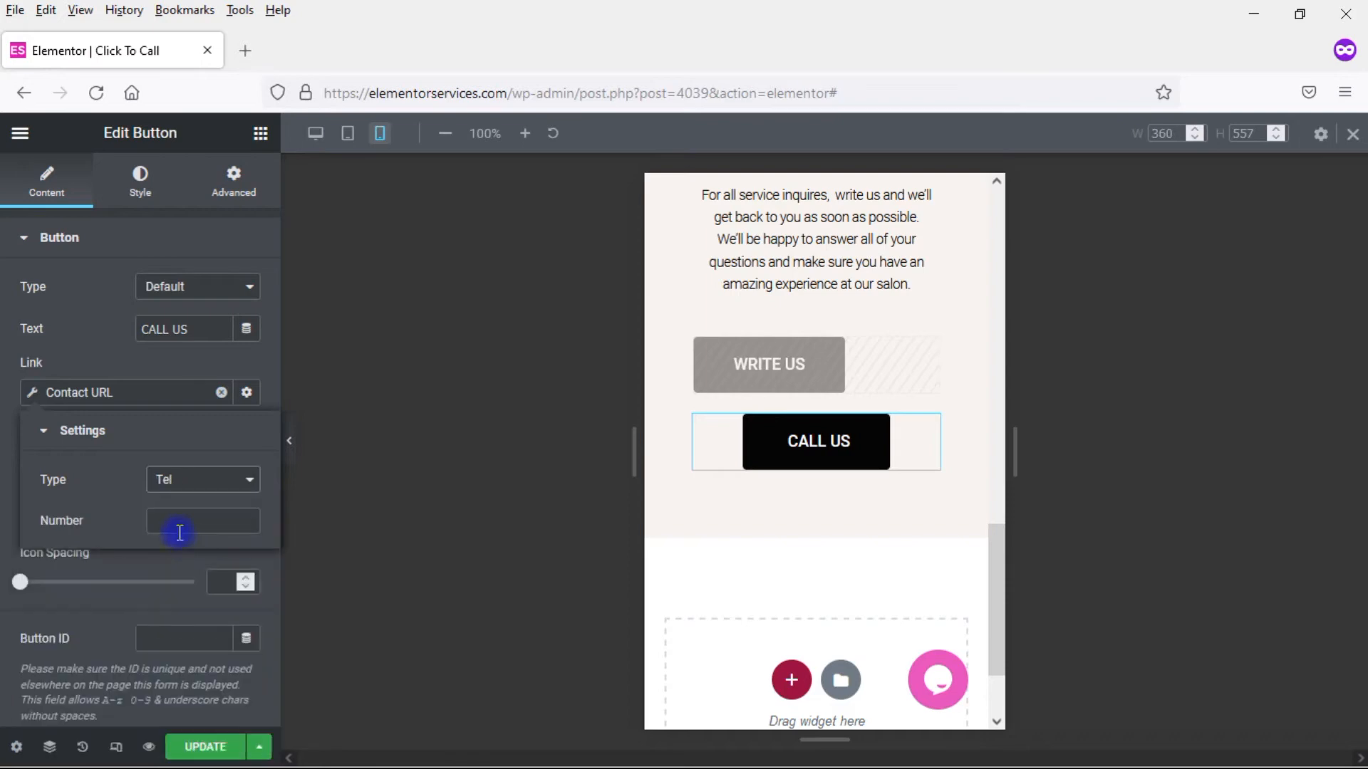
{"action": "left_click", "coordinate": [202, 522]}
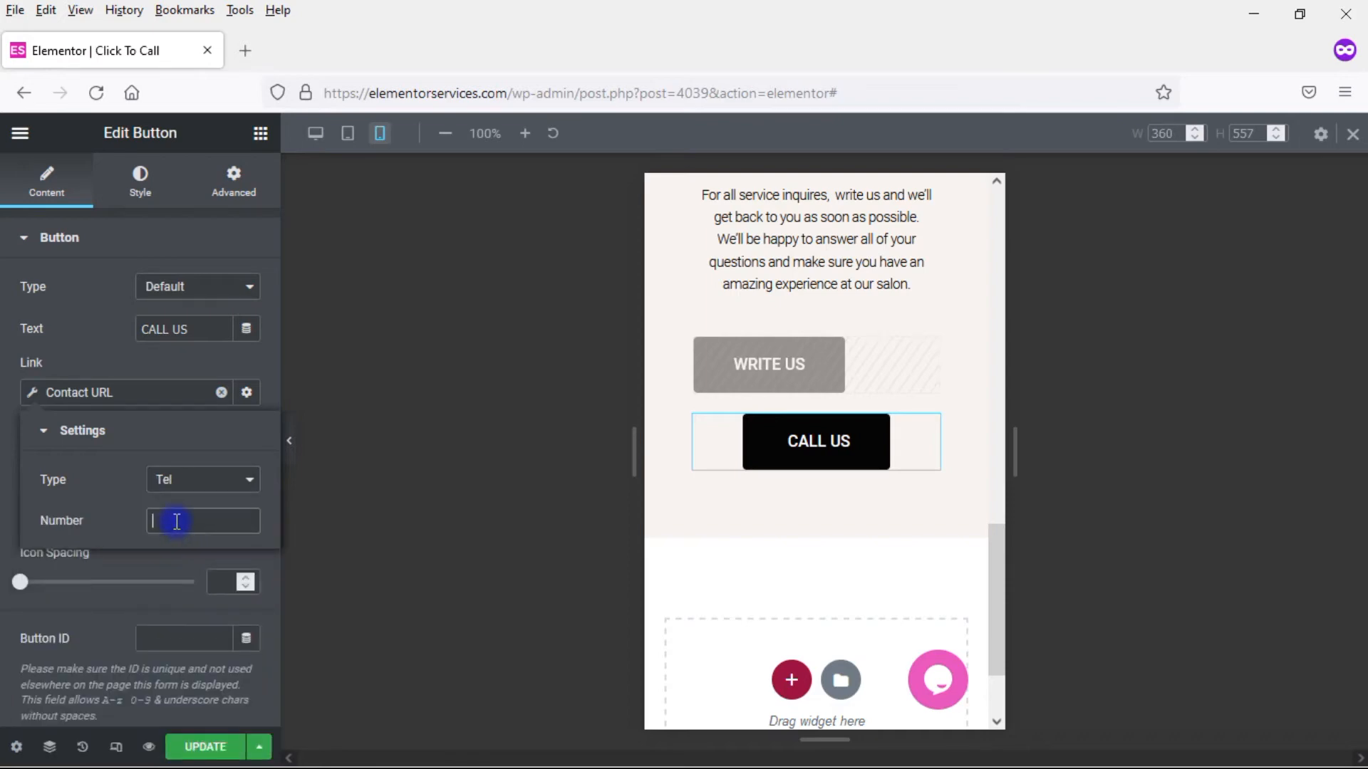
{"action": "type", "text": "+5731930"}
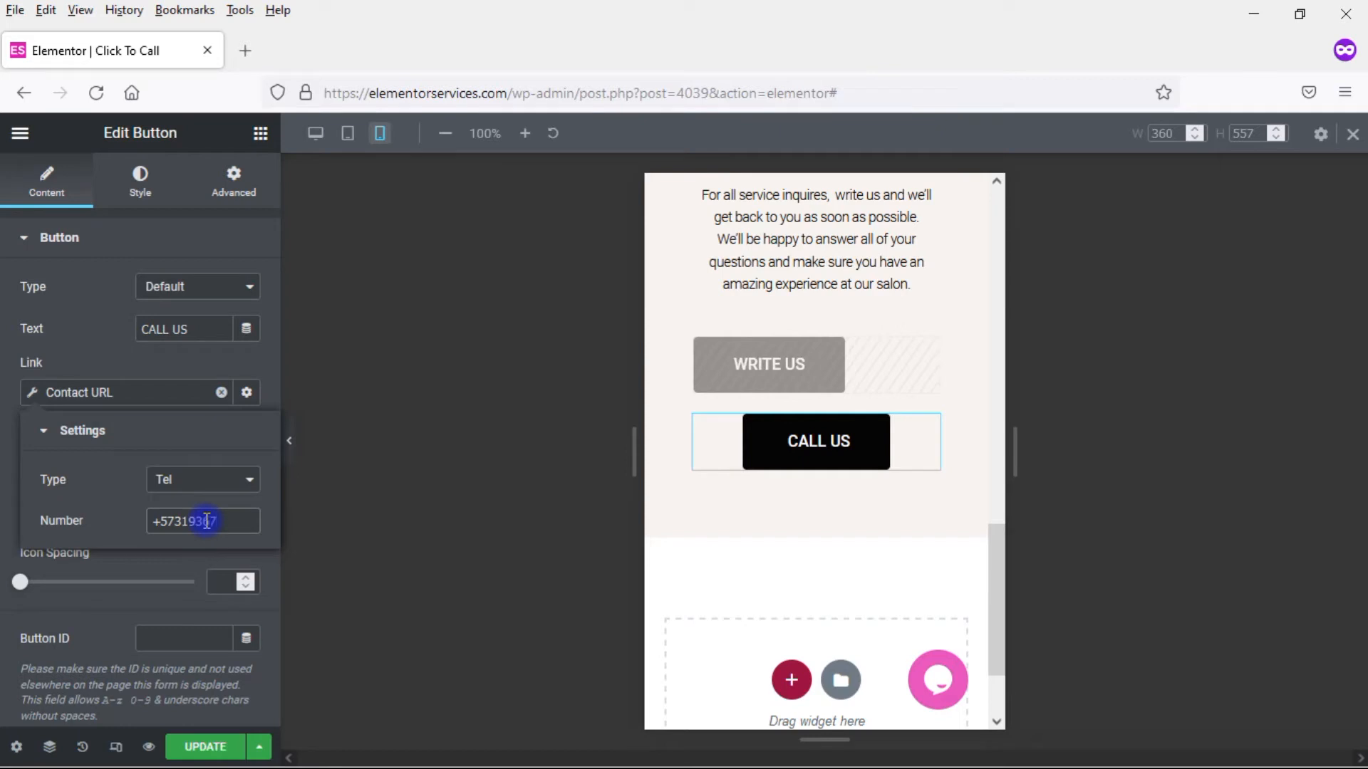
{"action": "type", "text": "7773"}
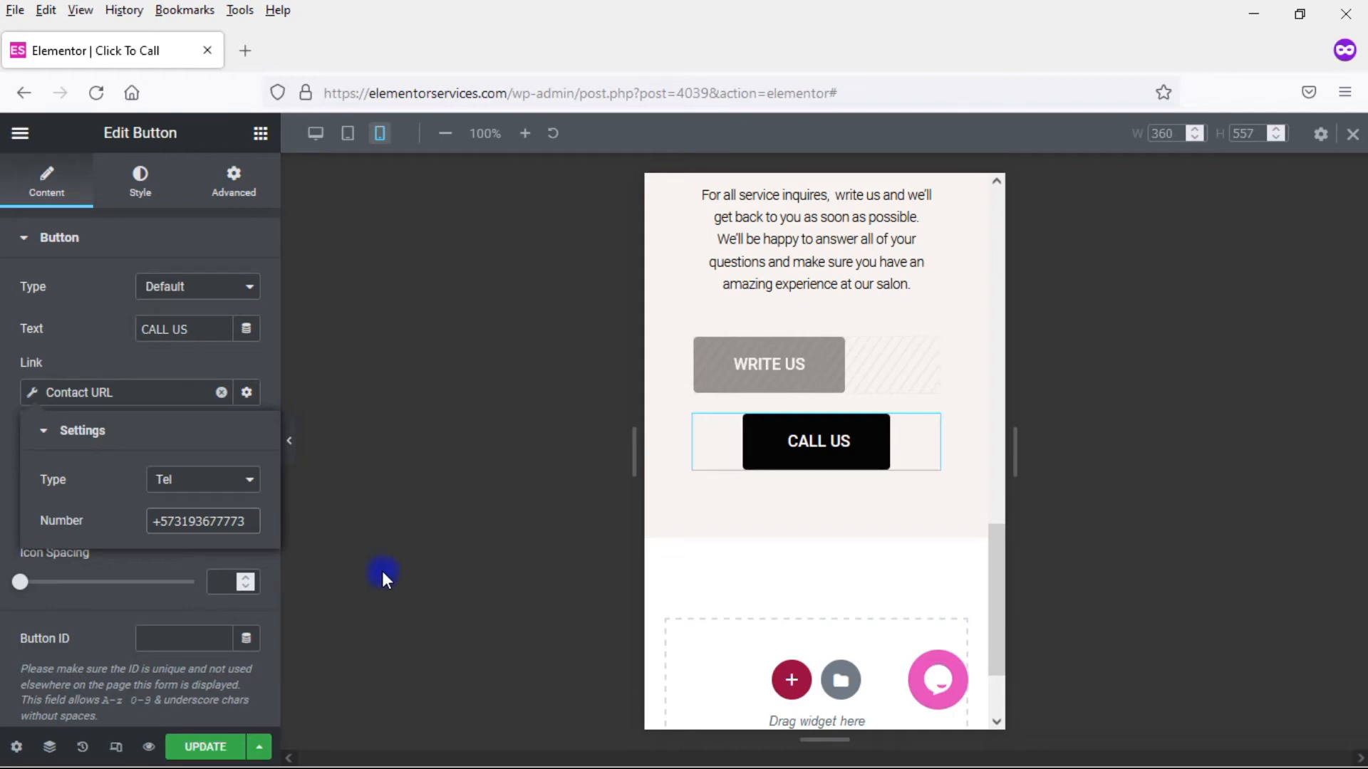
Close the Contact URL settings, returning to the CALL US button's content options
{"action": "left_click", "coordinate": [201, 521]}
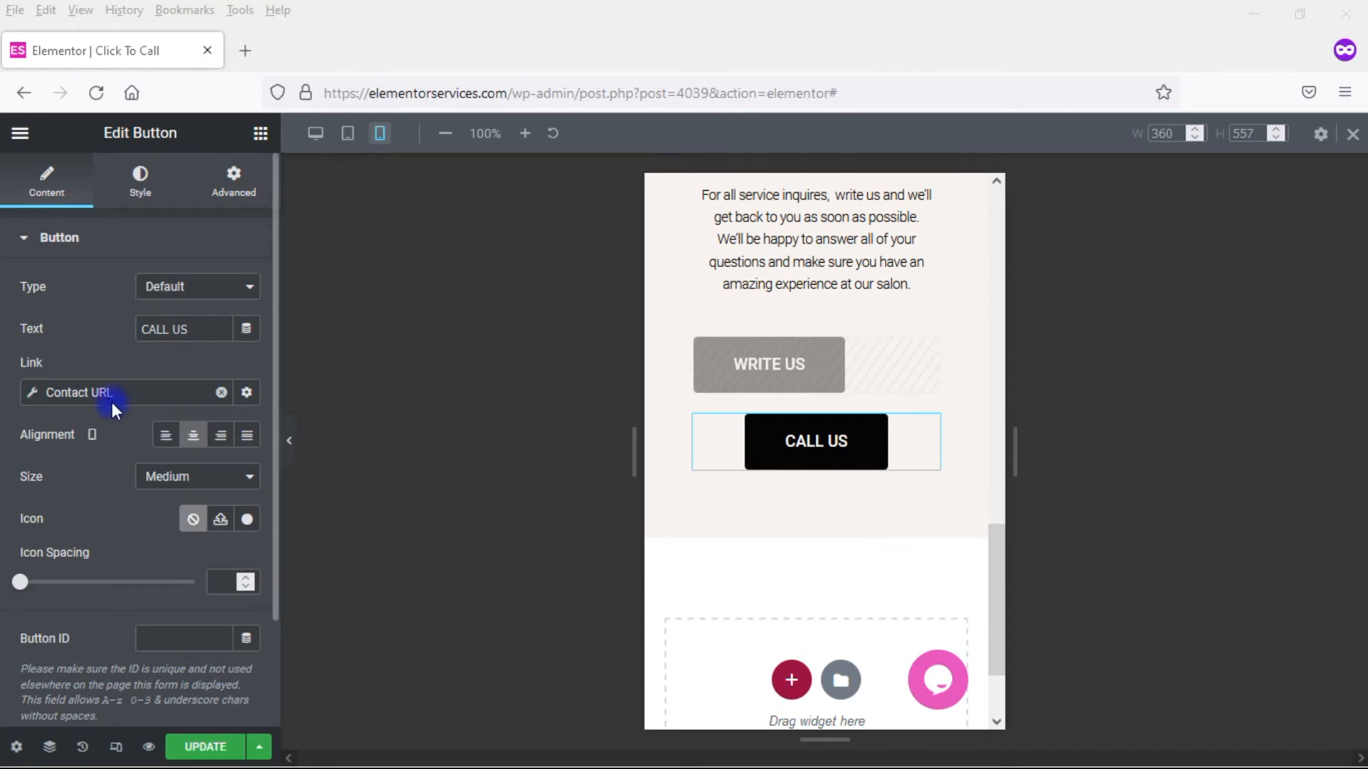
{"action": "mouse_move", "coordinate": [260, 132]}
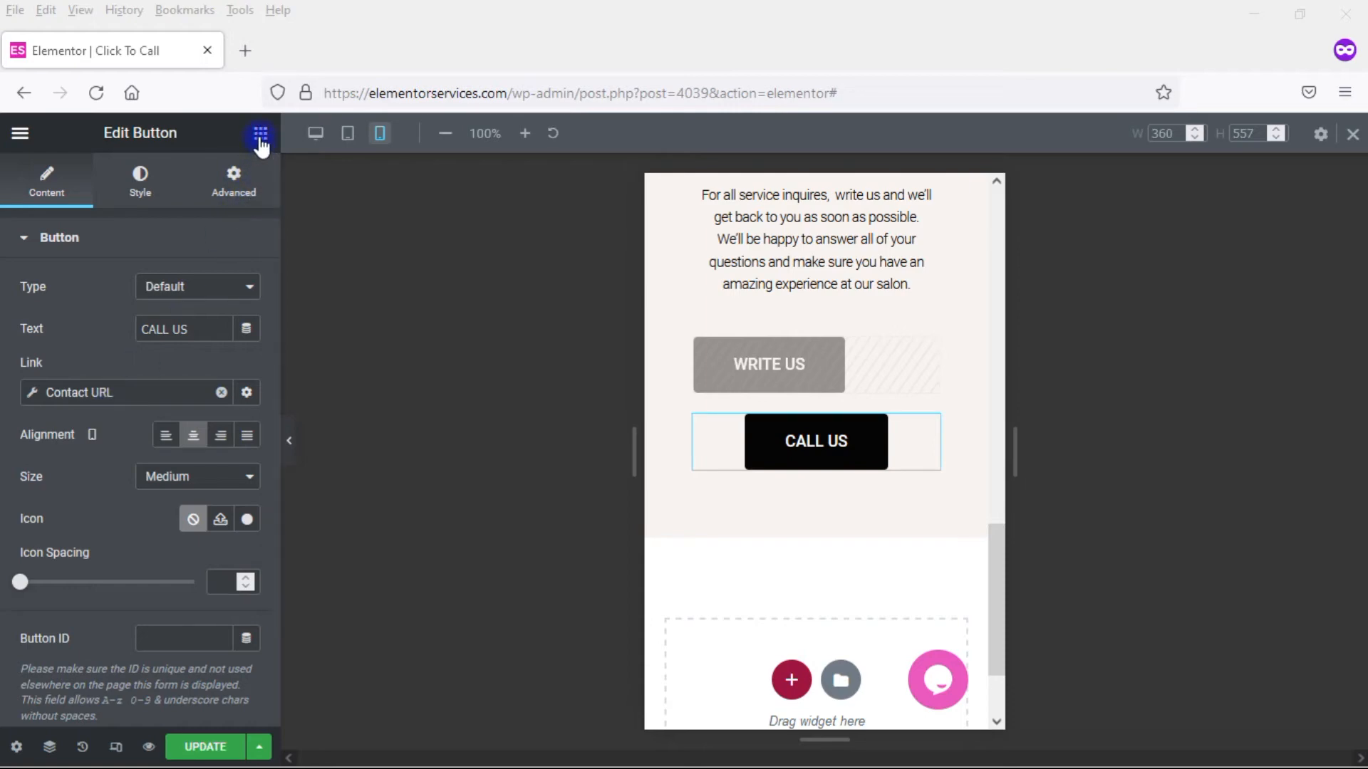
Add an Icon widget with the default star below the CALL US button
{"action": "left_click", "coordinate": [259, 133]}
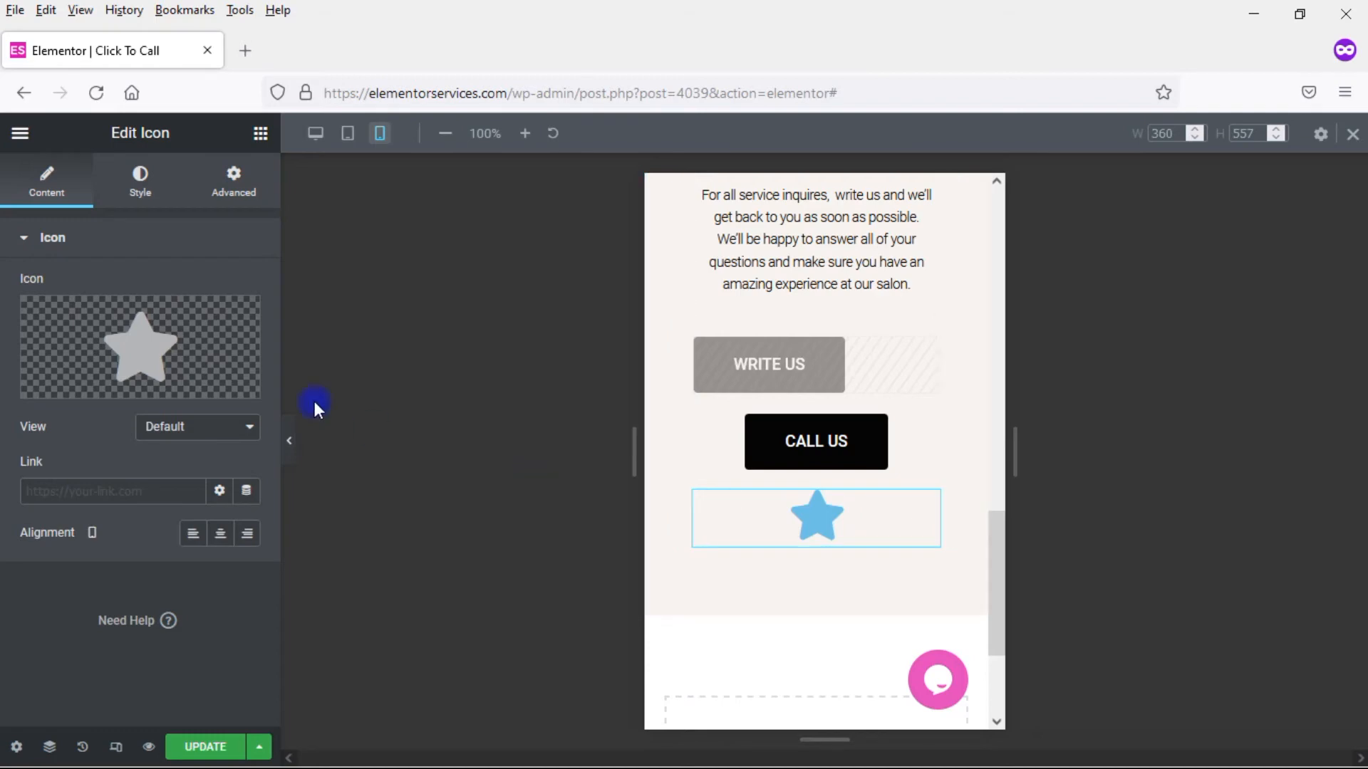
Replace the star with the WhatsApp icon from the icon library (search 'what')
{"action": "left_click", "coordinate": [138, 345]}
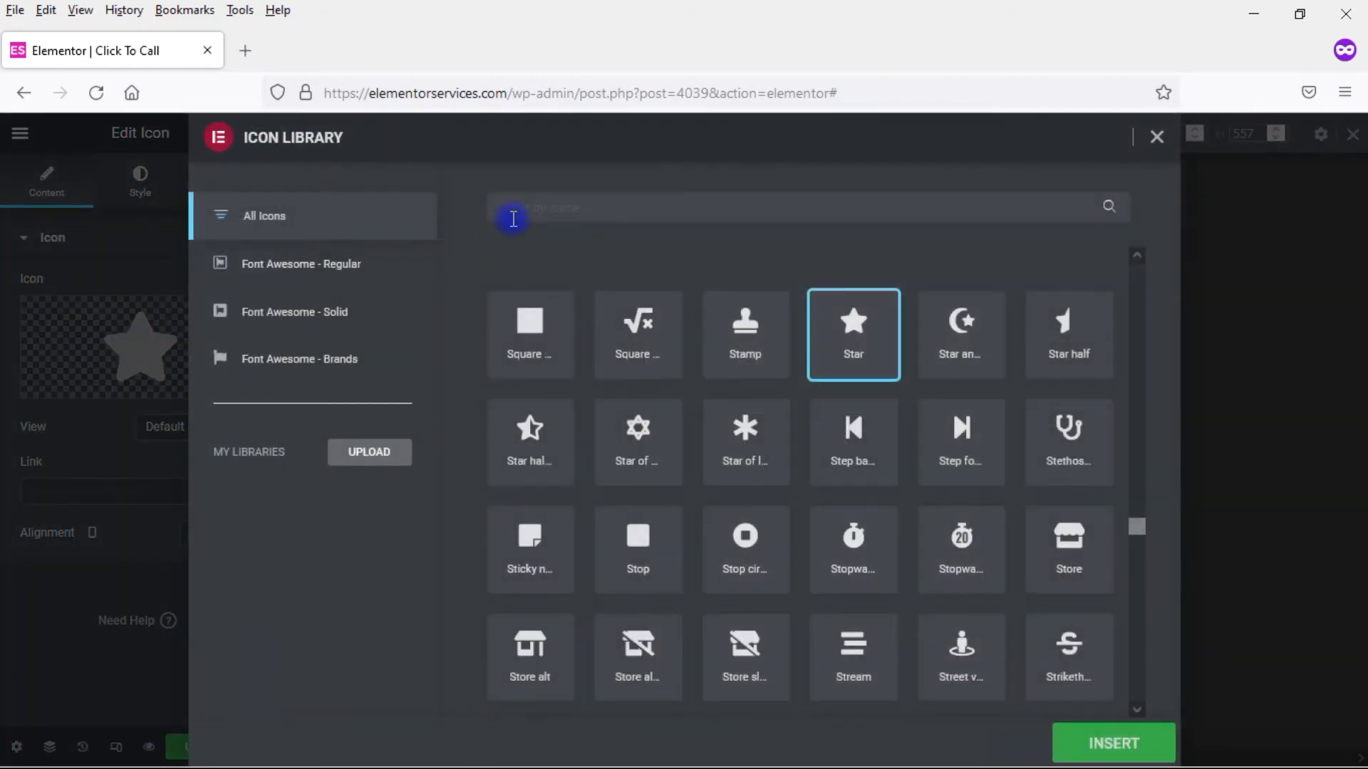
{"action": "type", "text": "what"}
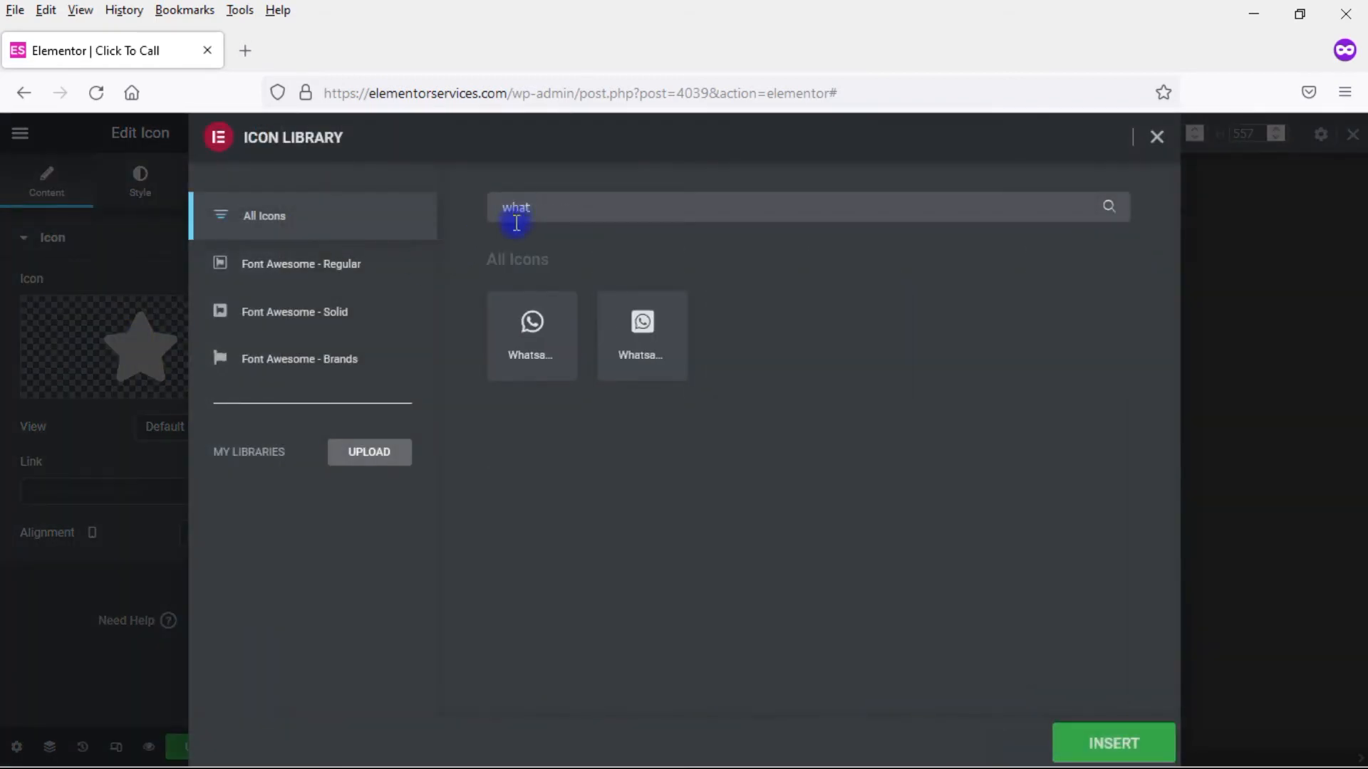
{"action": "left_click", "coordinate": [531, 333]}
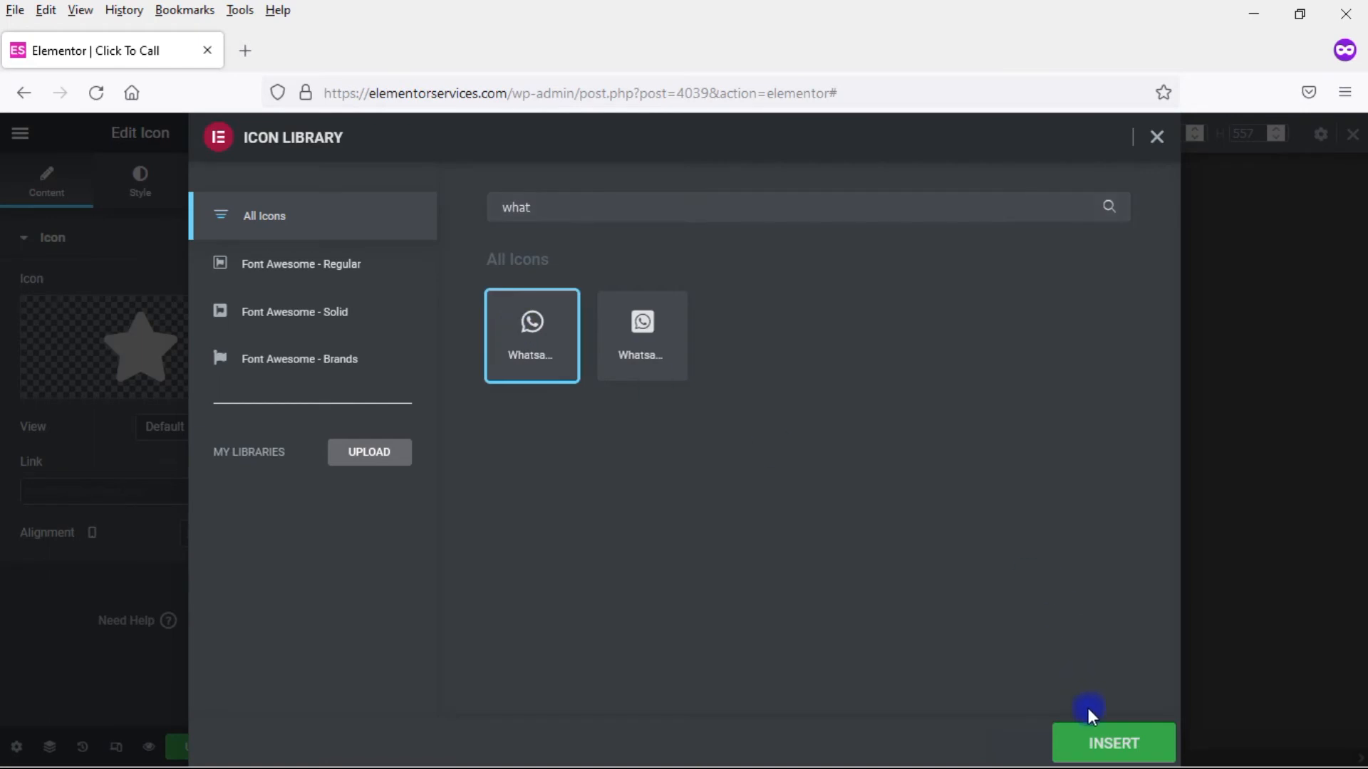
{"action": "left_click", "coordinate": [1113, 744]}
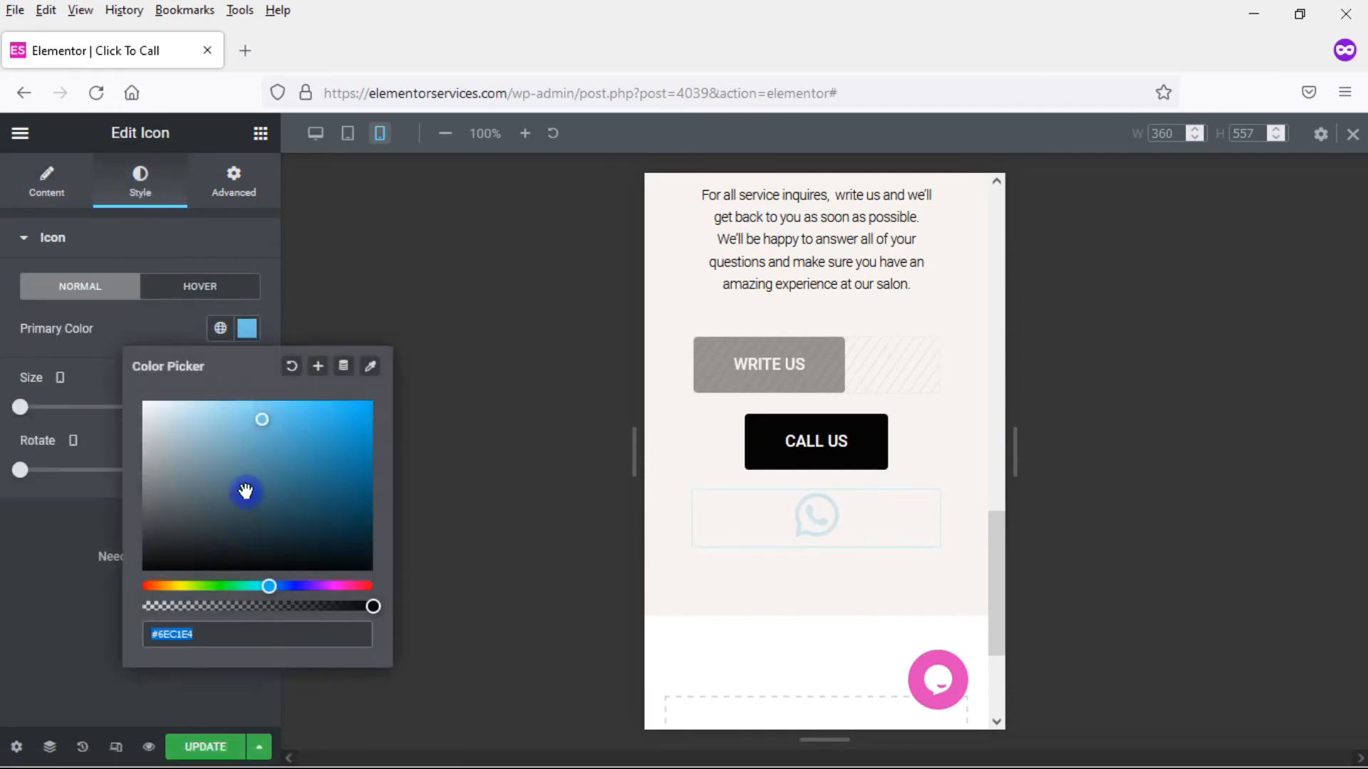
Set the icon's Primary Color to green in the Style settings
{"action": "left_click_drag", "start_coordinate": [269, 585], "coordinate": [219, 586]}
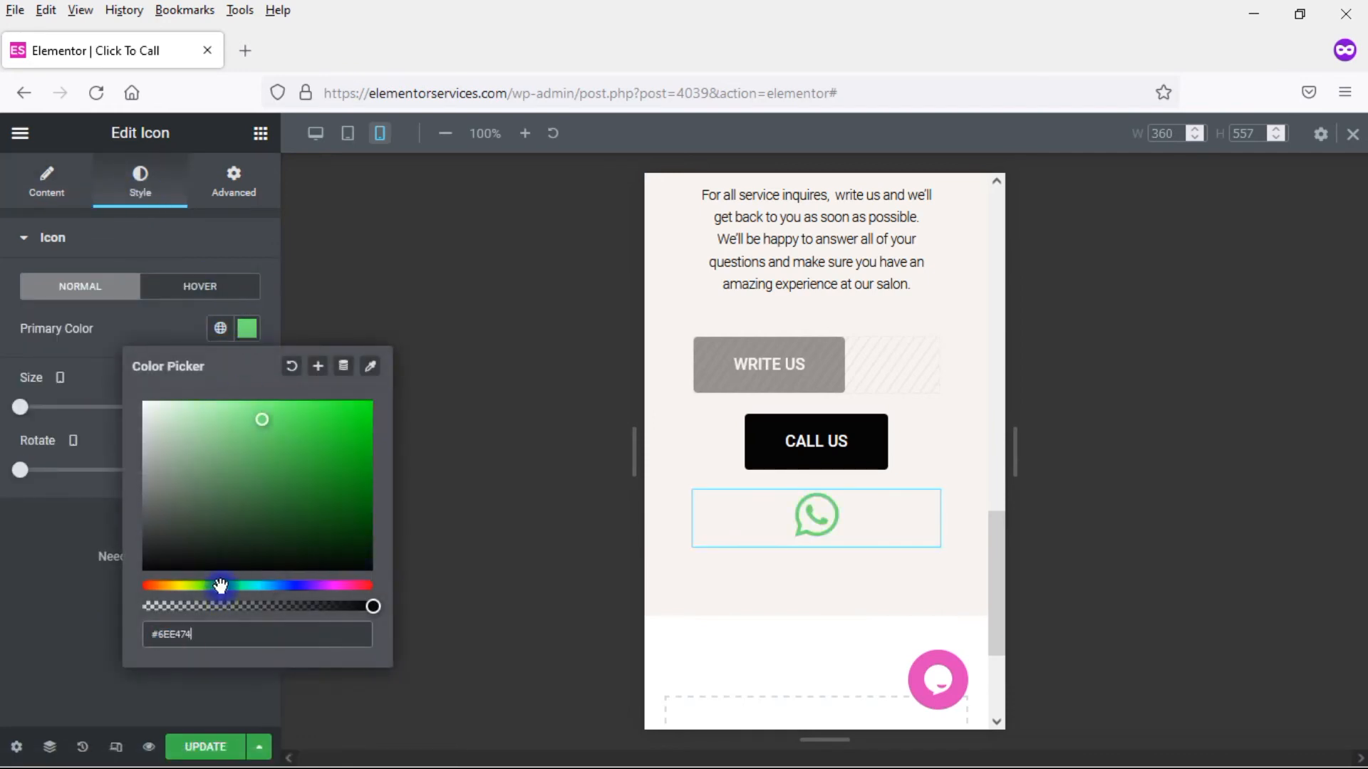
{"action": "left_click", "coordinate": [45, 181]}
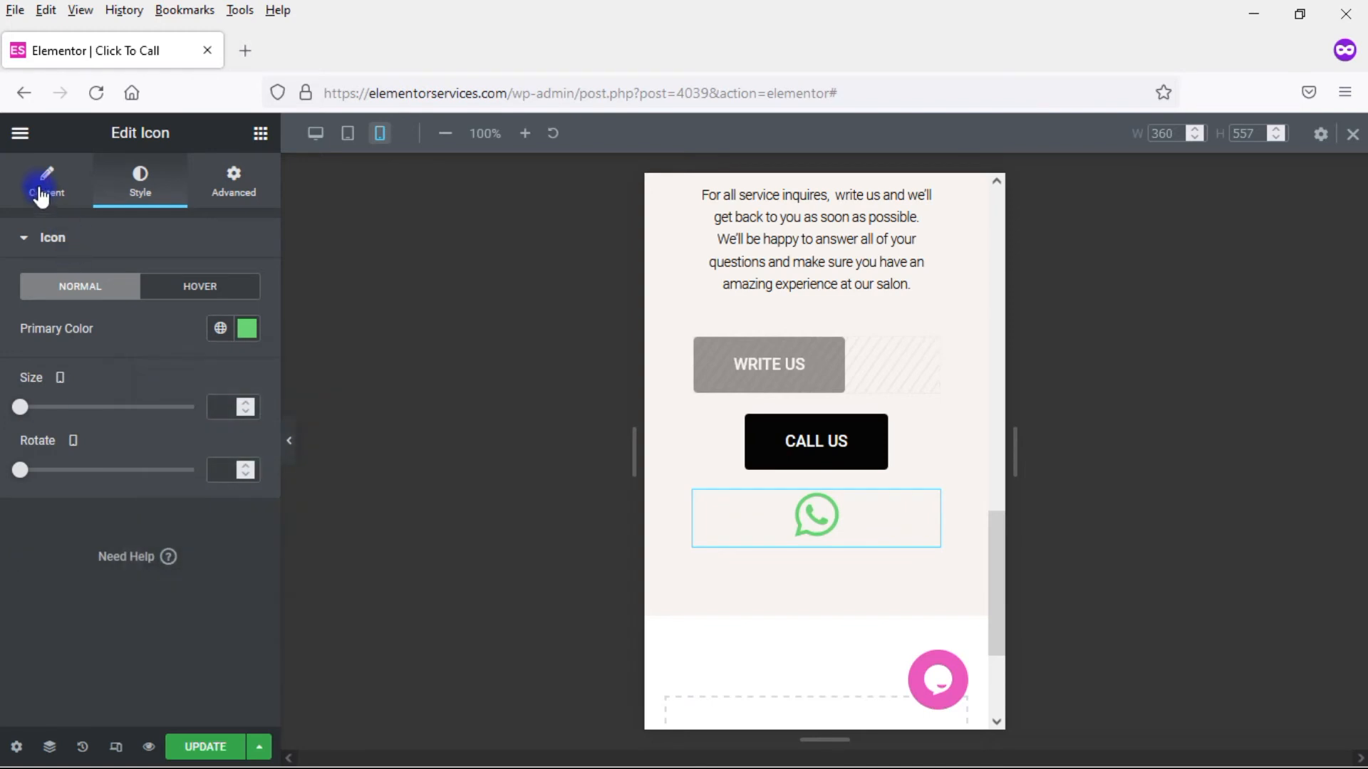
Give the icon a dynamic Contact URL link and enter its settings
{"action": "left_click", "coordinate": [45, 179]}
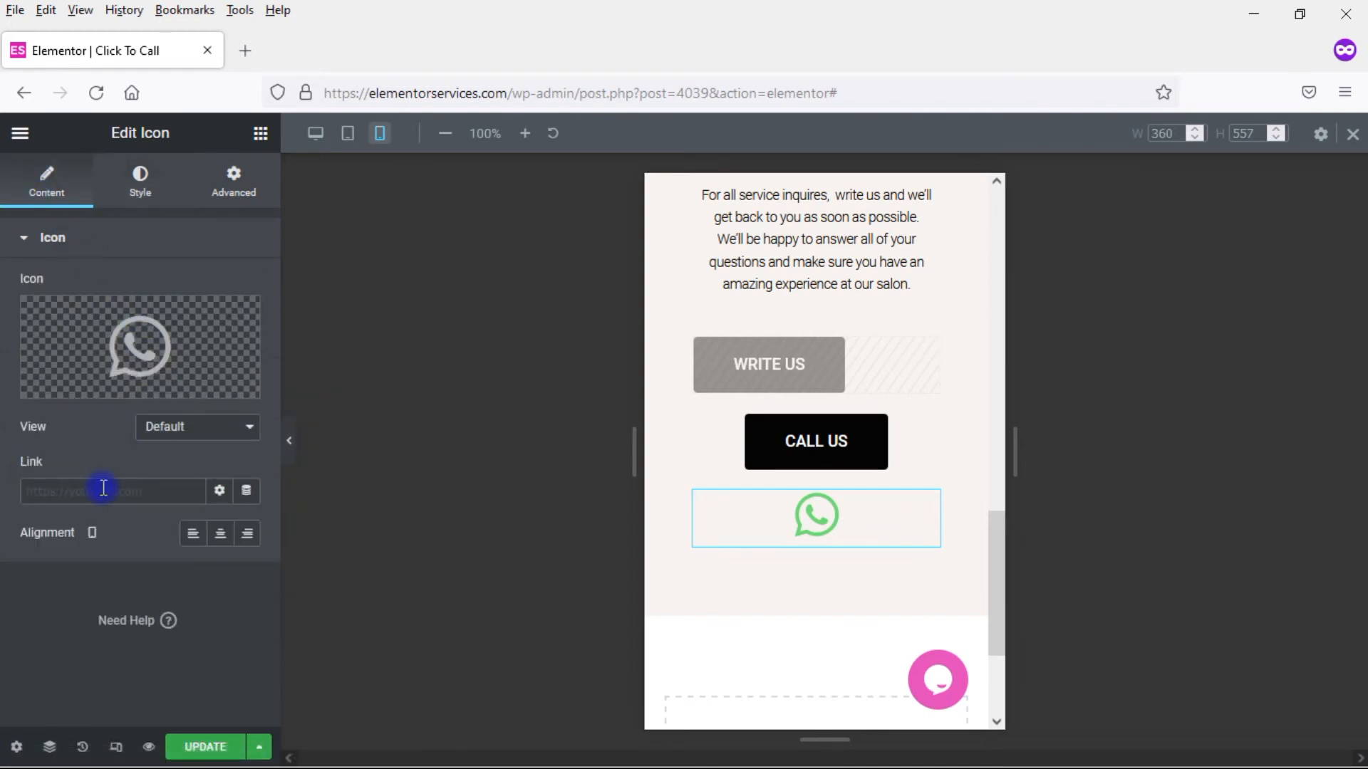
{"action": "left_click", "coordinate": [247, 491]}
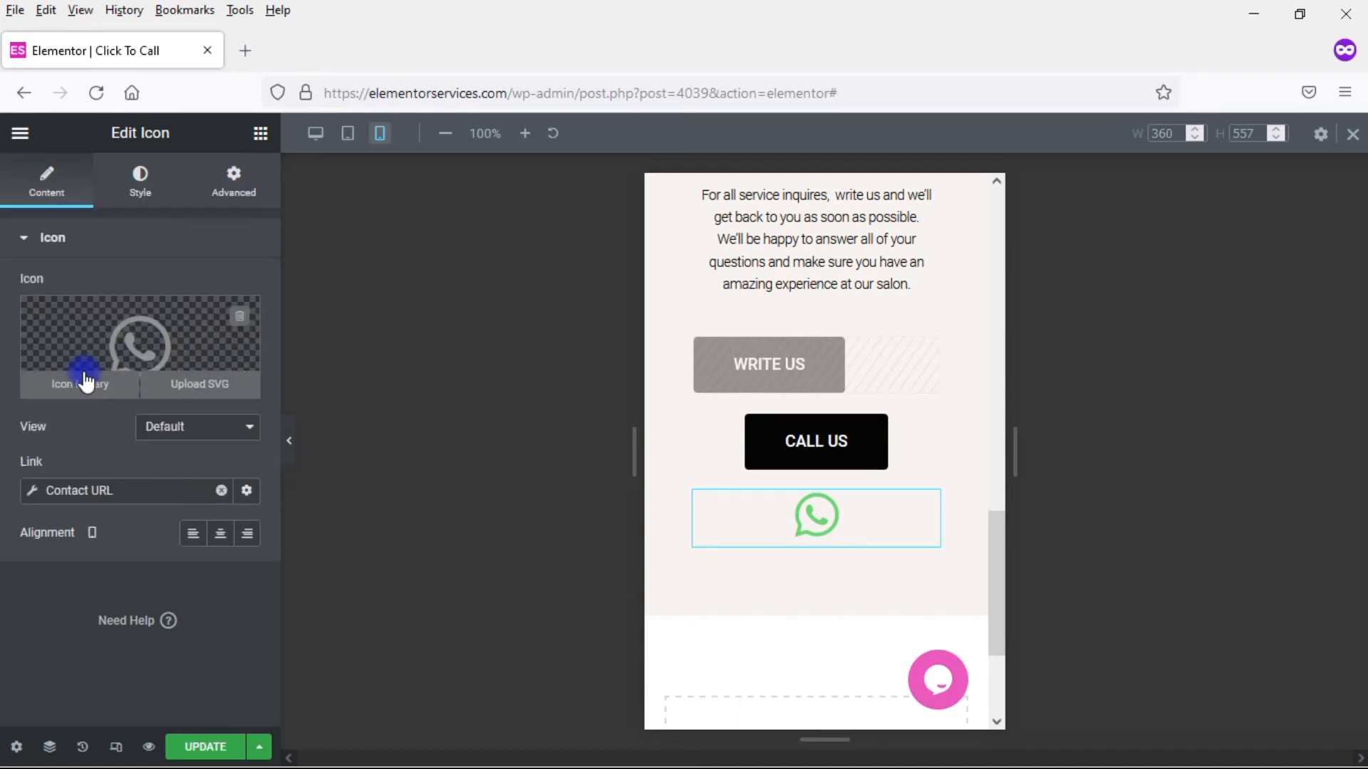
{"action": "left_click", "coordinate": [247, 490]}
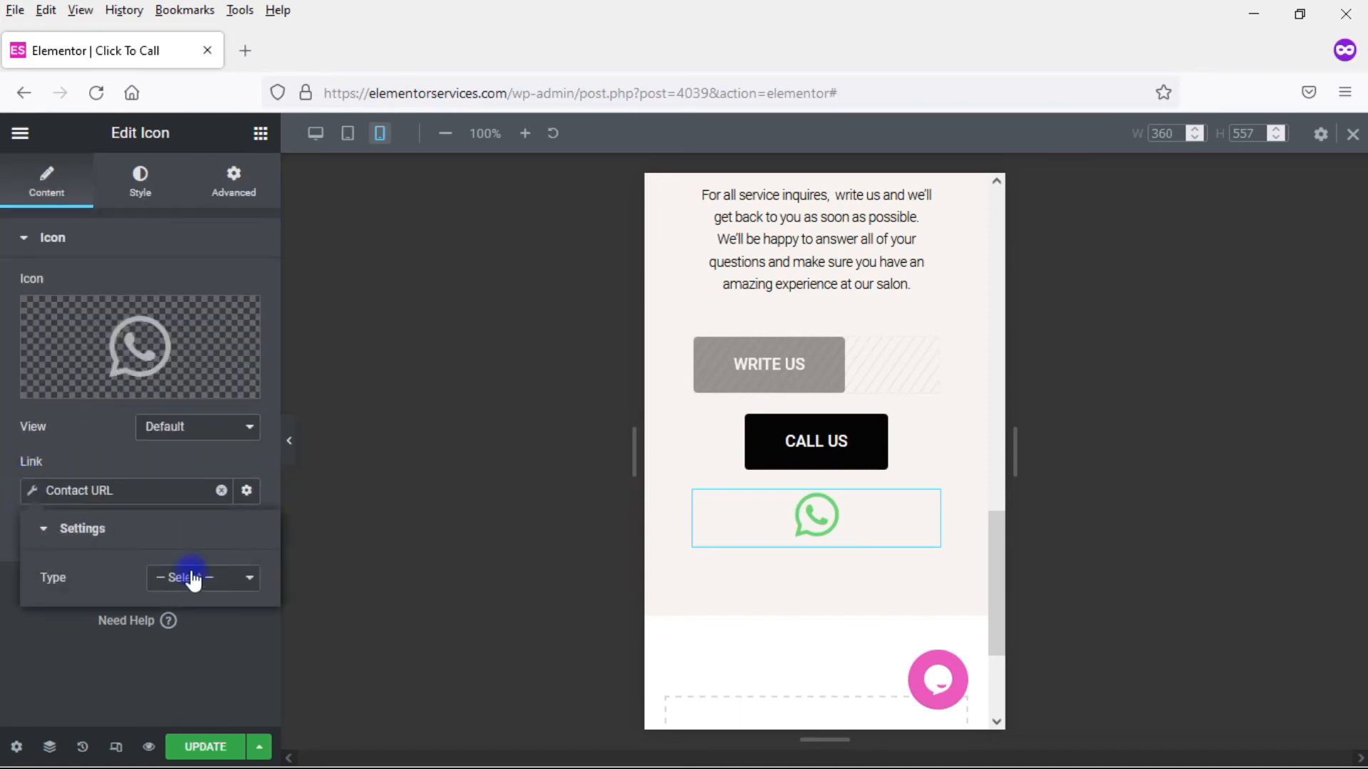
Set the contact type to WhatsApp and enter the number starting '+57 319'
{"action": "left_click", "coordinate": [199, 577]}
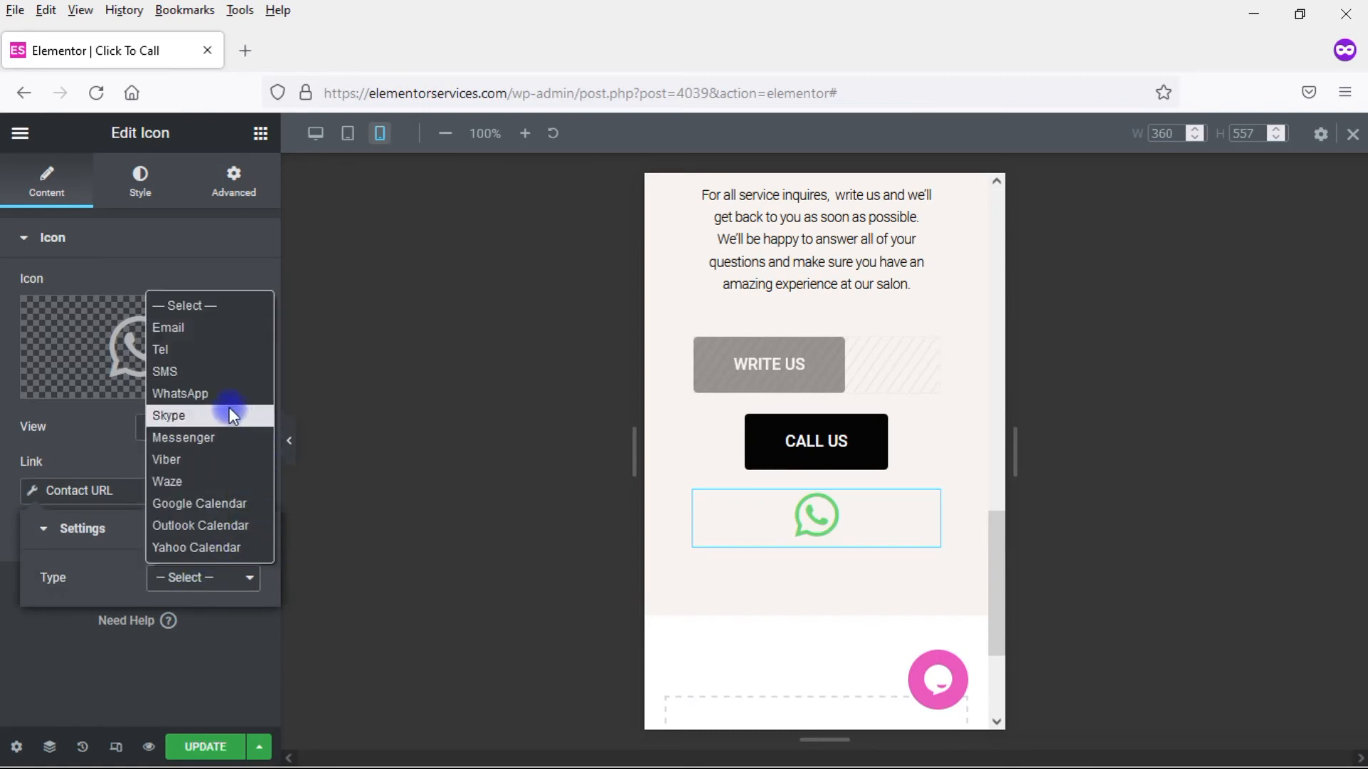
{"action": "left_click", "coordinate": [181, 393]}
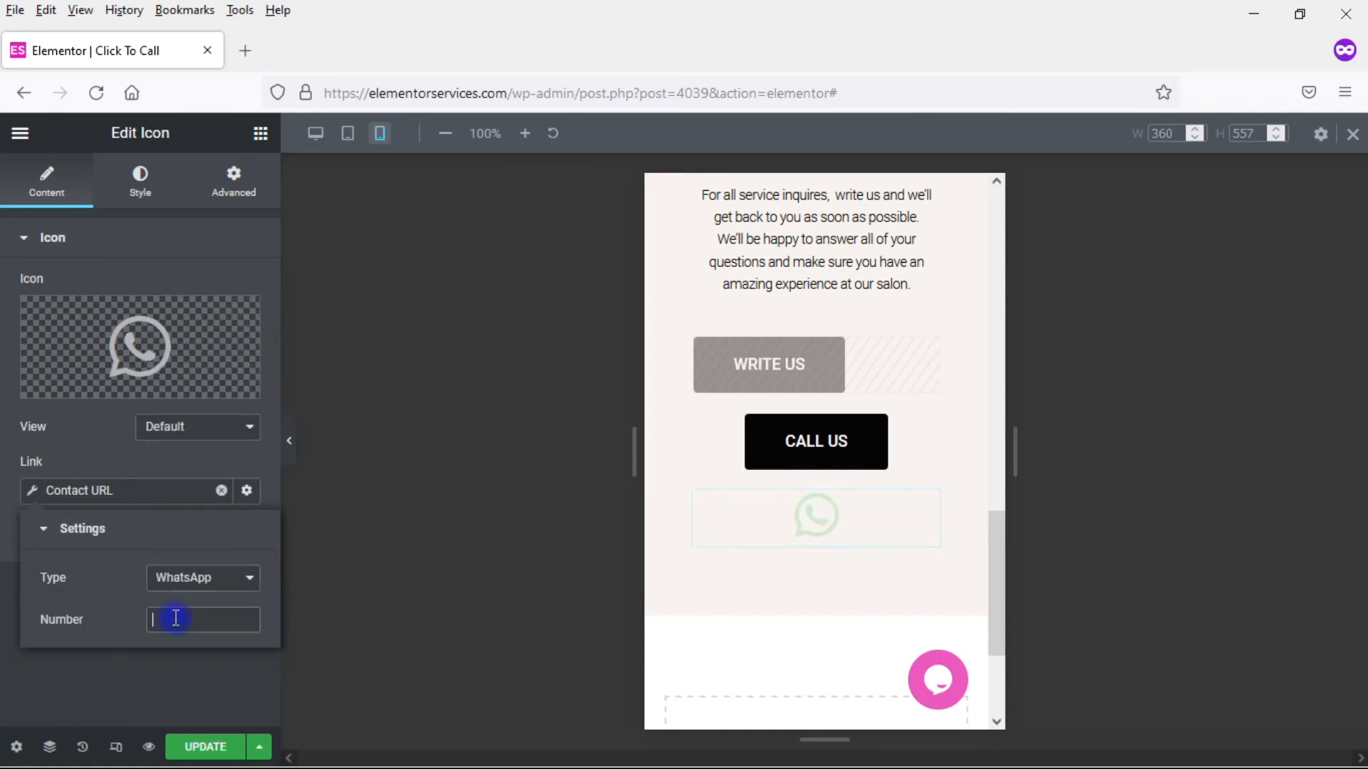
{"action": "type", "text": "+57"}
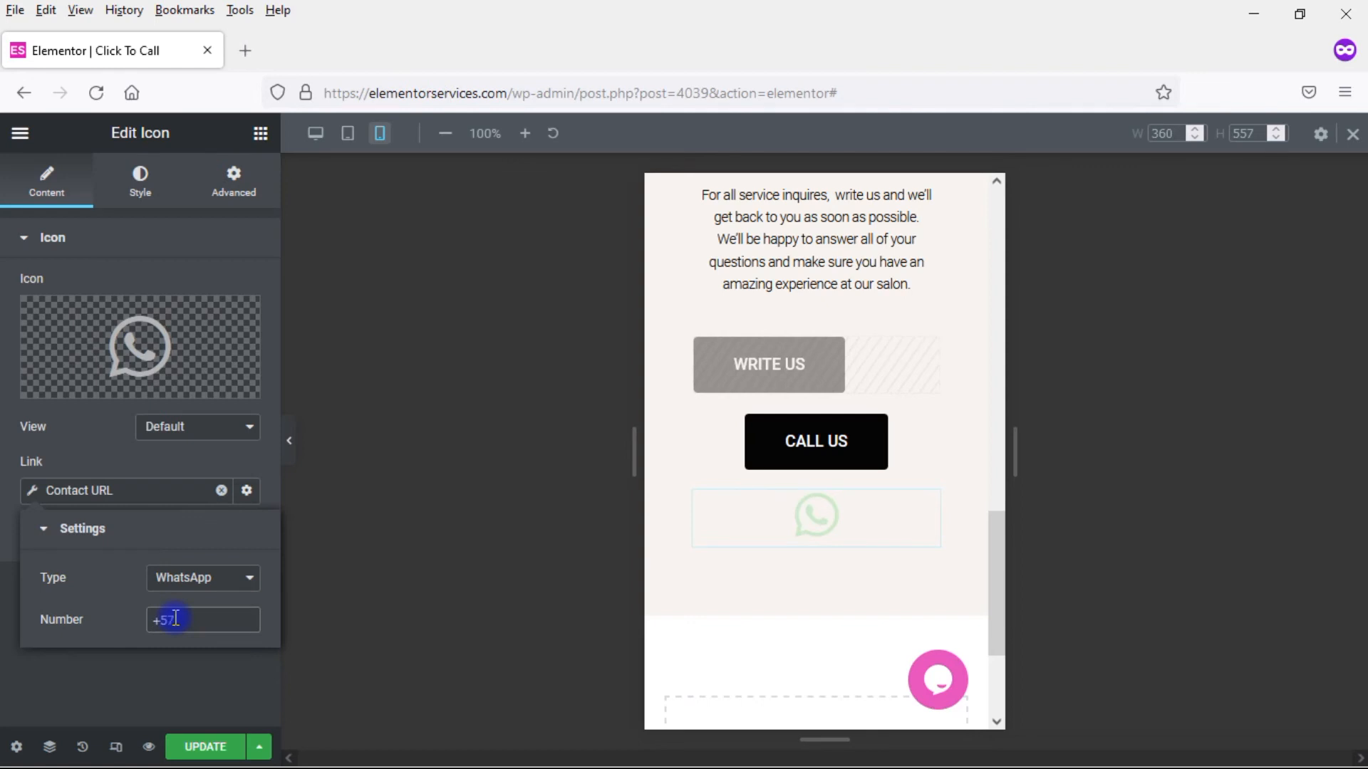
{"action": "type", "text": "319"}
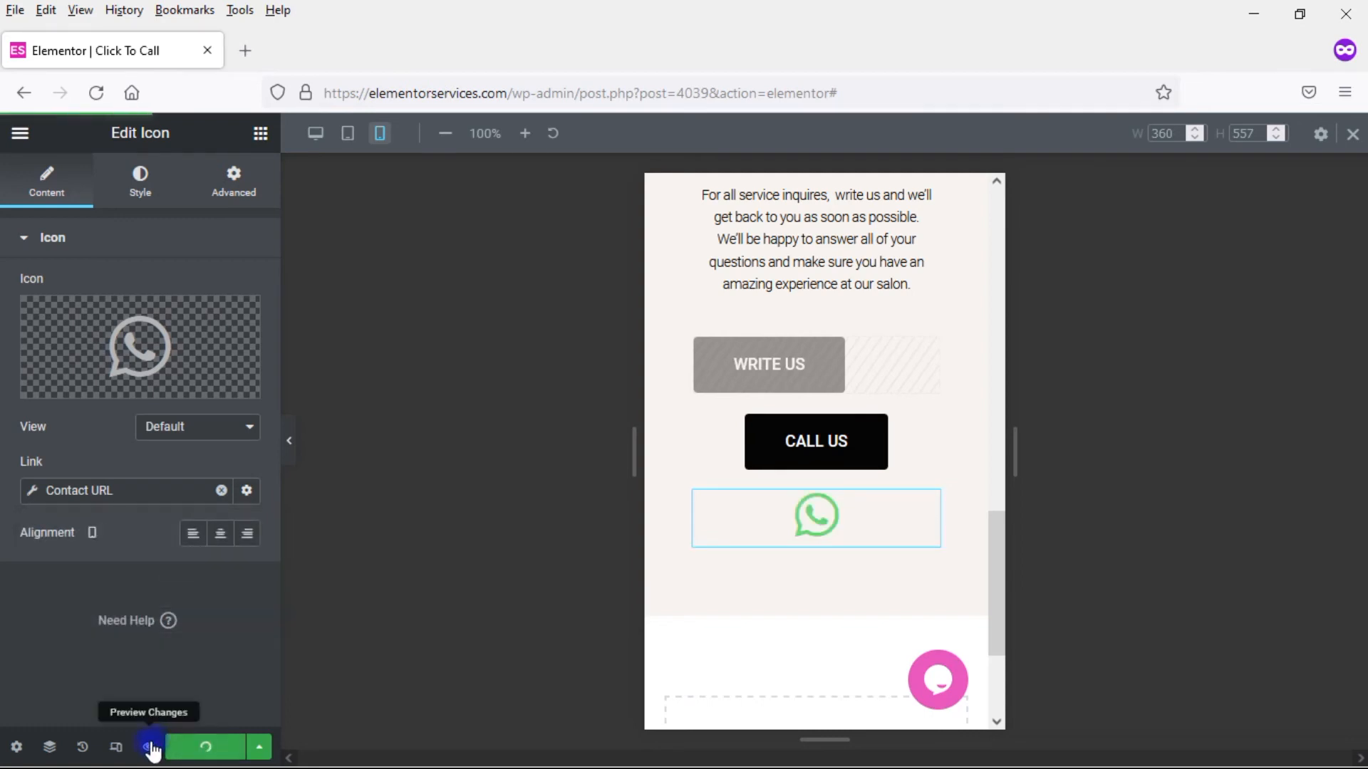
Preview the page and try the WhatsApp icon link
{"action": "left_click", "coordinate": [148, 748]}
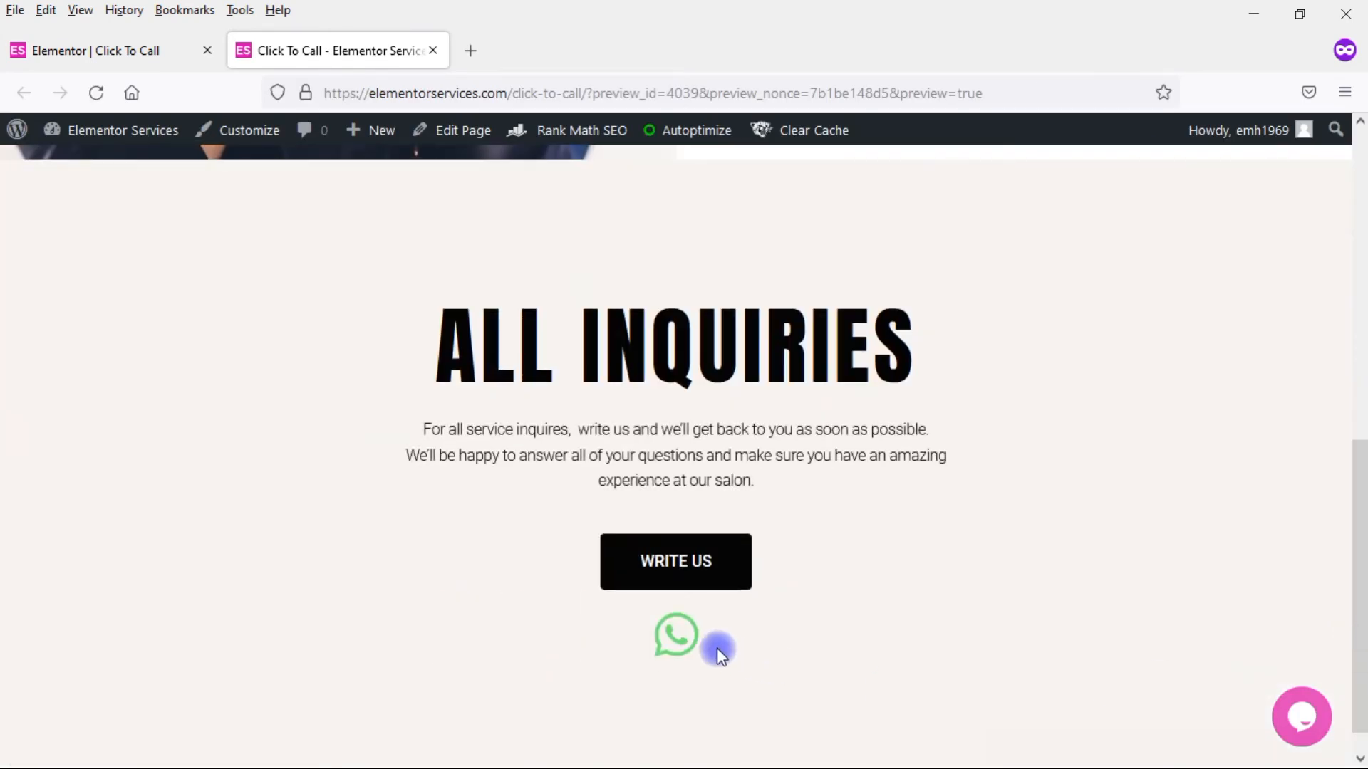
{"action": "left_click", "coordinate": [676, 636]}
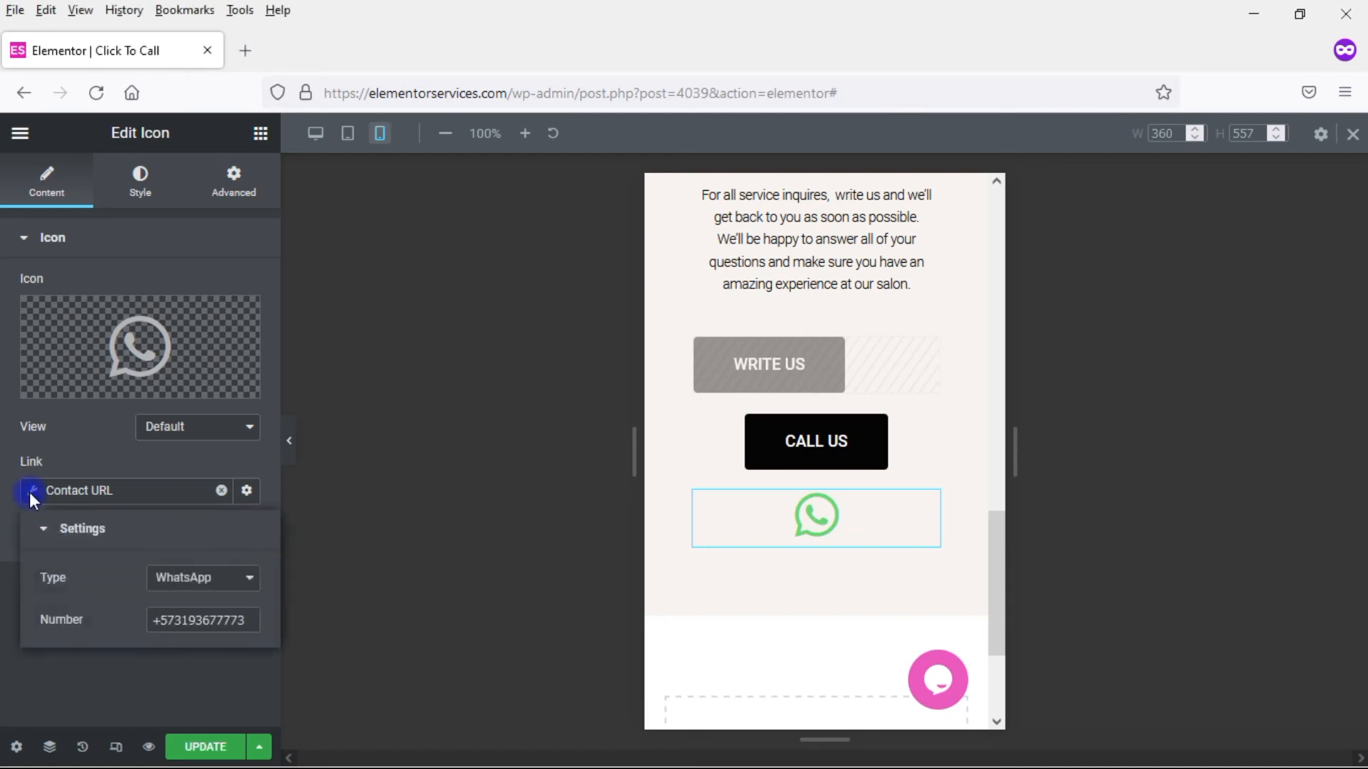
Try the SMS and Messenger contact types for the icon's link
{"action": "left_click", "coordinate": [202, 577]}
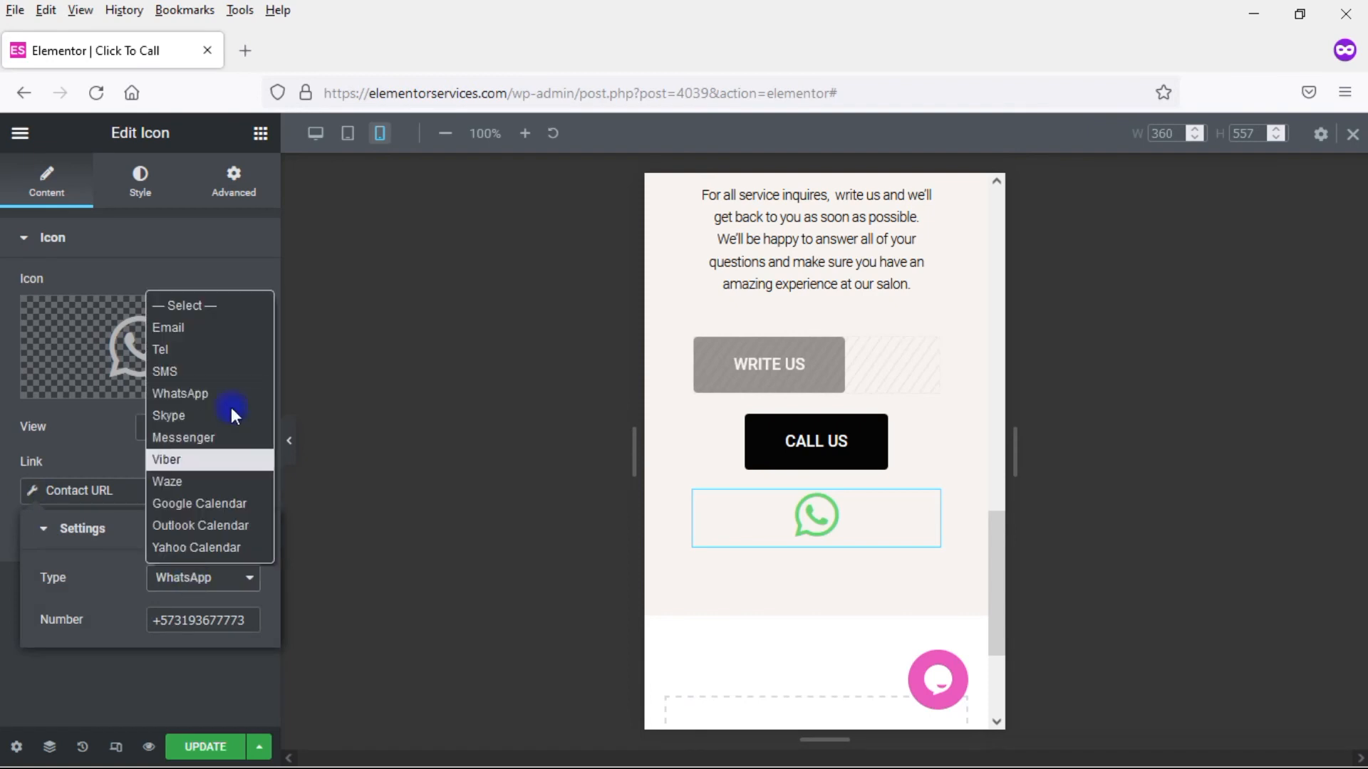
{"action": "mouse_move", "coordinate": [184, 370]}
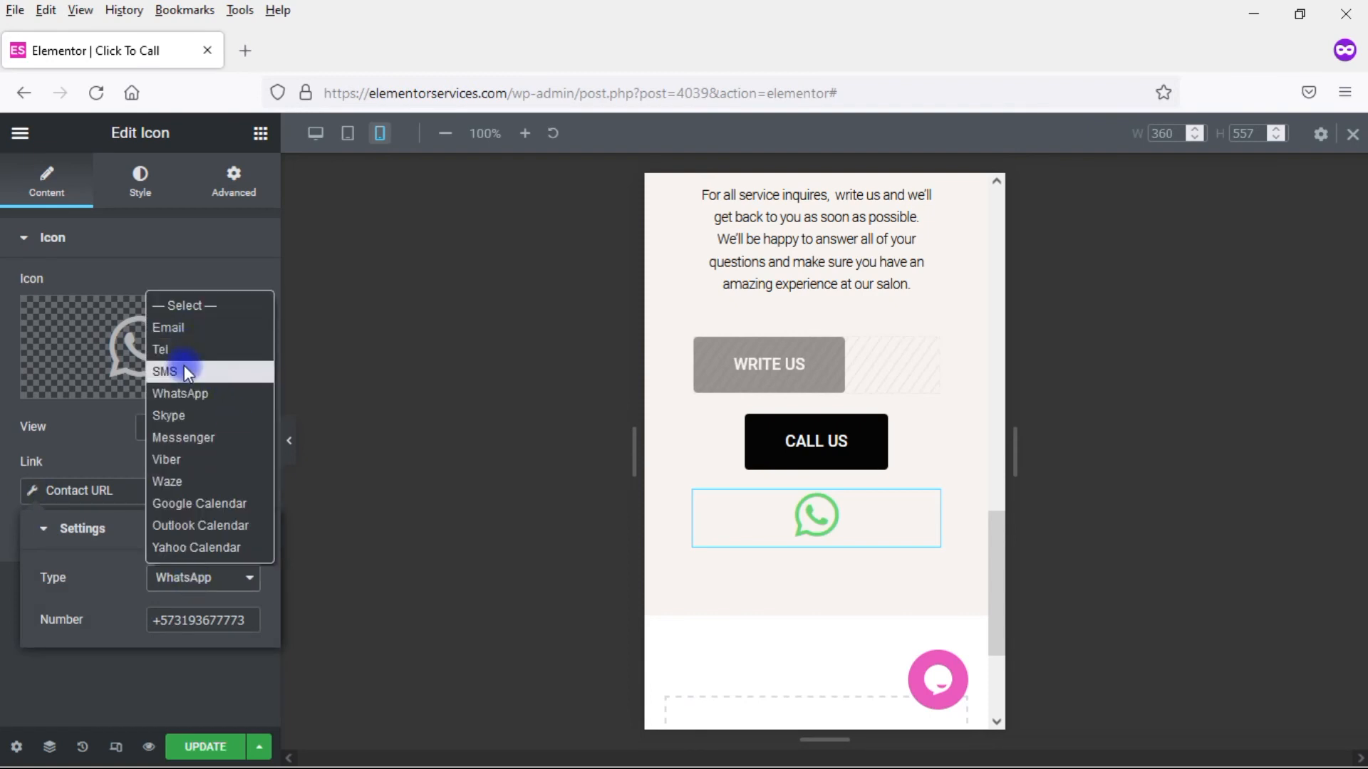
{"action": "left_click", "coordinate": [165, 371]}
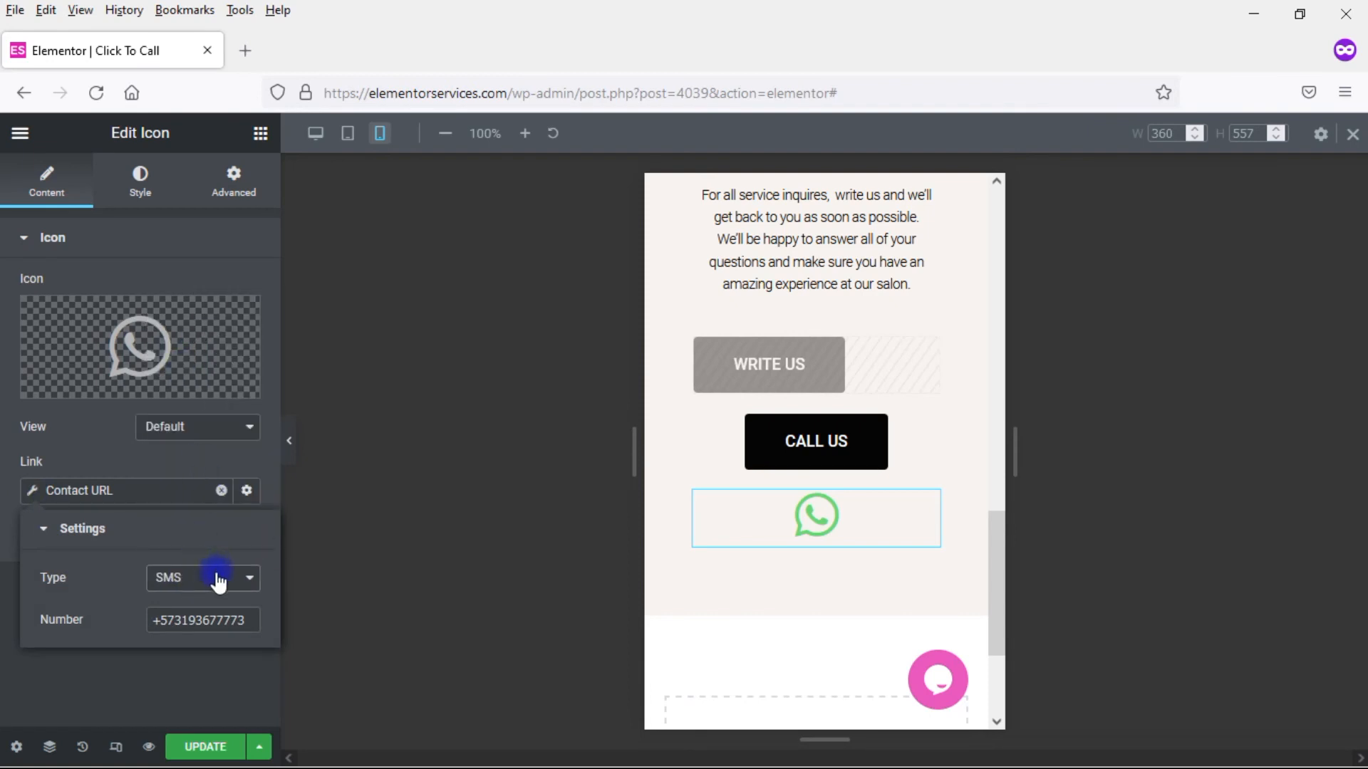
{"action": "left_click", "coordinate": [202, 577]}
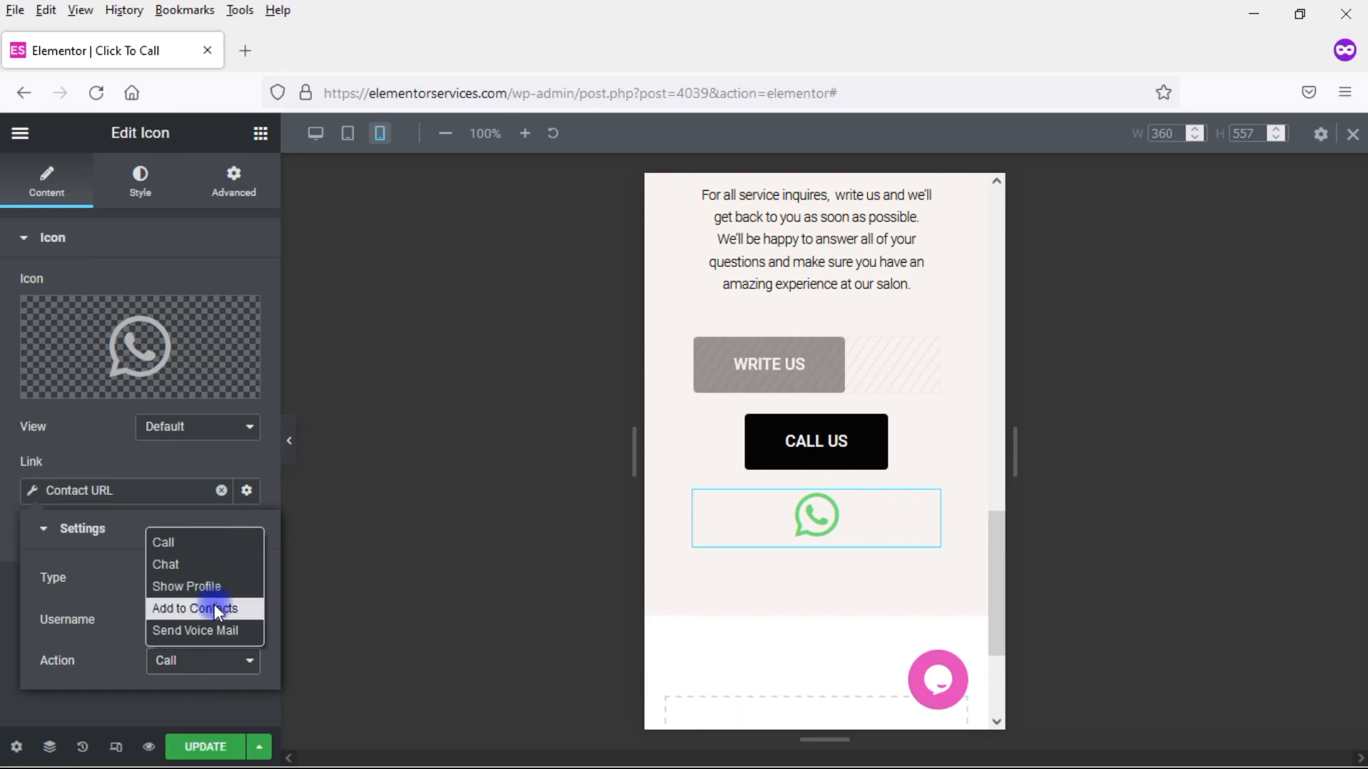
{"action": "mouse_move", "coordinate": [111, 488]}
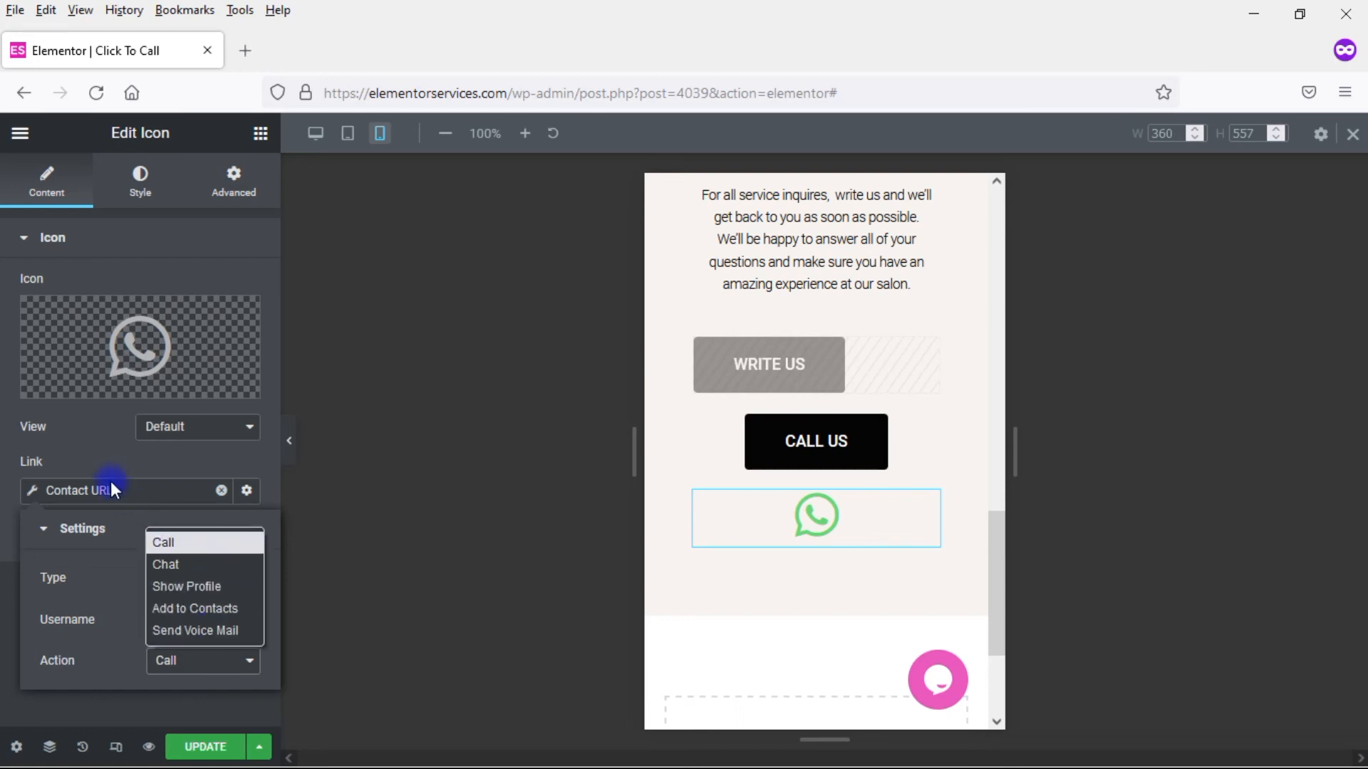
{"action": "mouse_move", "coordinate": [98, 597]}
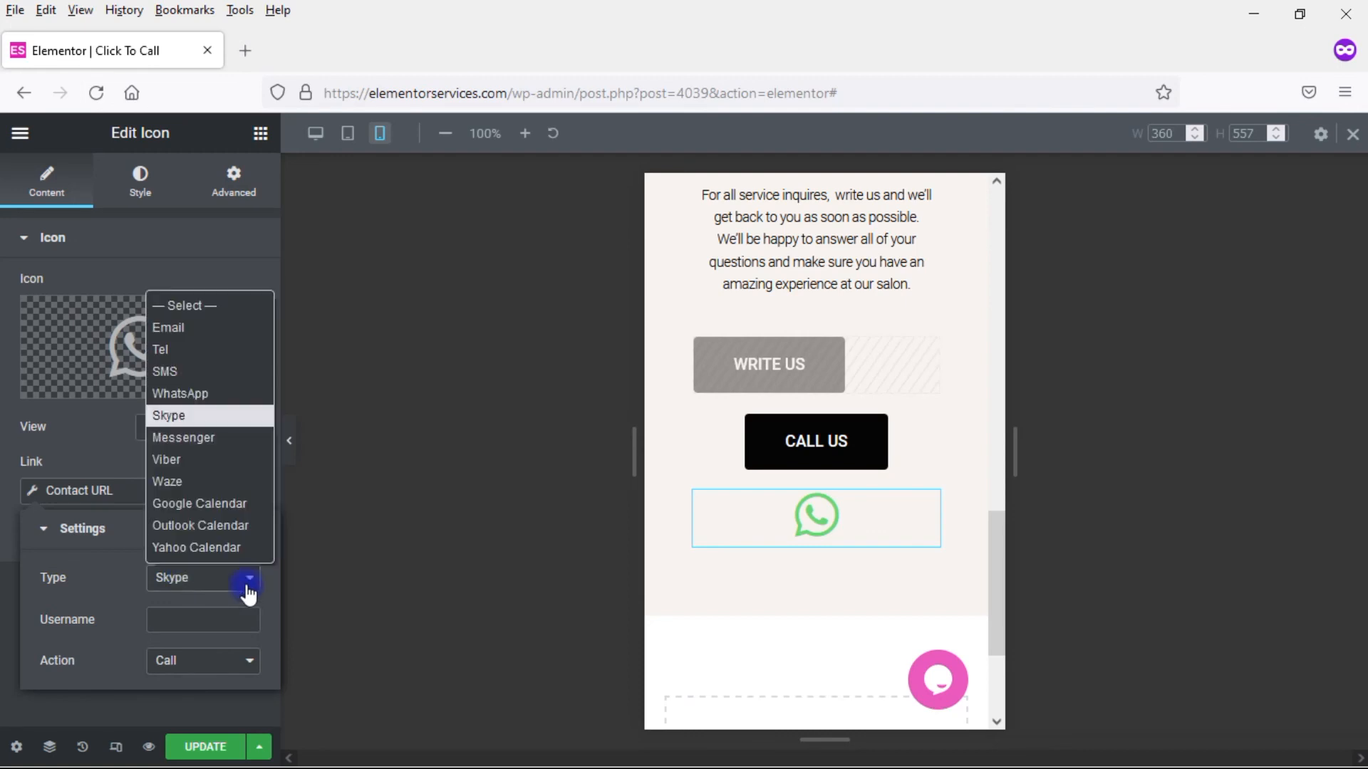
{"action": "left_click", "coordinate": [184, 438]}
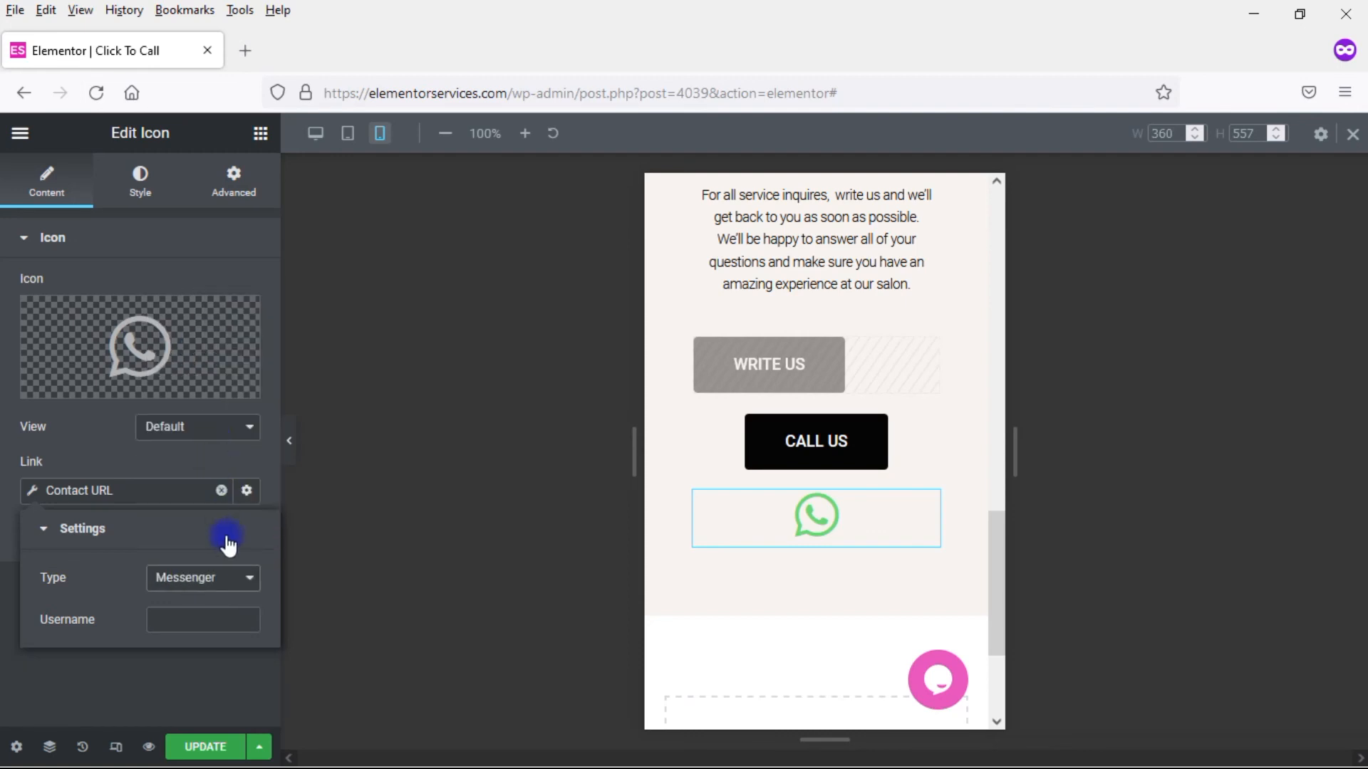
Try Viber and Waze, then leave the type on Google Calendar with Title and Description fields
{"action": "left_click", "coordinate": [201, 577]}
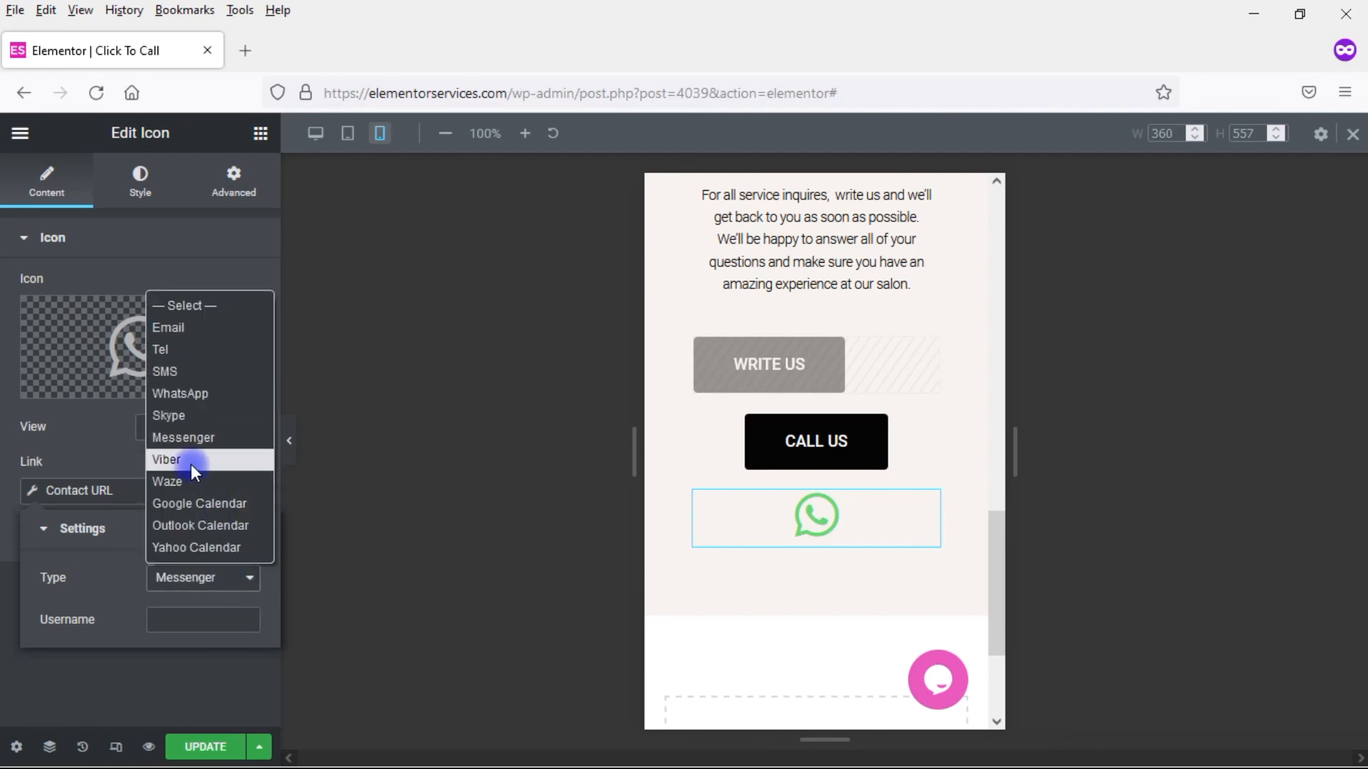
{"action": "left_click", "coordinate": [165, 461]}
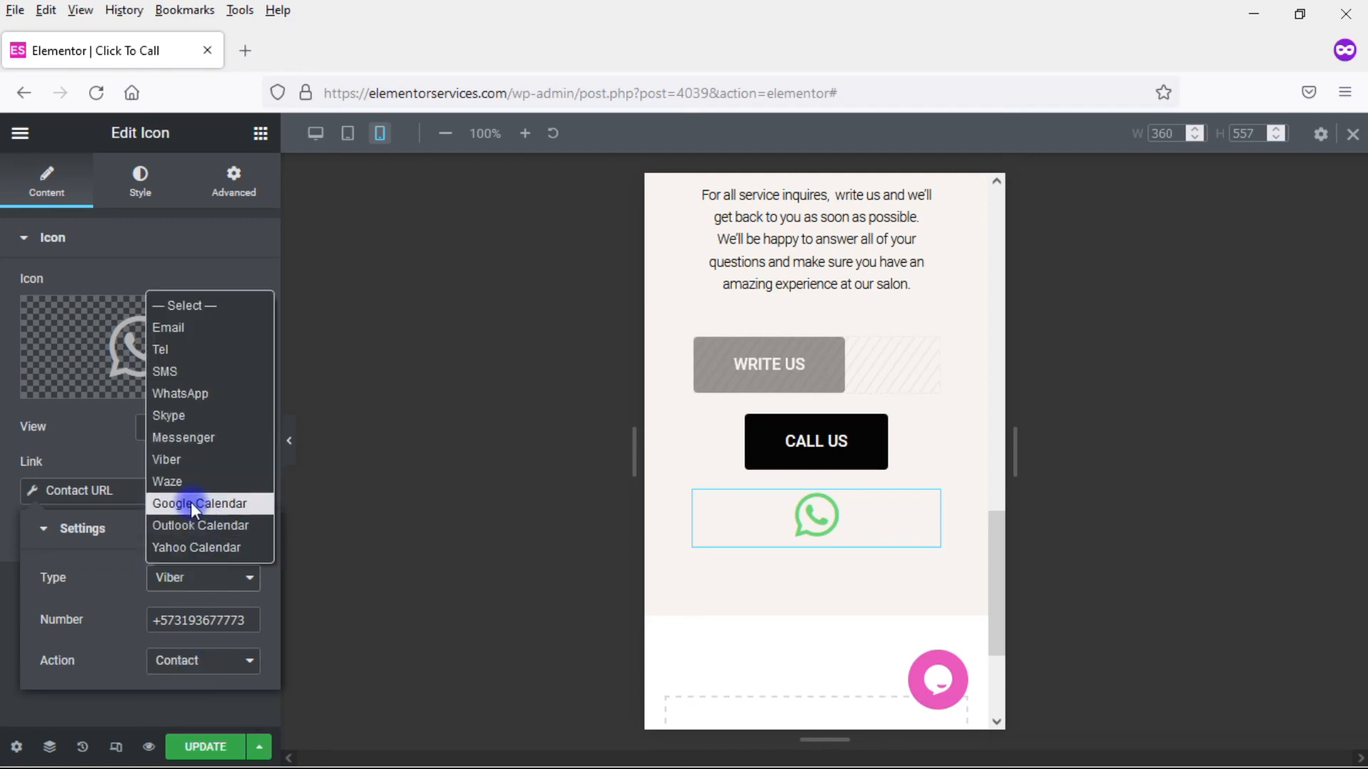
{"action": "left_click", "coordinate": [166, 481]}
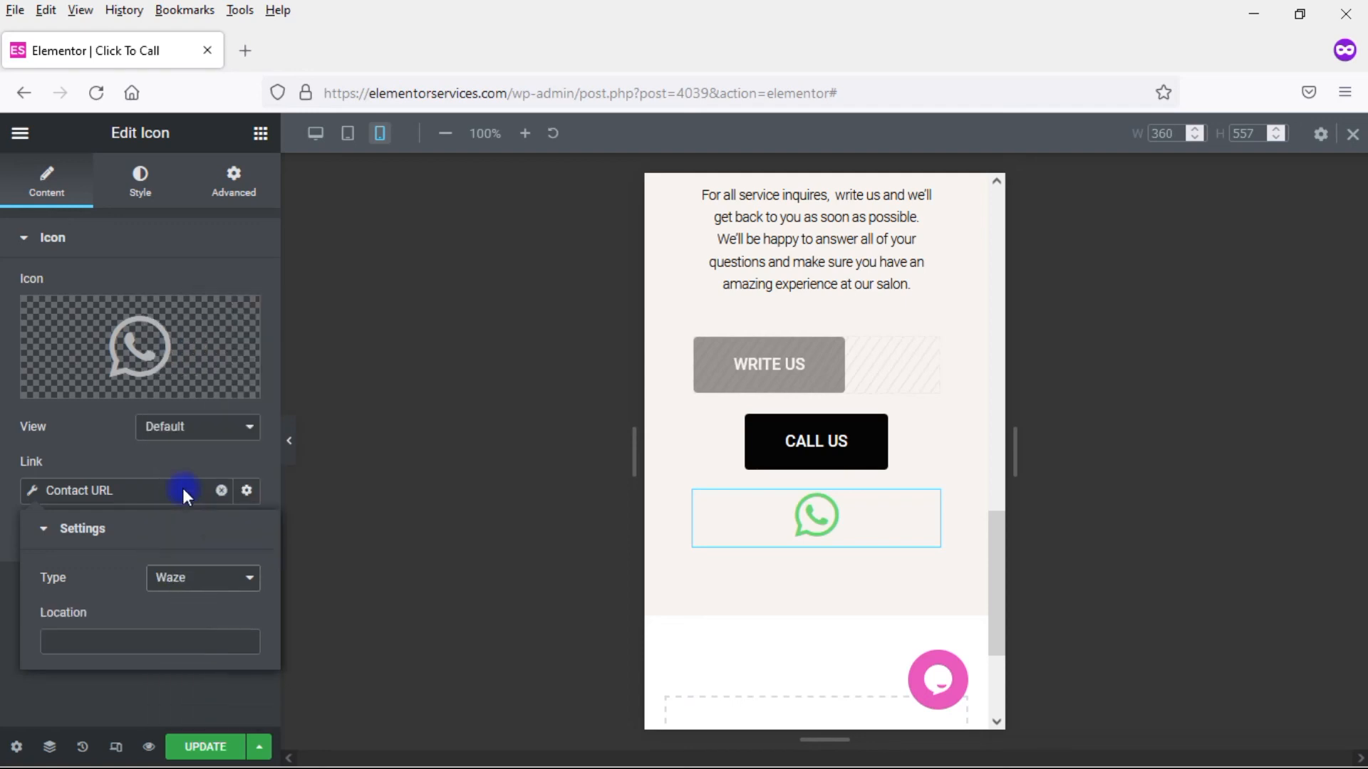
{"action": "mouse_move", "coordinate": [104, 614]}
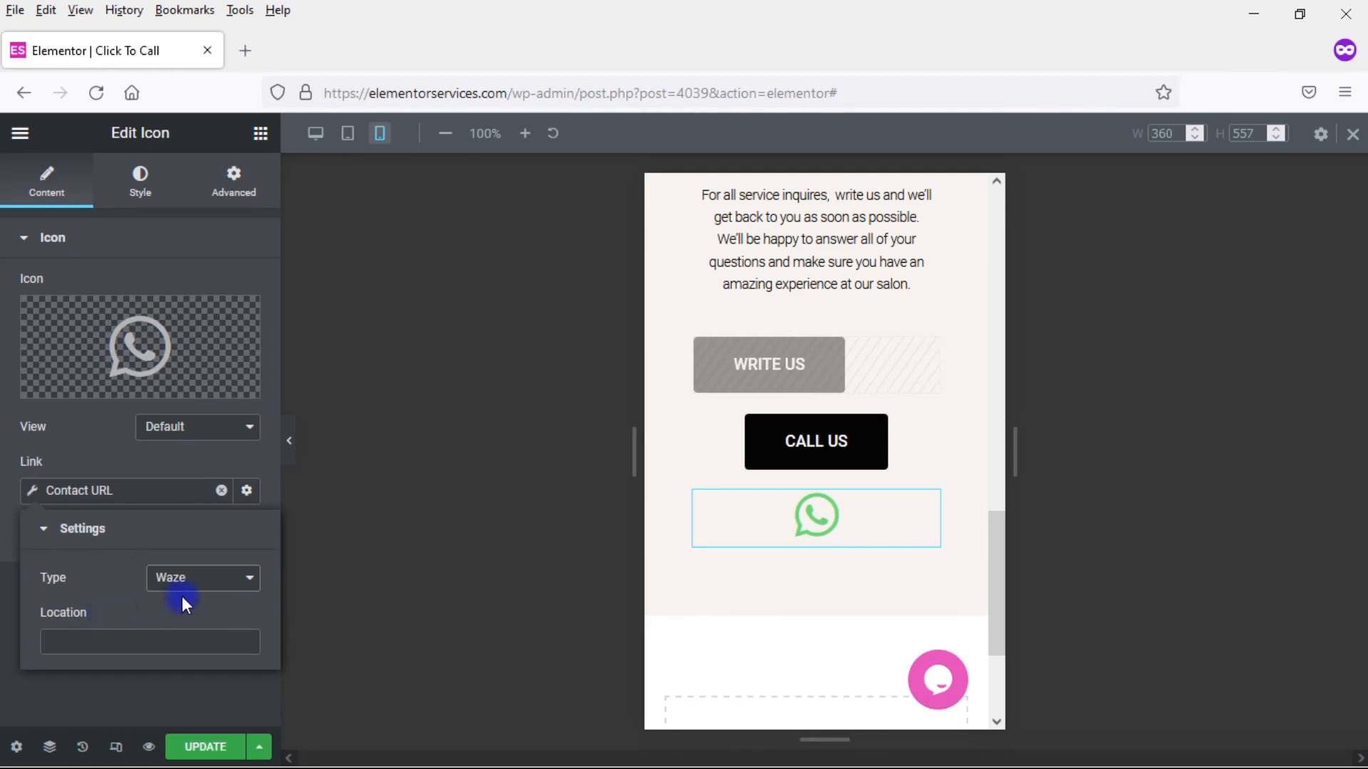
{"action": "left_click", "coordinate": [203, 577]}
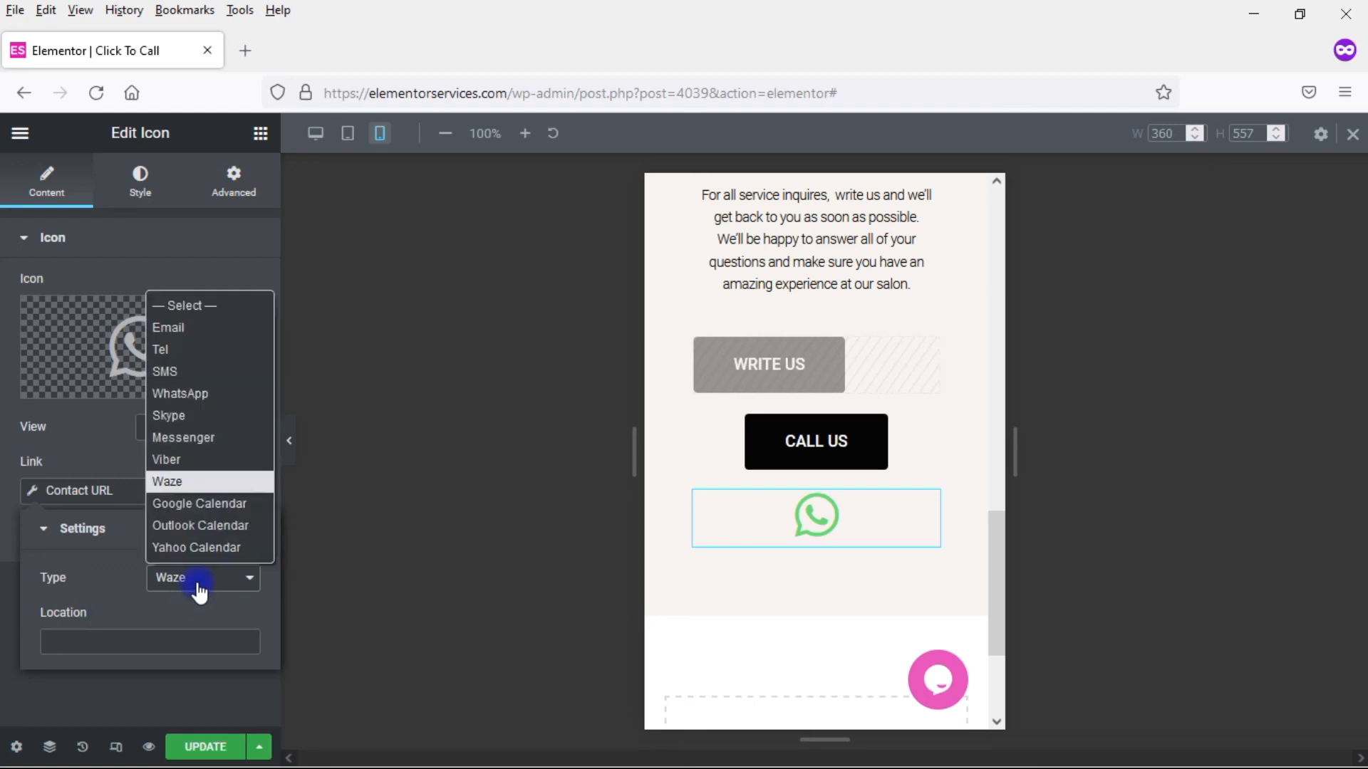
{"action": "mouse_move", "coordinate": [218, 511]}
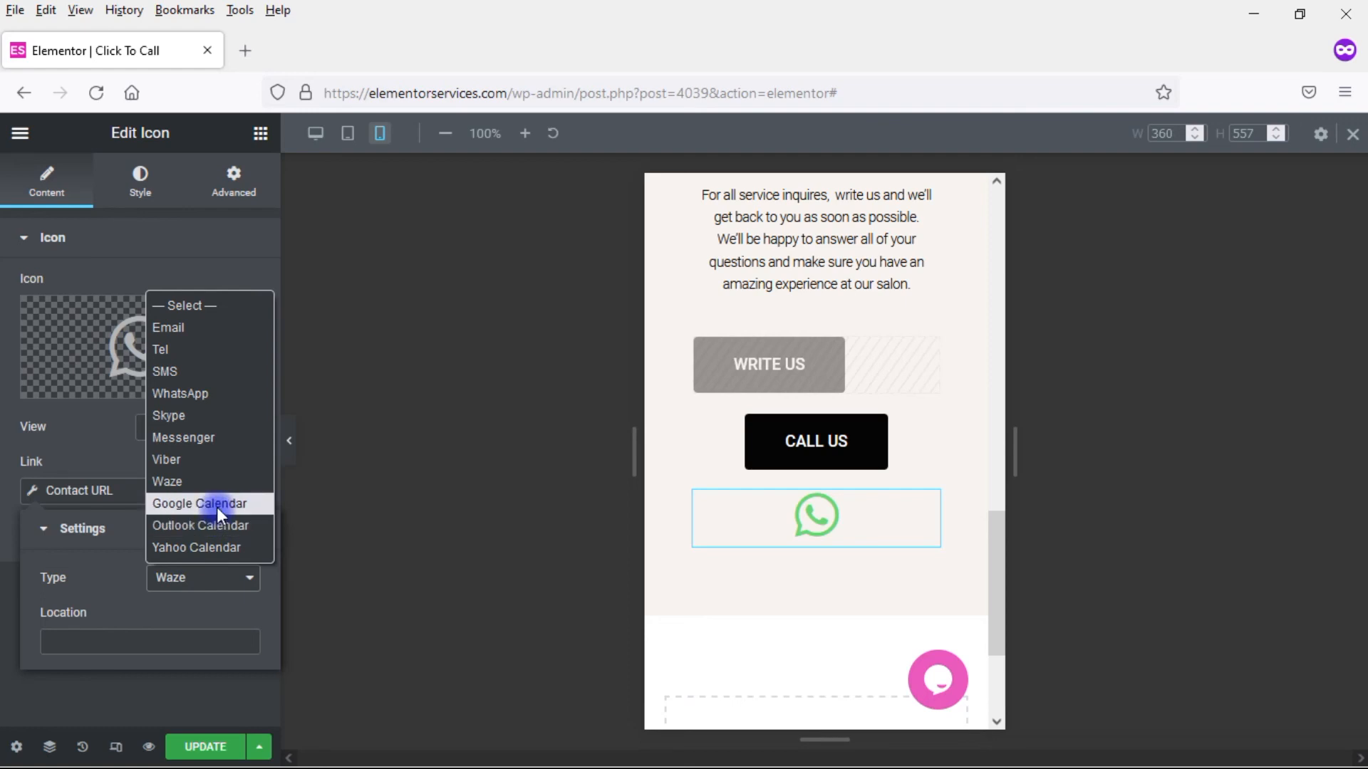
{"action": "left_click", "coordinate": [200, 503]}
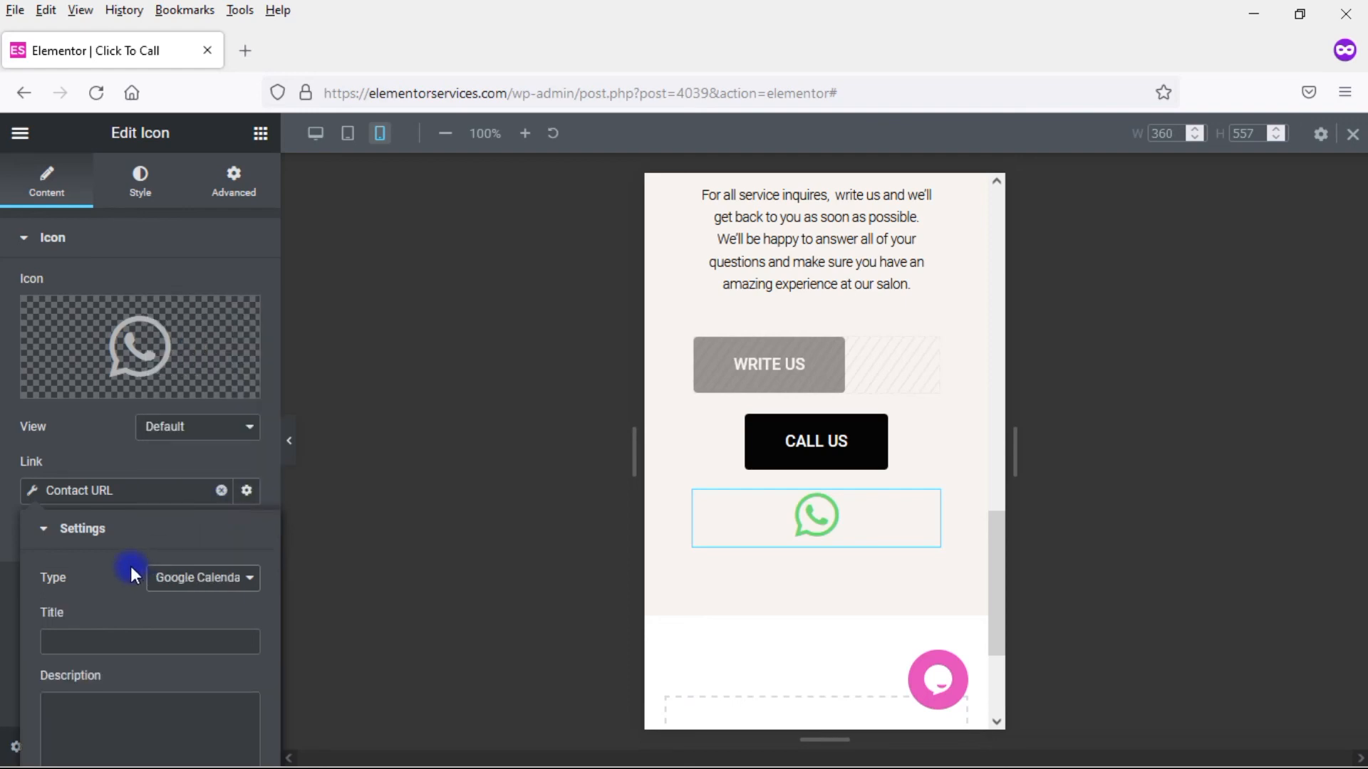